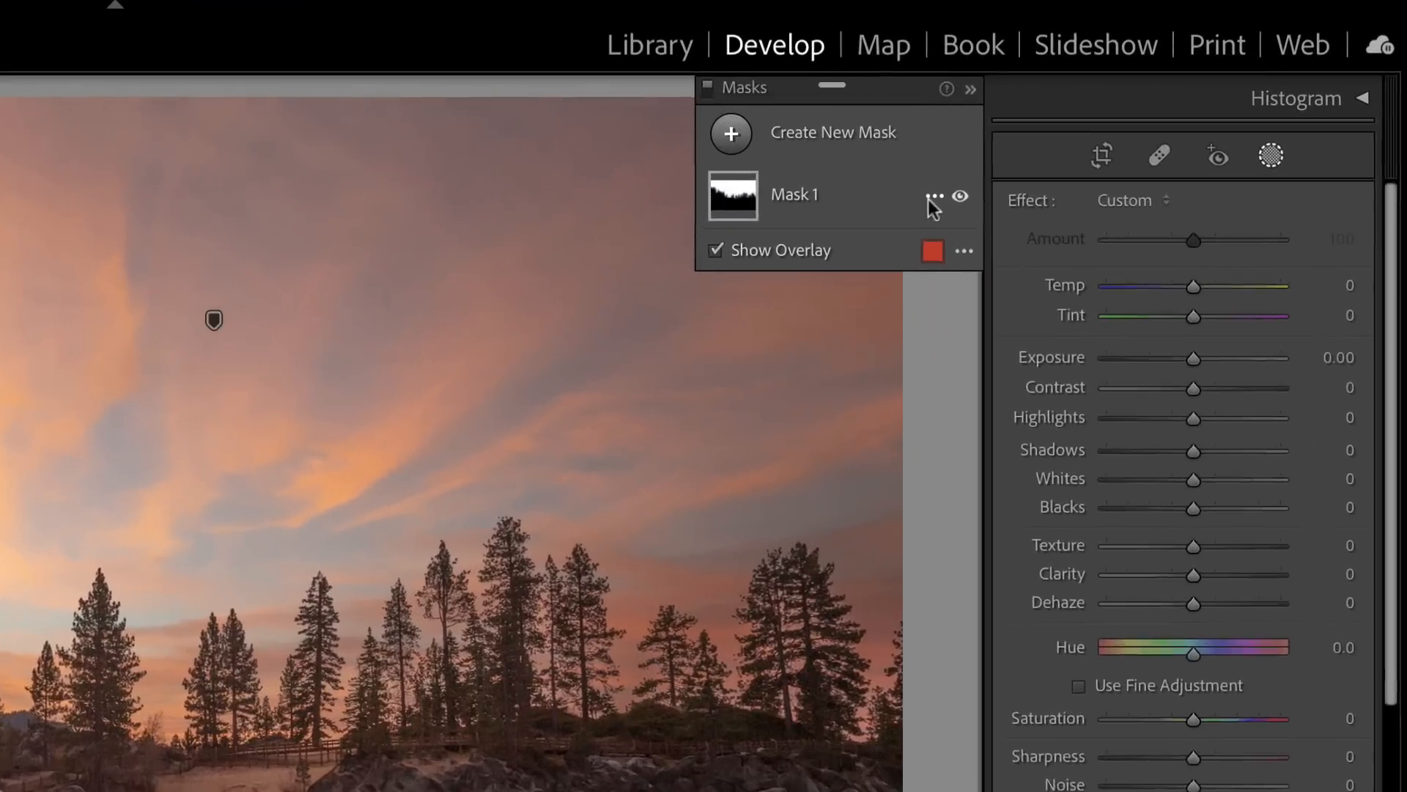
Step: Raise the Portraits: Edgy PE02 preset Amount from 100 to about 171
click(932, 194)
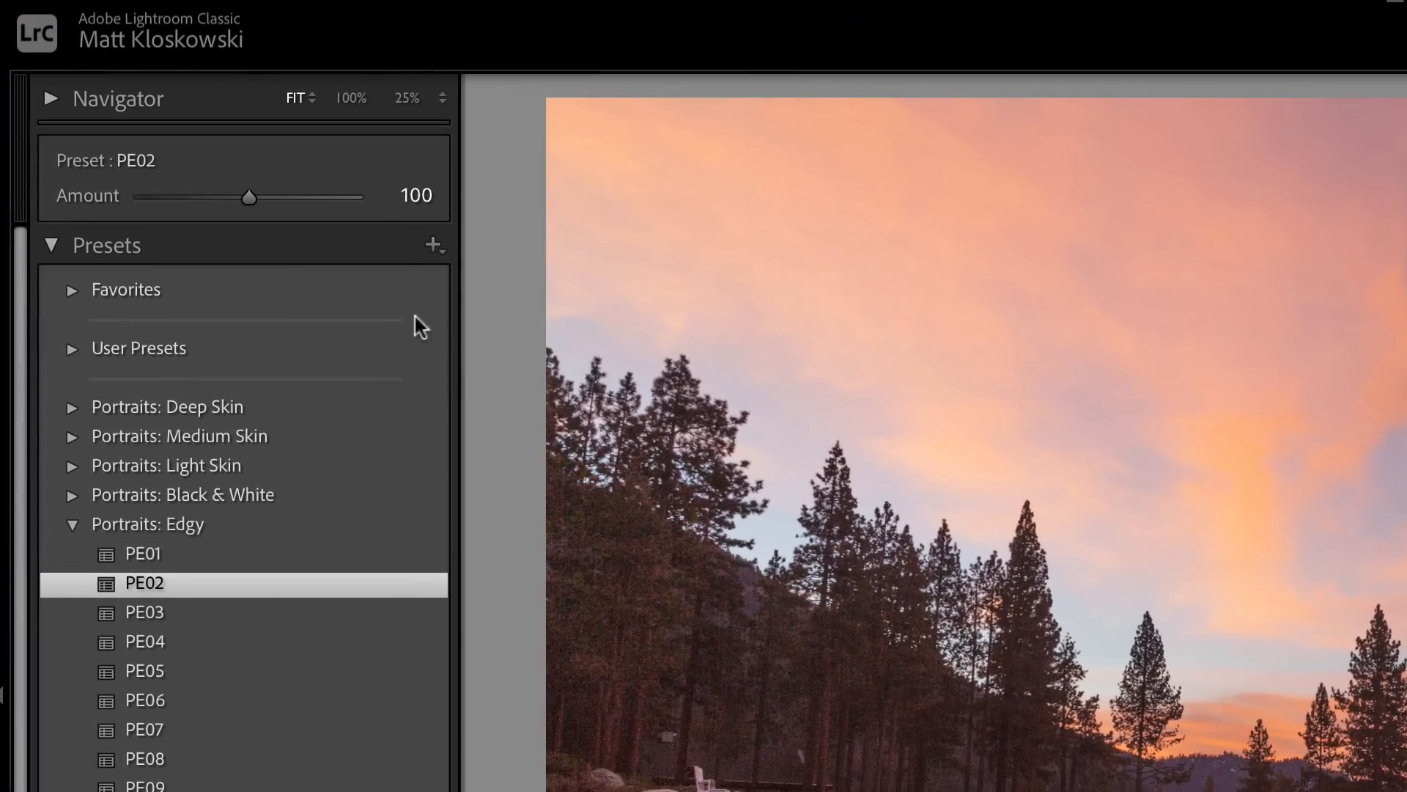
drag(251, 197, 323, 197)
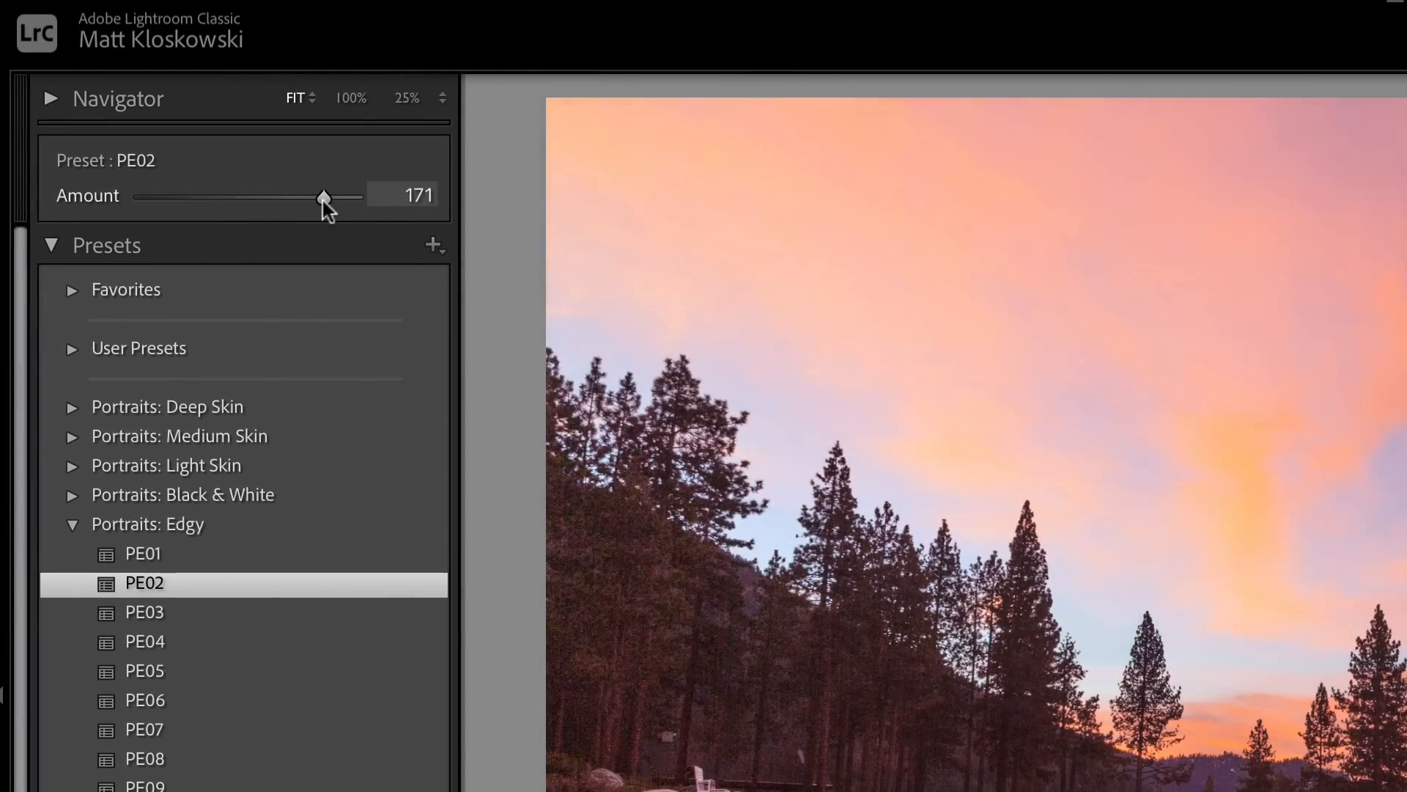
drag(323, 197, 167, 198)
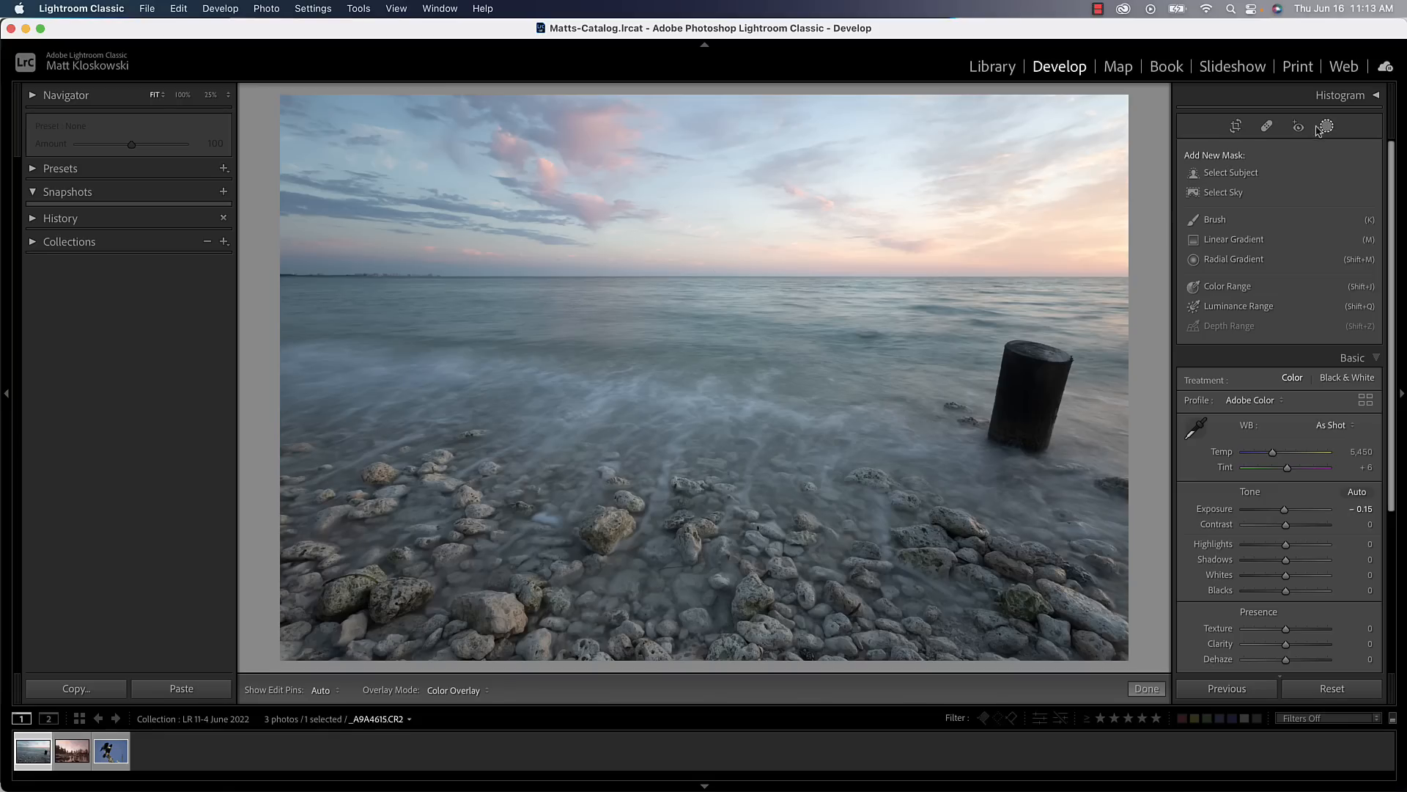
mouse_move(1330, 128)
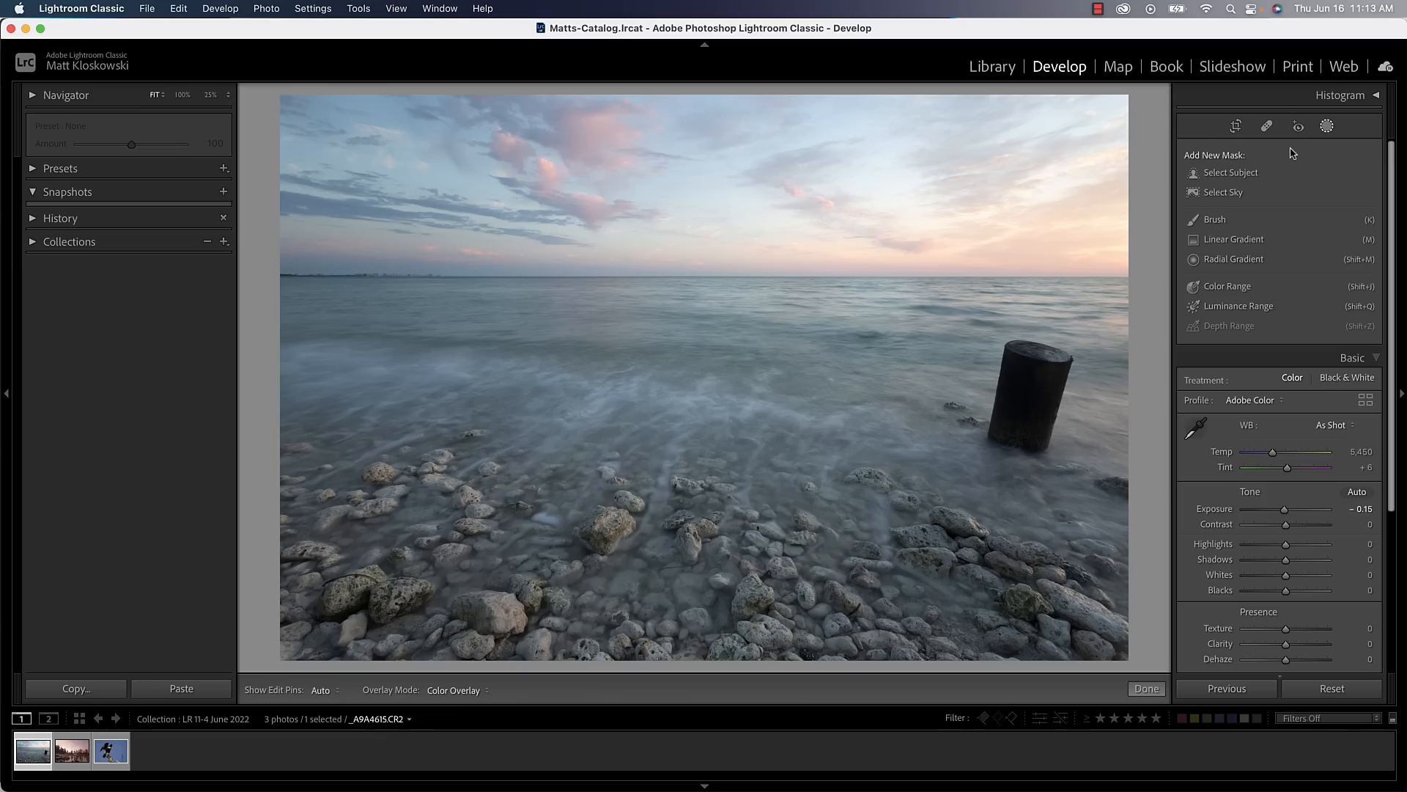
mouse_move(1211, 201)
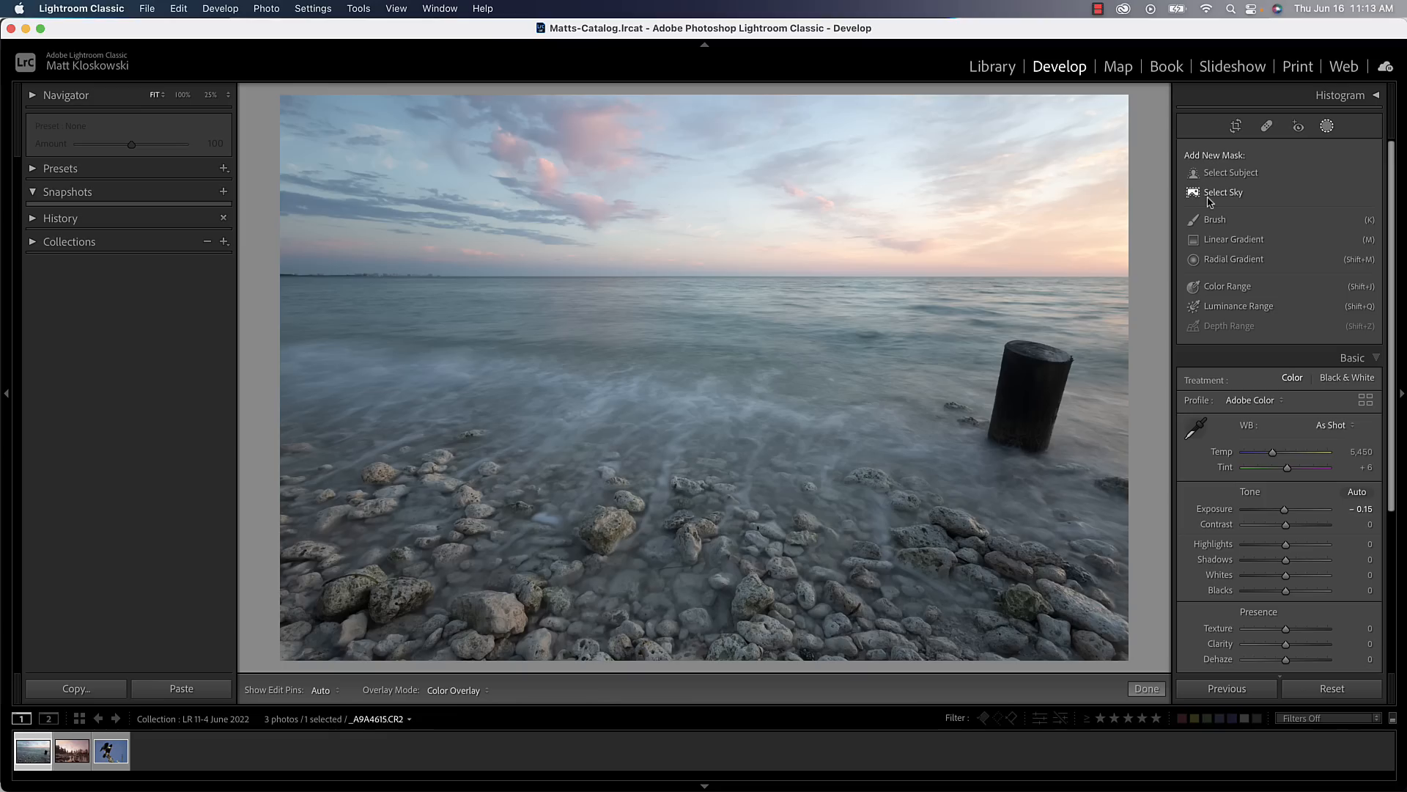
Step: Add a Select Sky mask with Exposure -0.68, Temp 18 and Saturation 22
click(1224, 193)
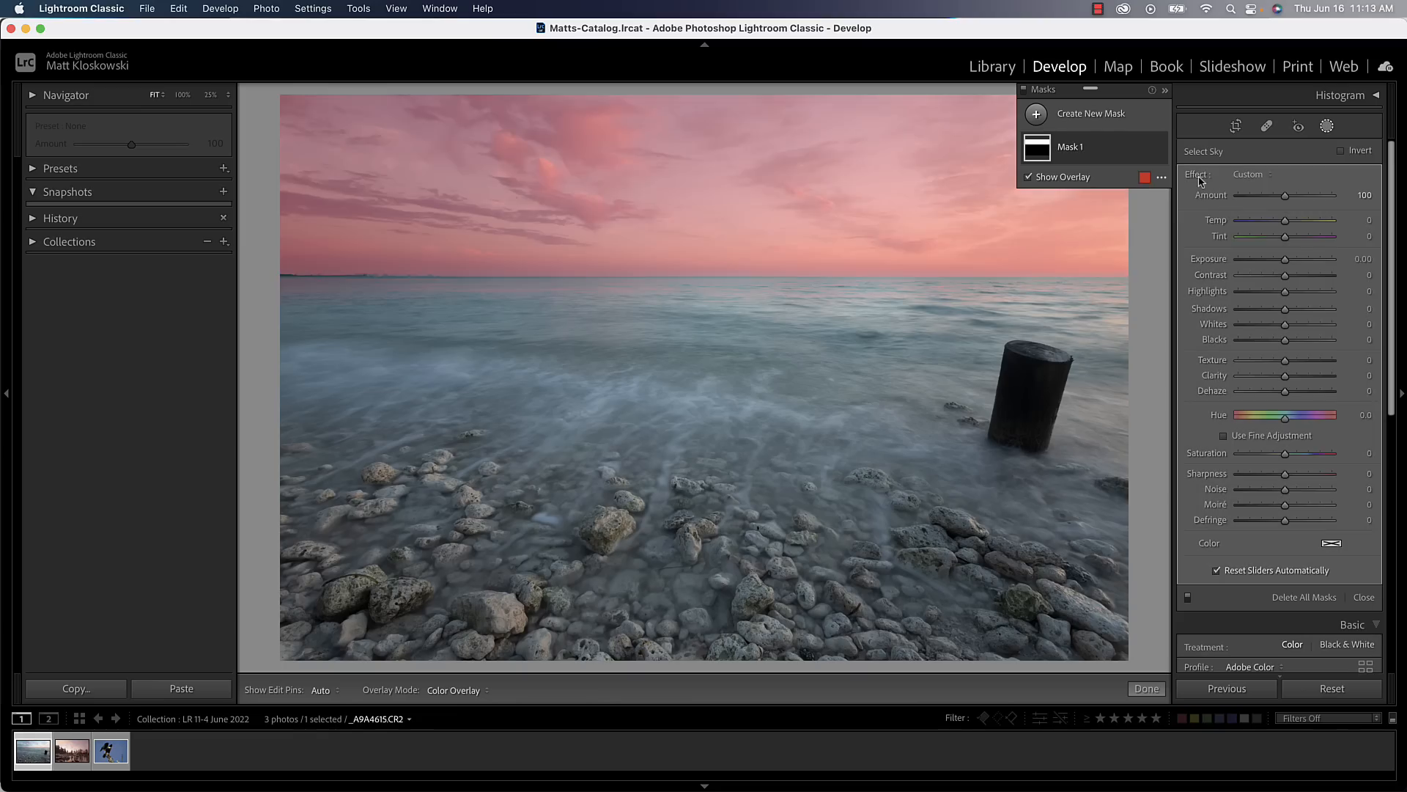
drag(1287, 259, 1277, 258)
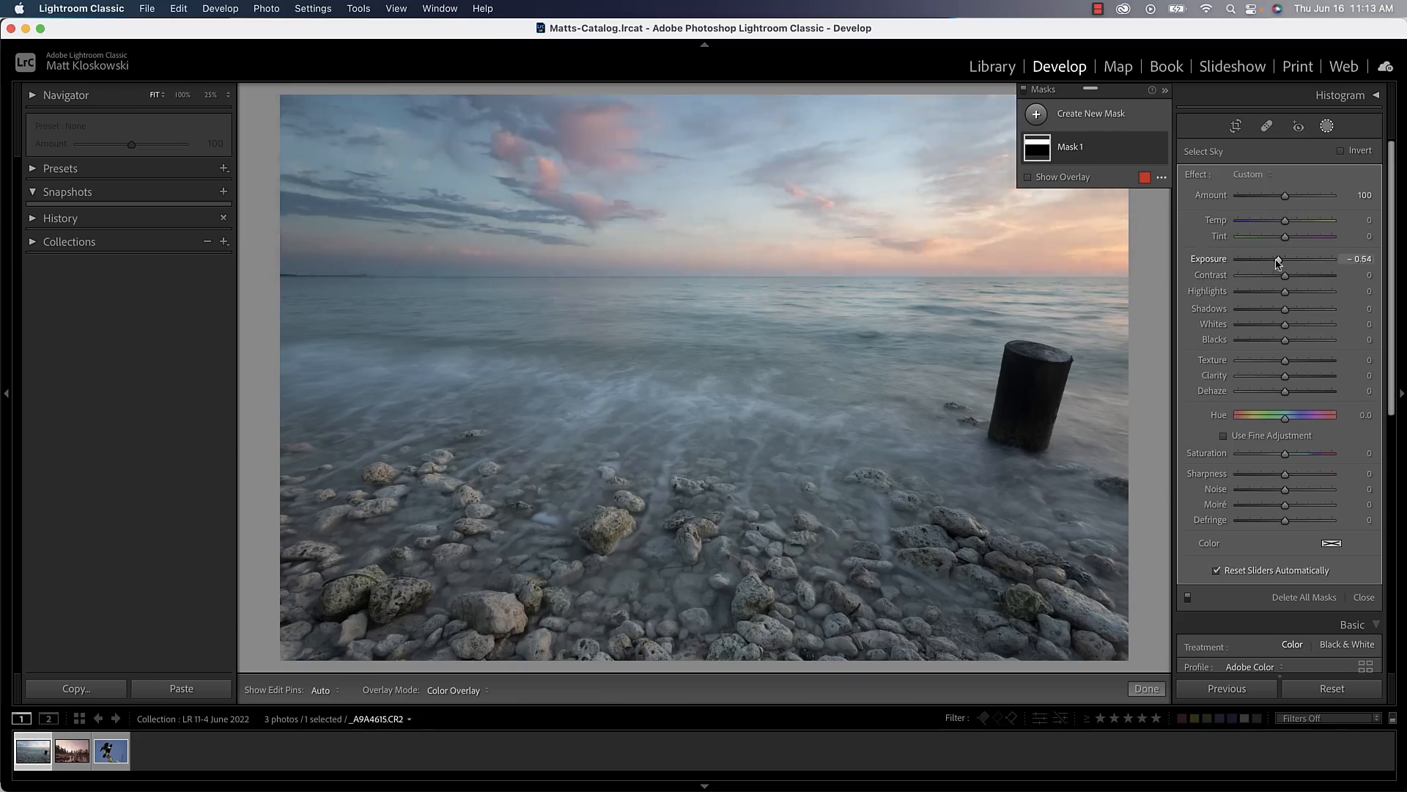
drag(1278, 258, 1281, 259)
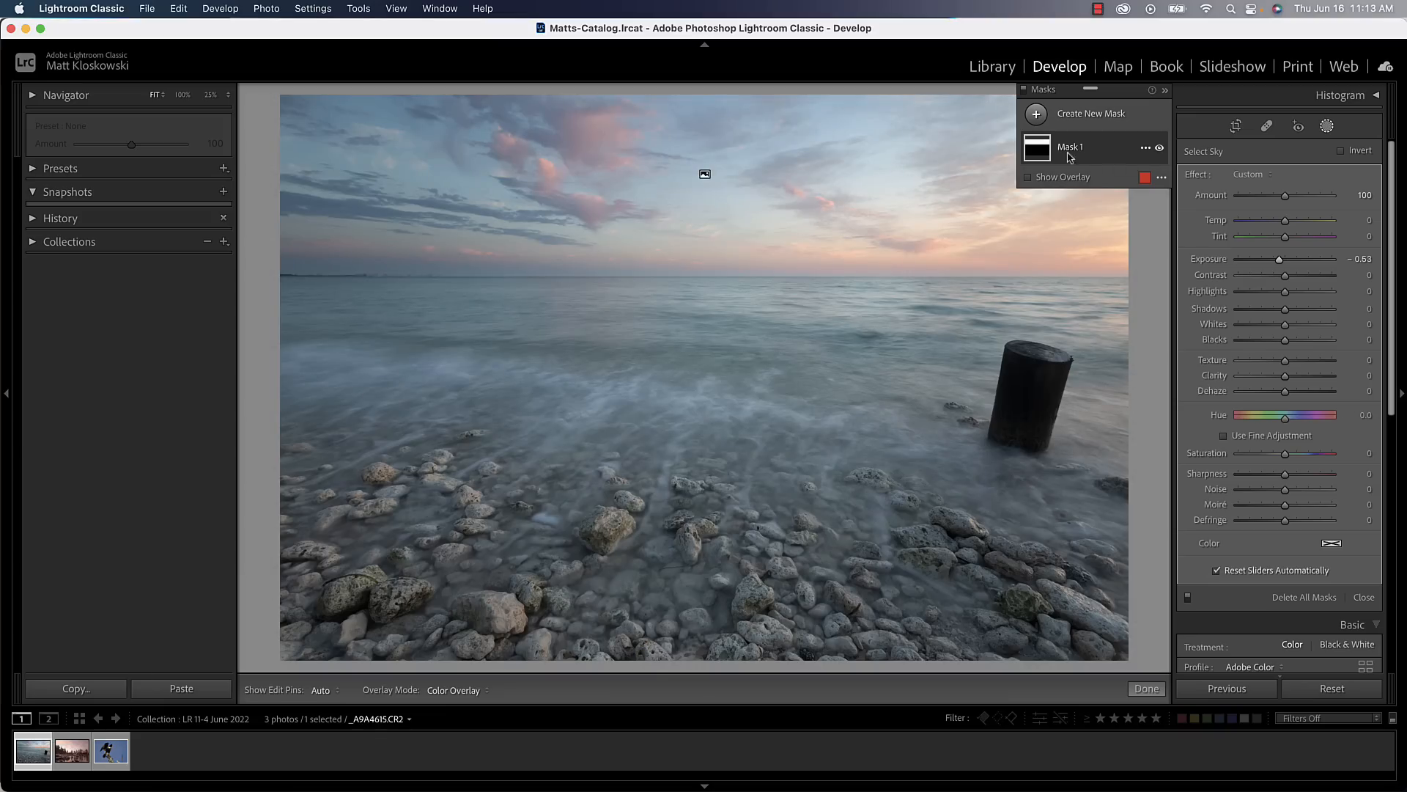
mouse_move(1118, 154)
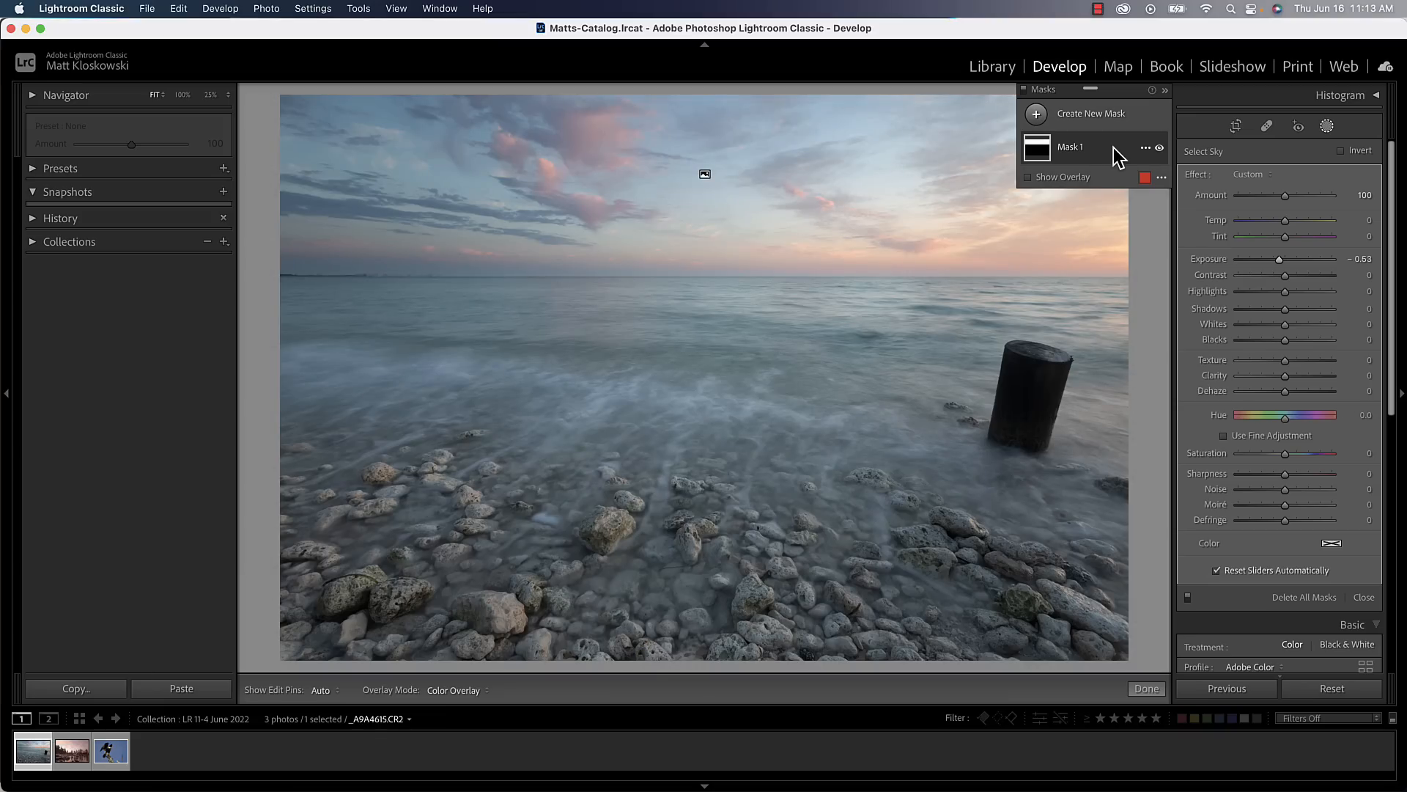
mouse_move(1176, 158)
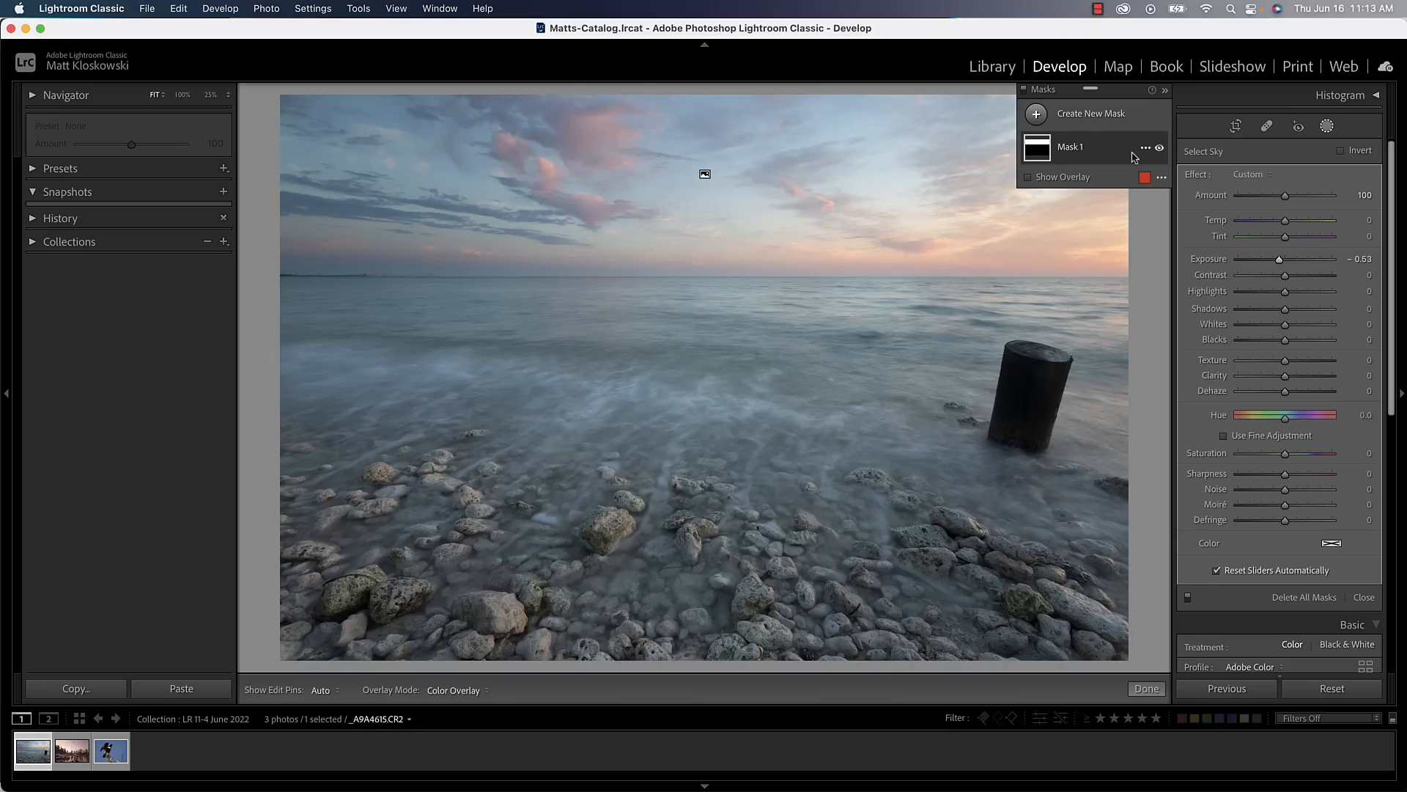
mouse_move(635, 315)
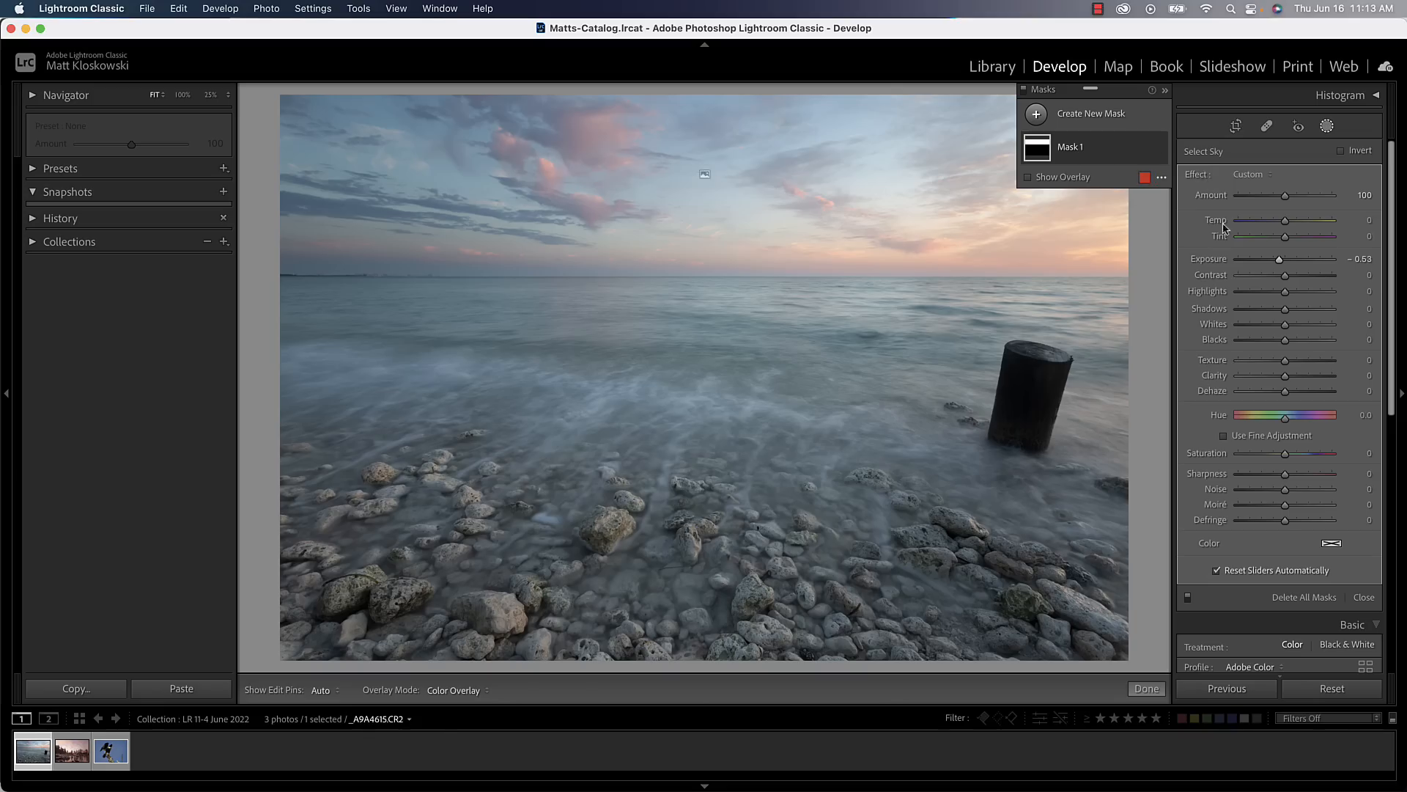
drag(1282, 258, 1279, 259)
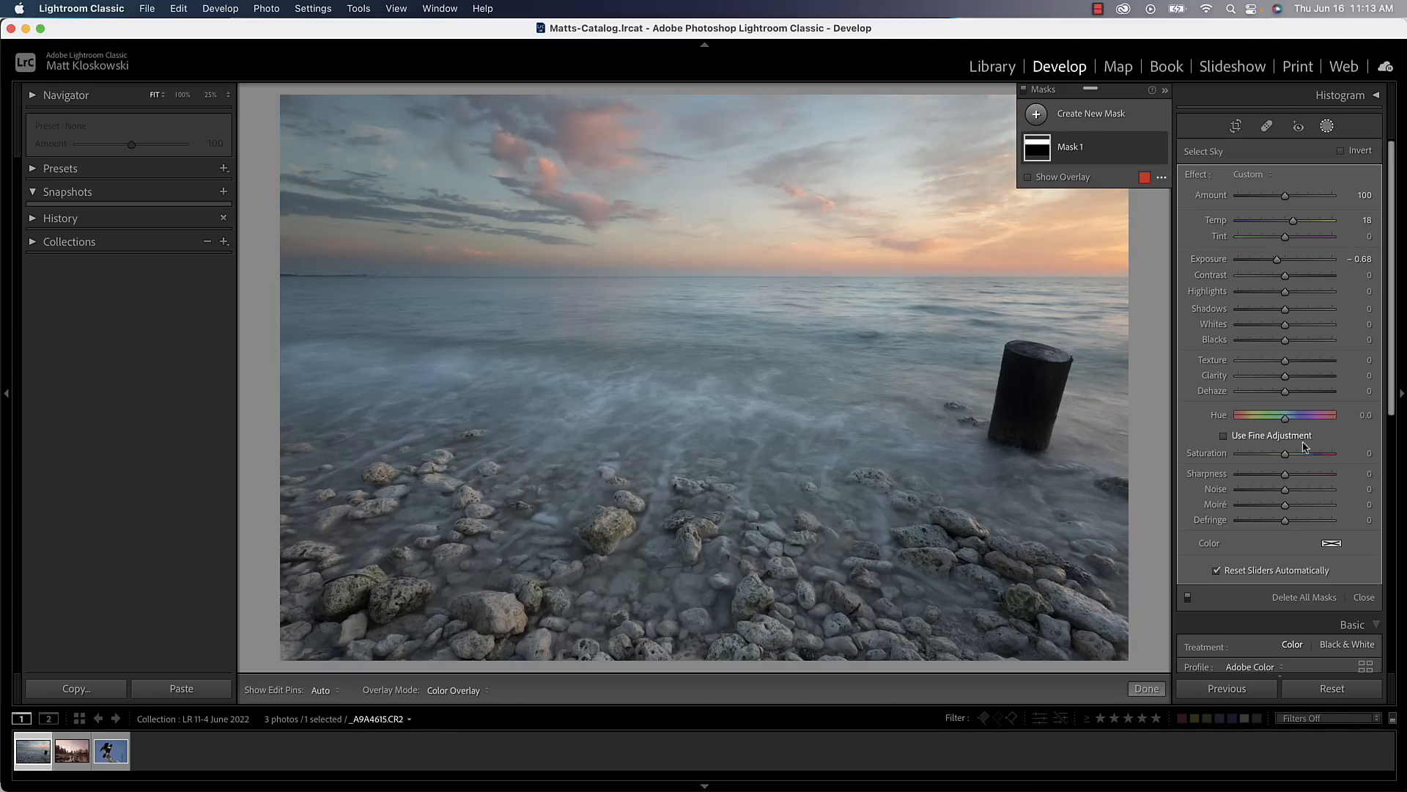
drag(1285, 452, 1327, 452)
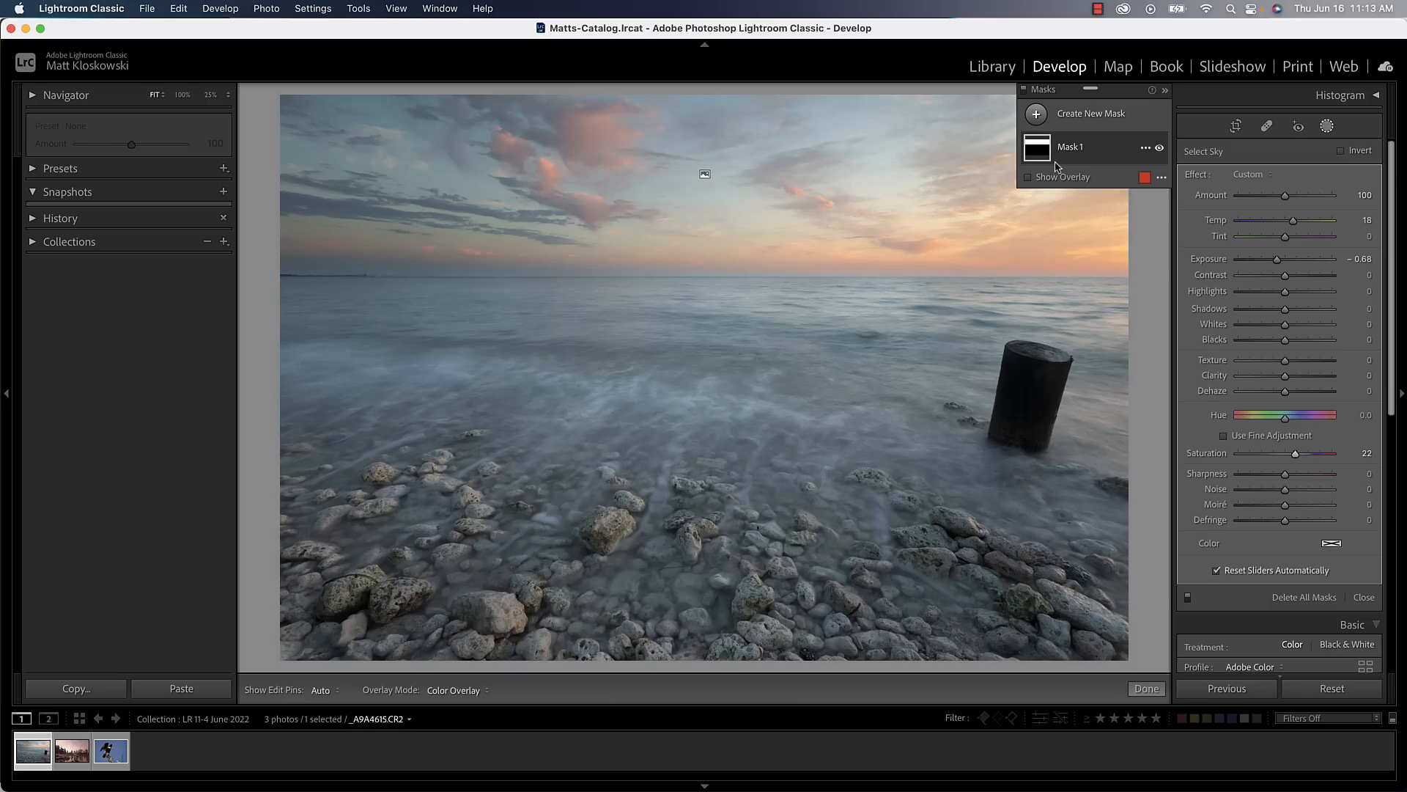
mouse_move(722, 267)
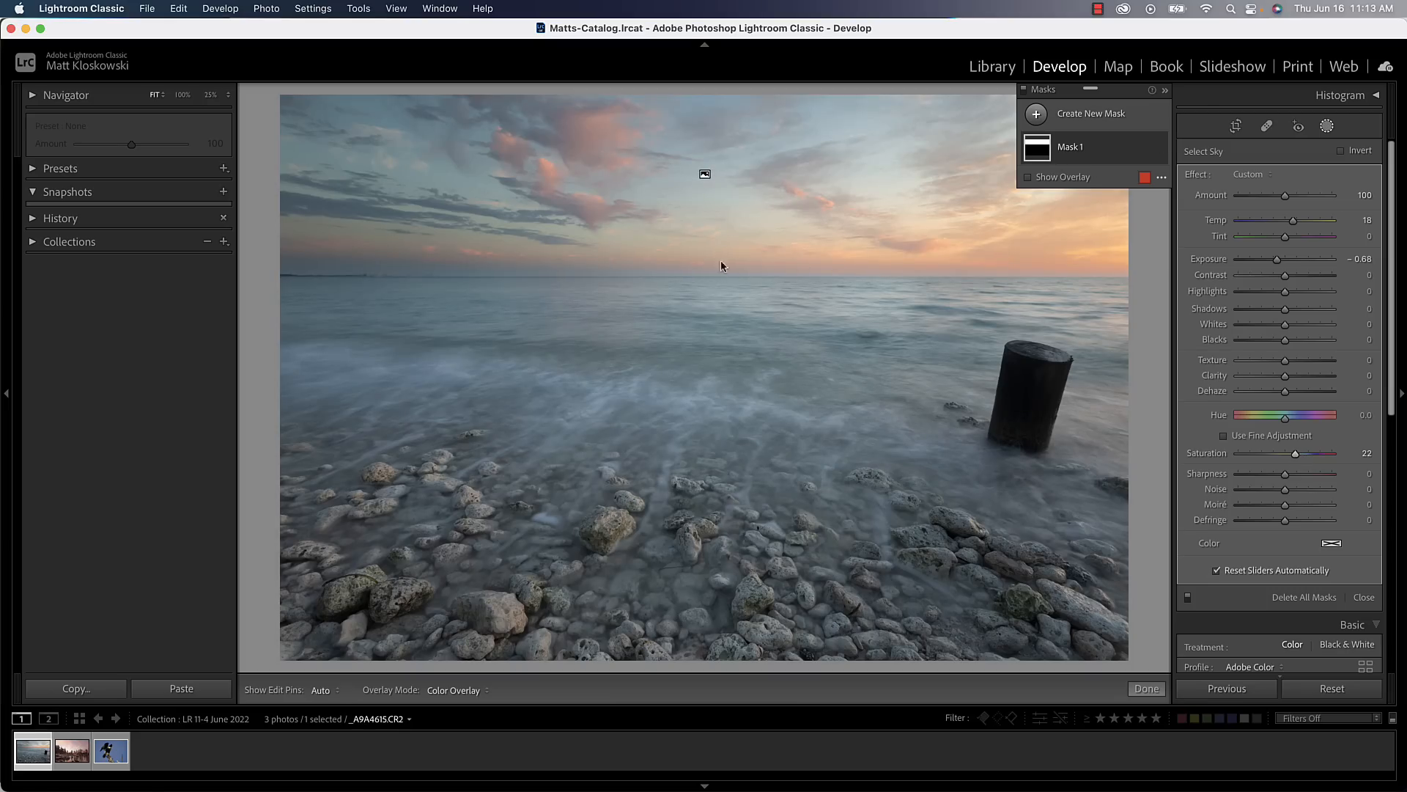
mouse_move(731, 259)
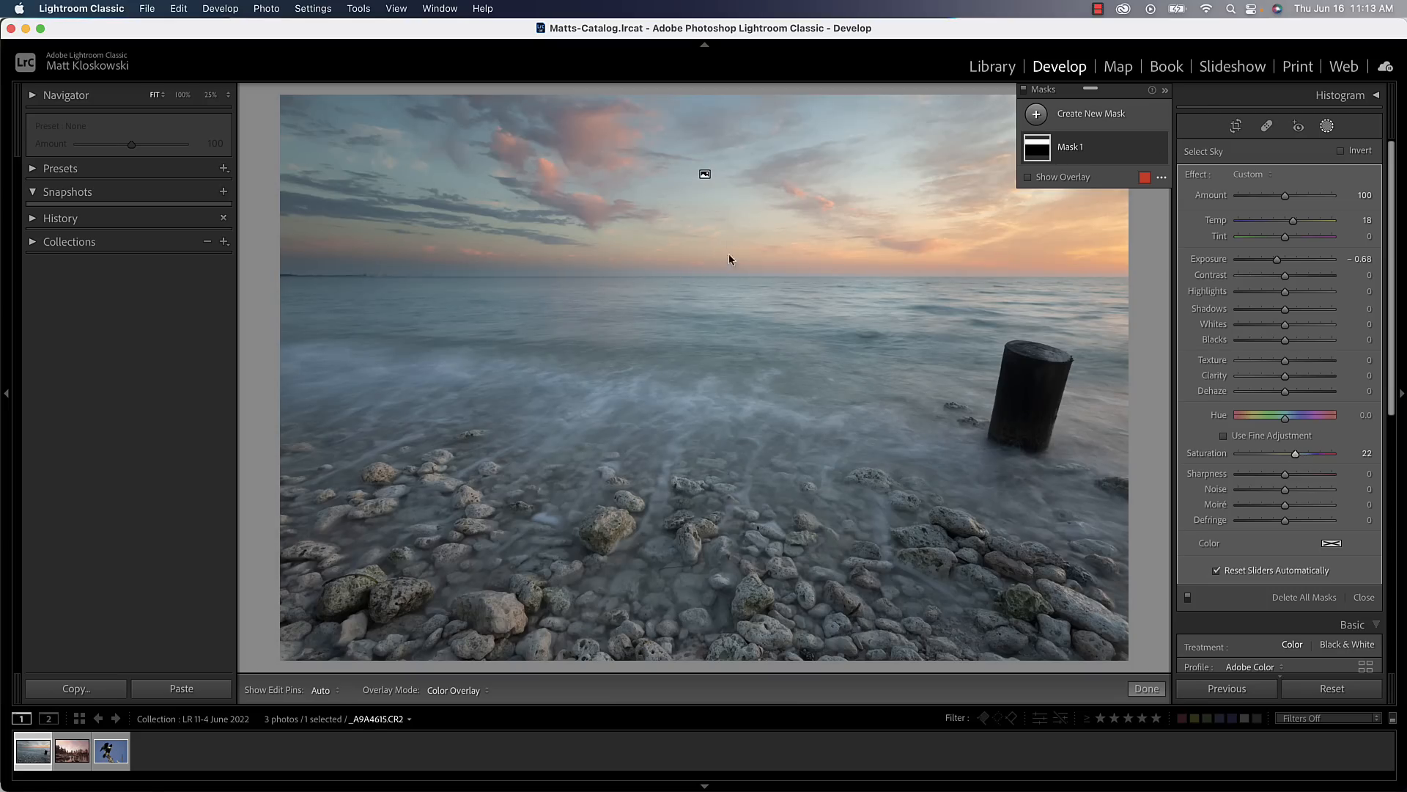
mouse_move(739, 305)
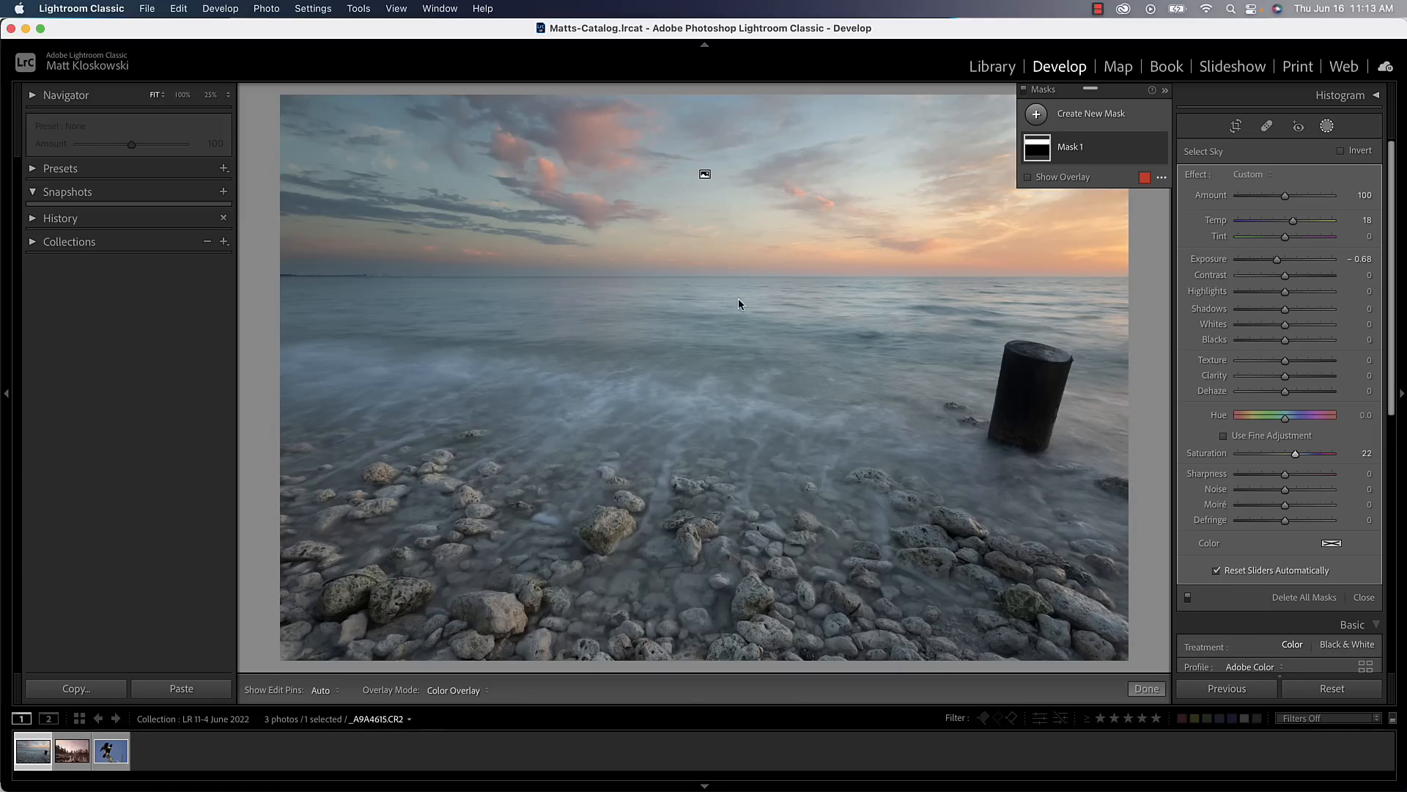
mouse_move(823, 221)
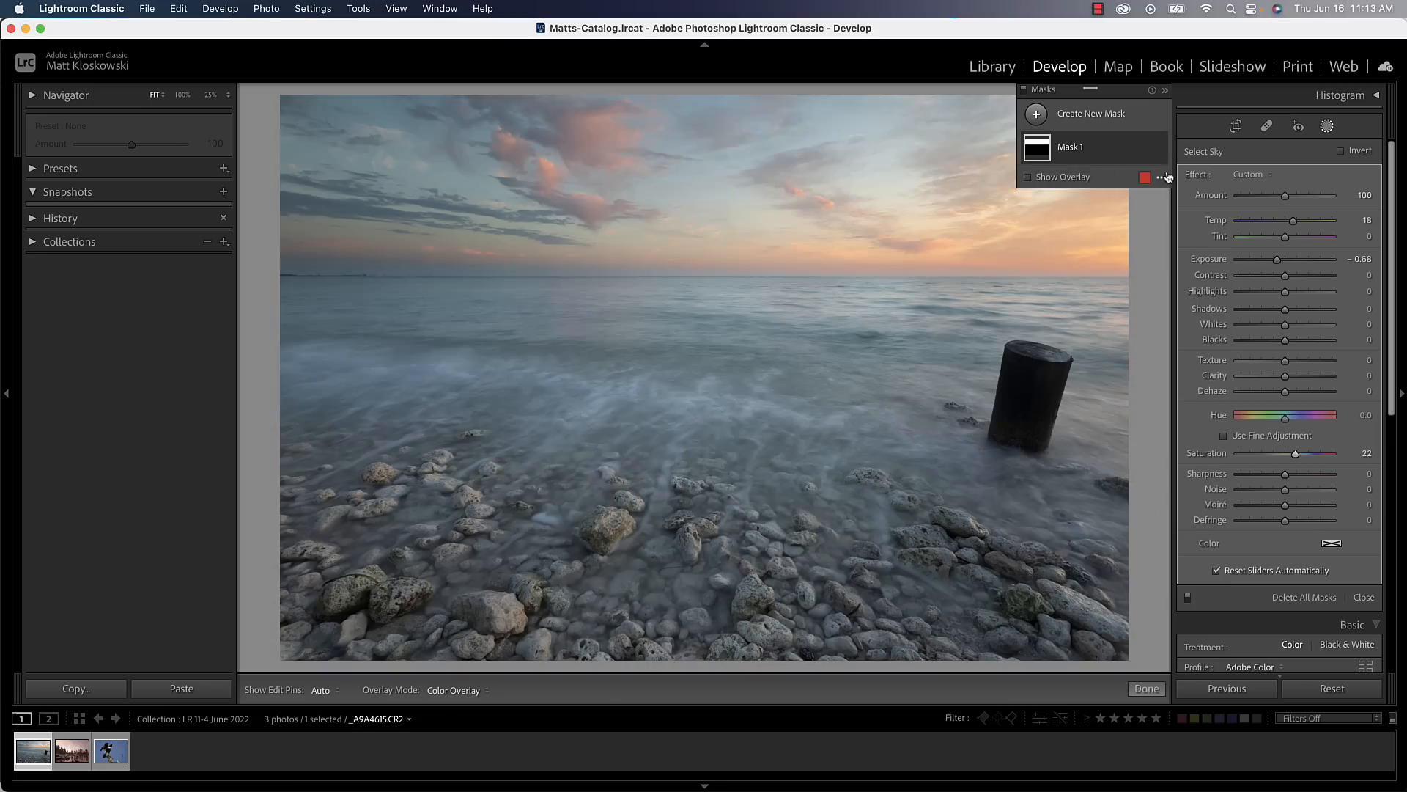
Step: Set the mask overlay mode to White on Black, then hide the overlay
click(1165, 177)
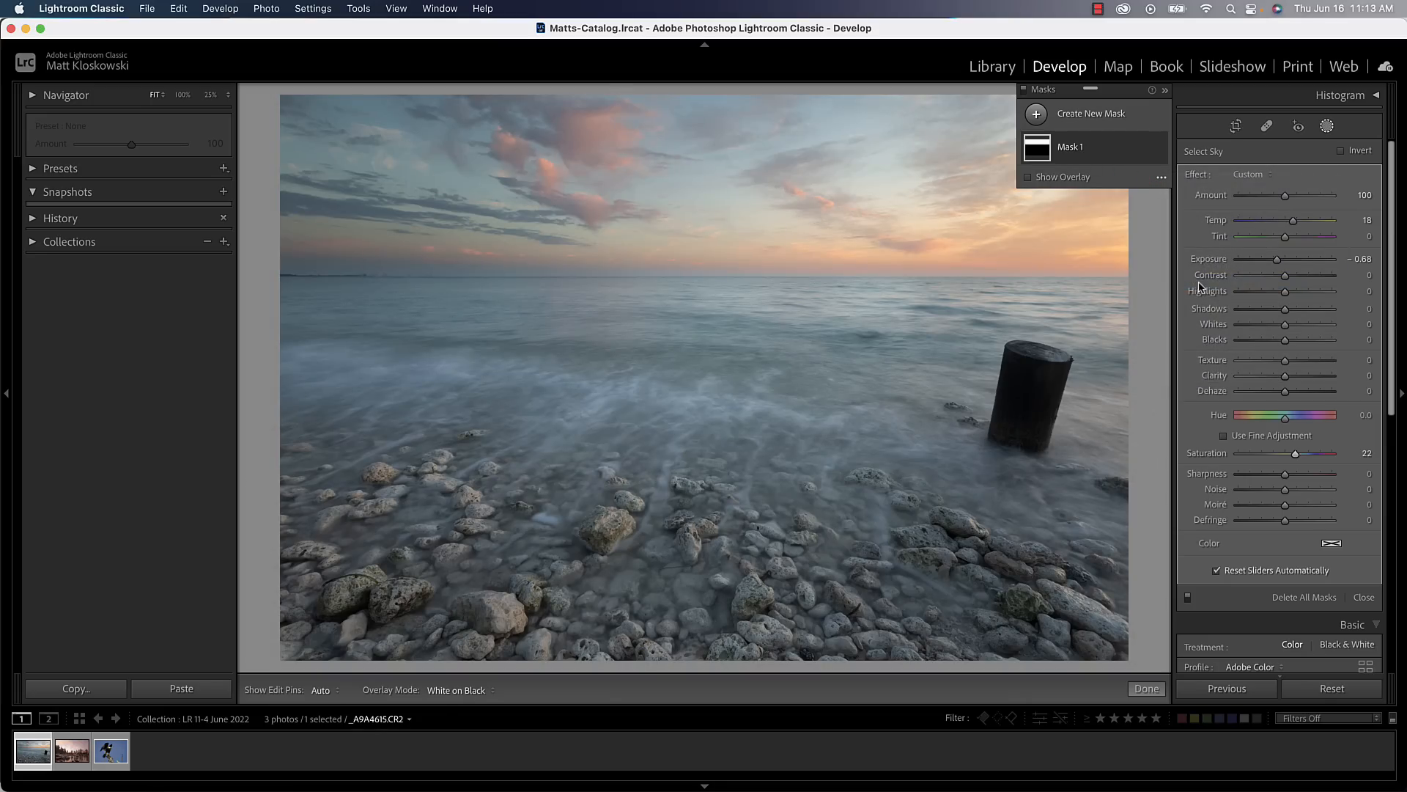
click(1028, 177)
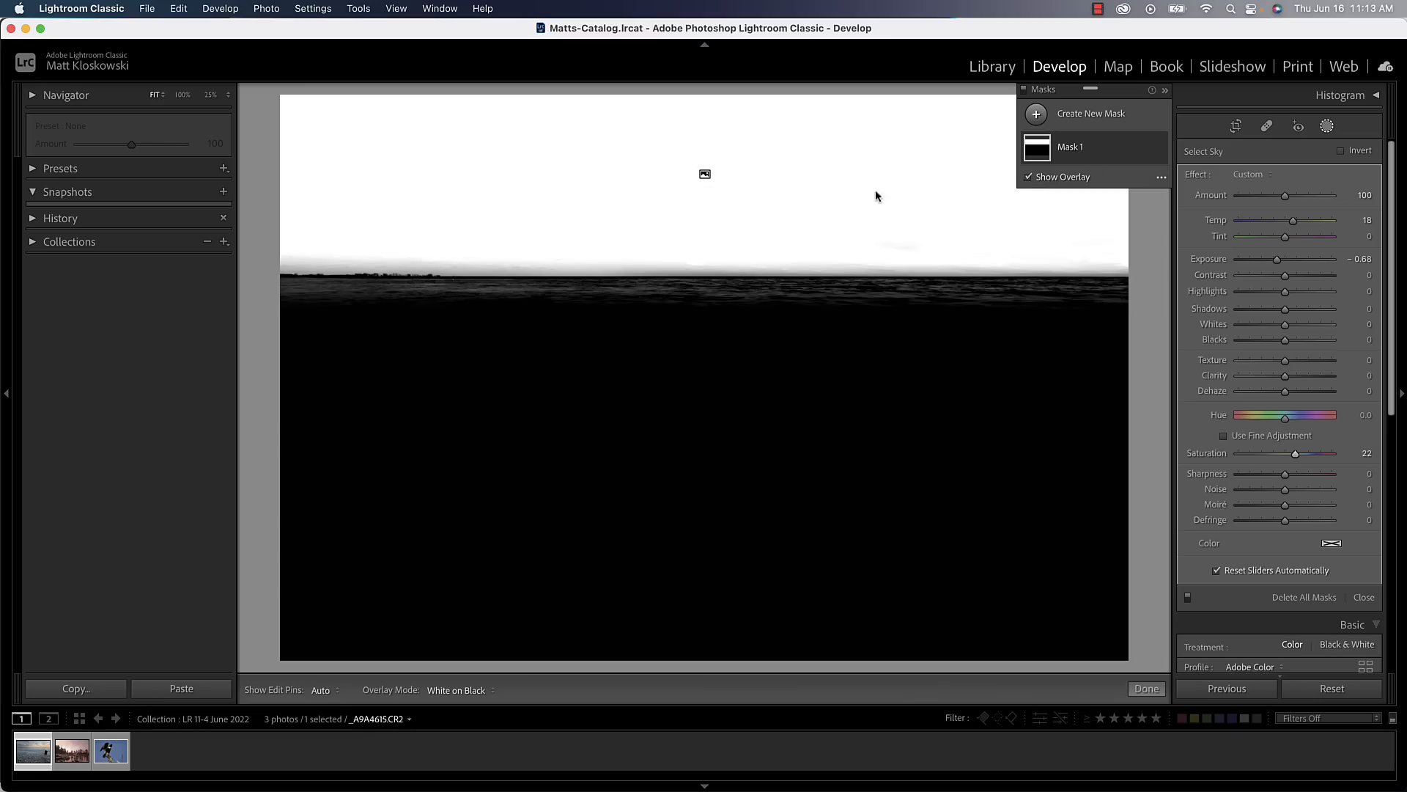
click(1030, 177)
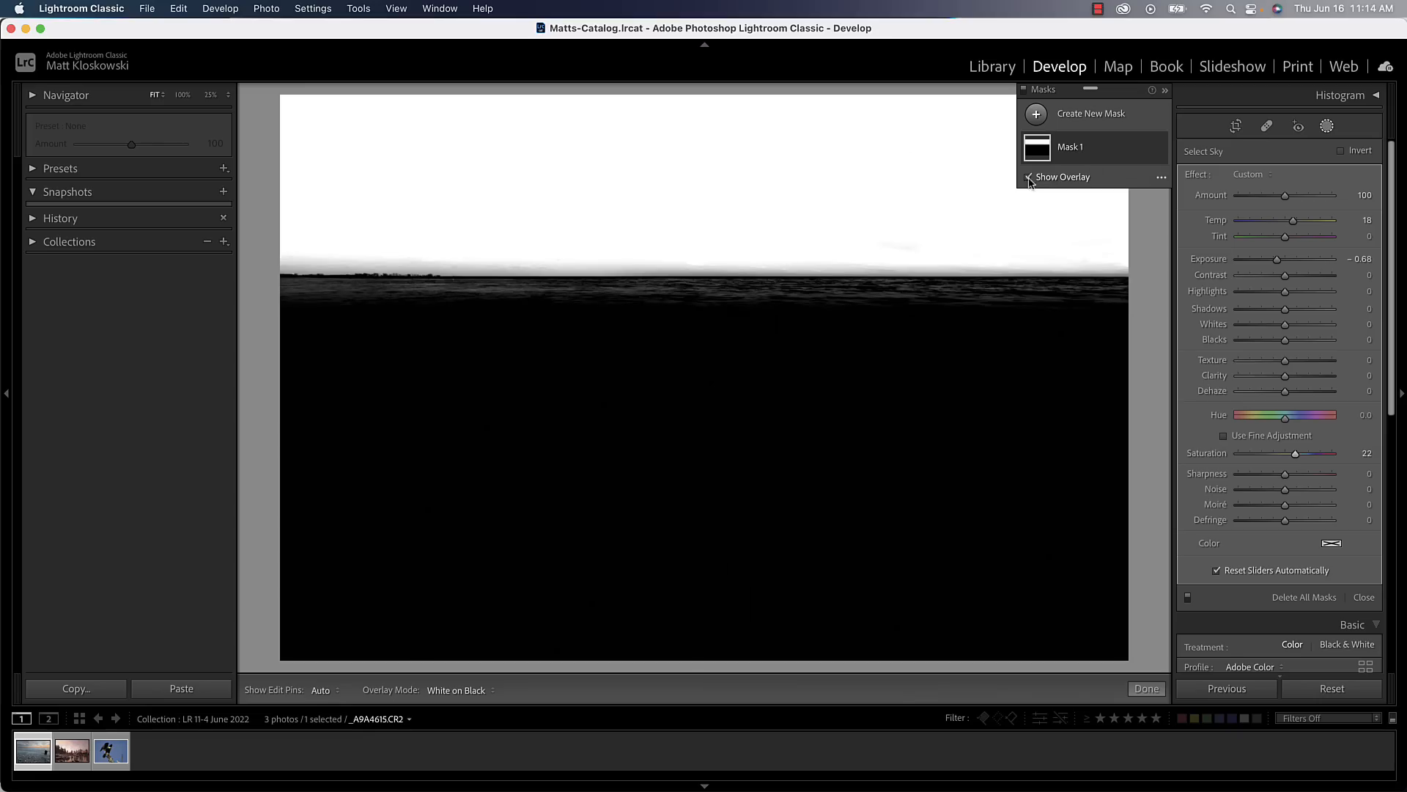
click(1028, 177)
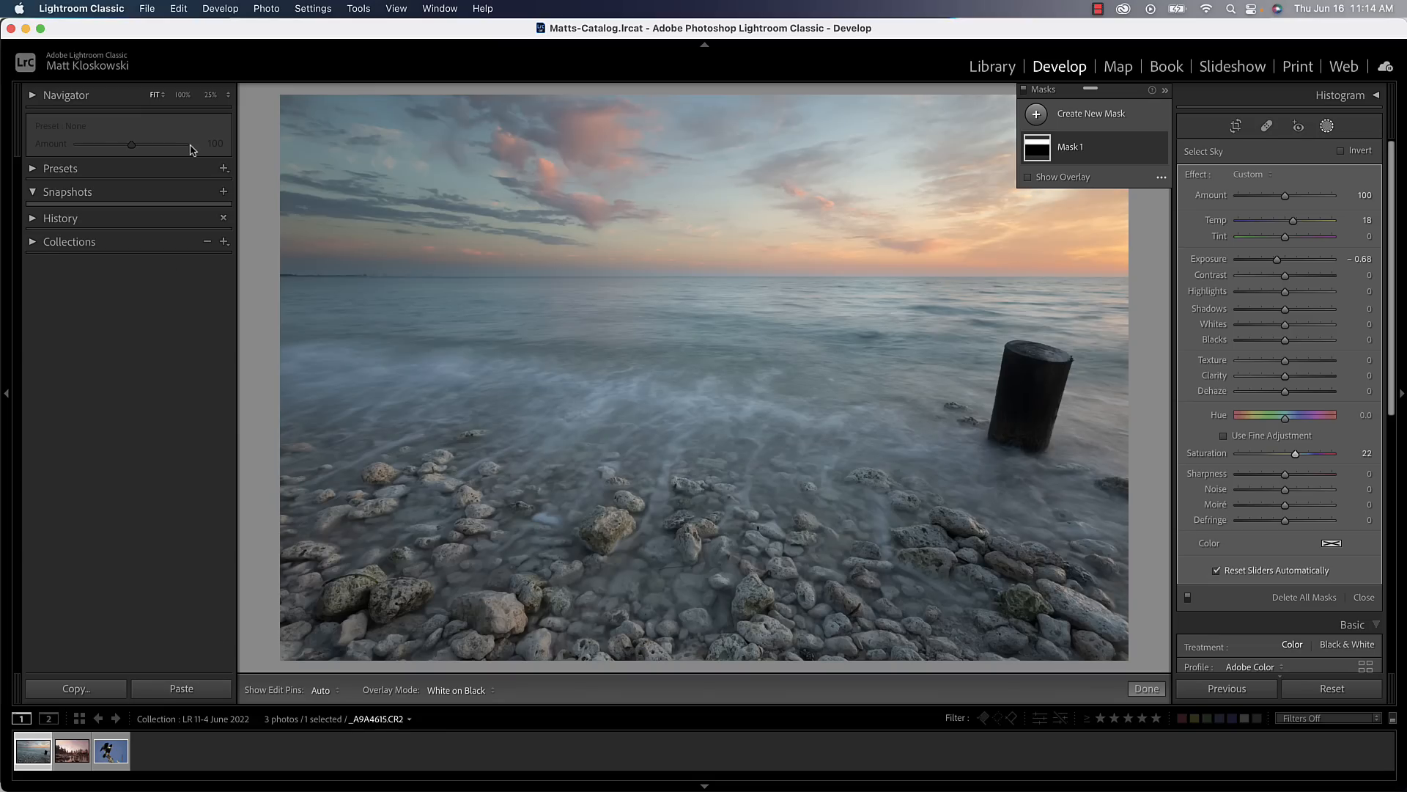
Step: Copy the develop settings including the sky mask and paste them onto the lake photo
click(311, 8)
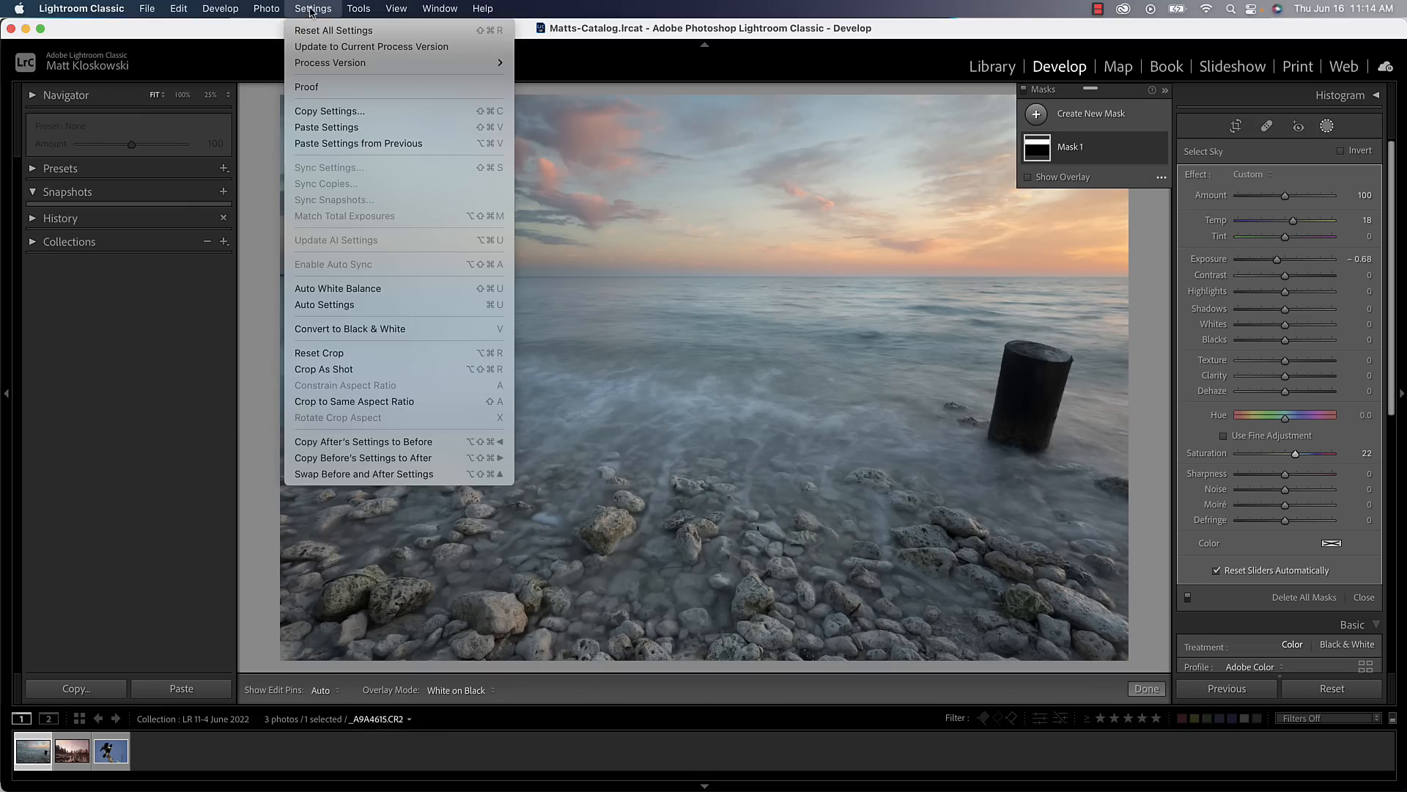
click(329, 111)
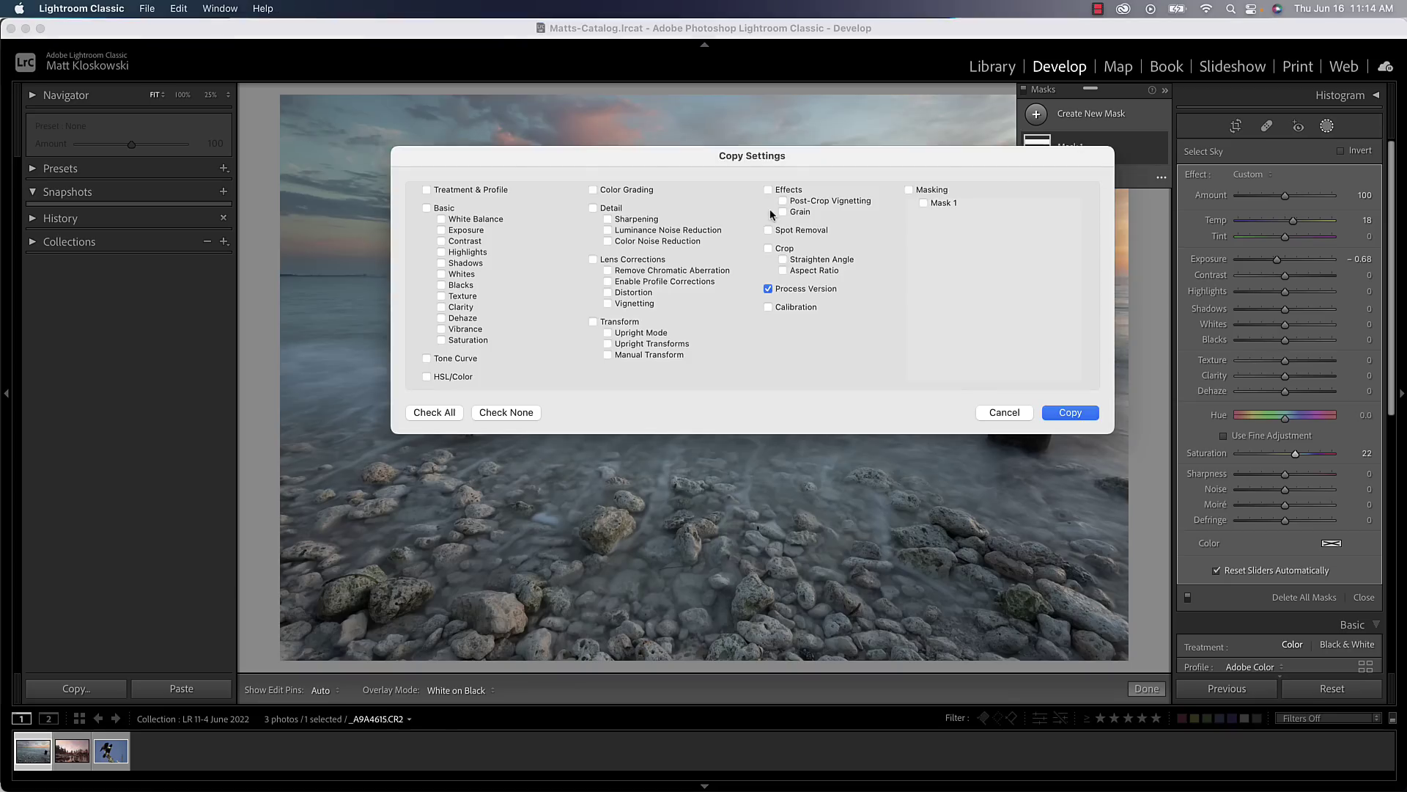
click(909, 189)
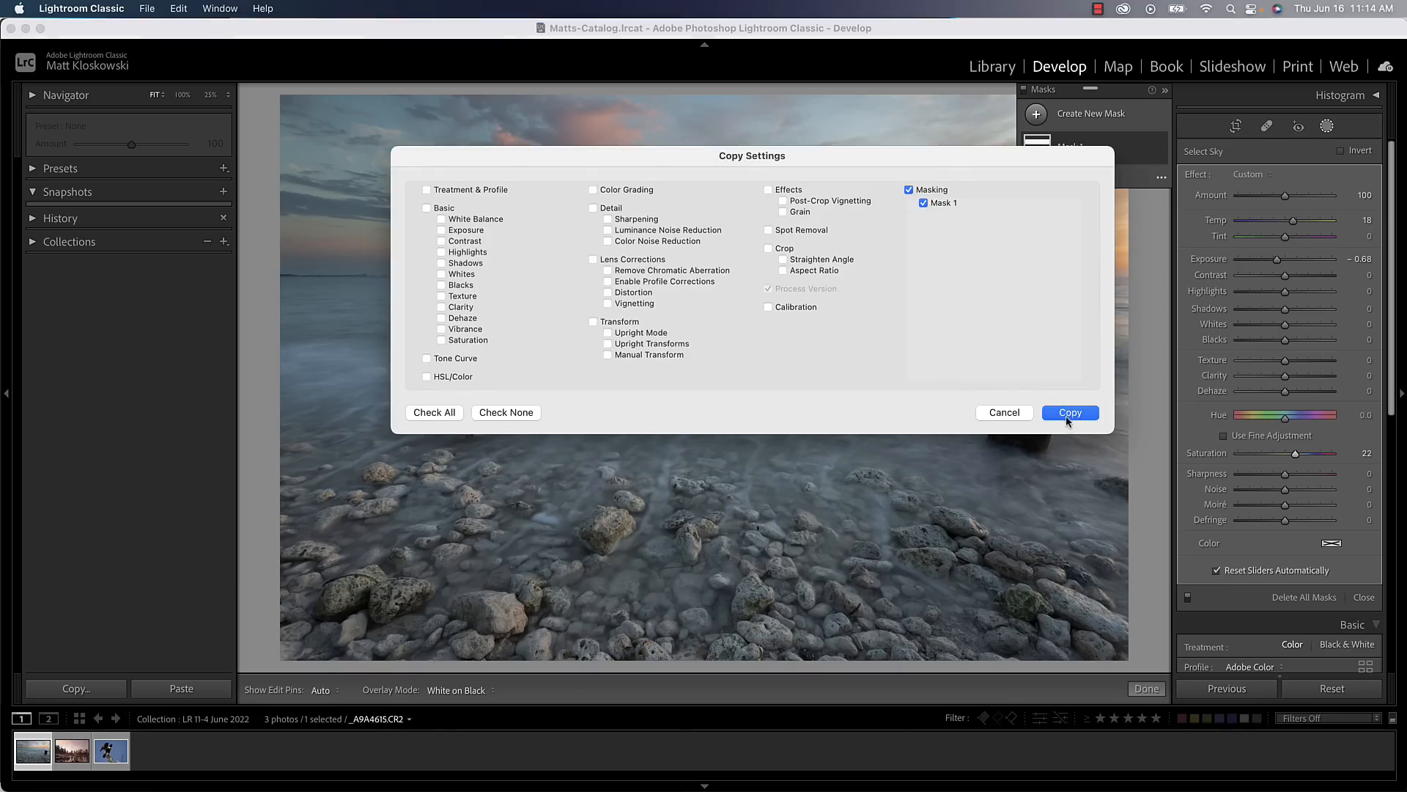
click(71, 752)
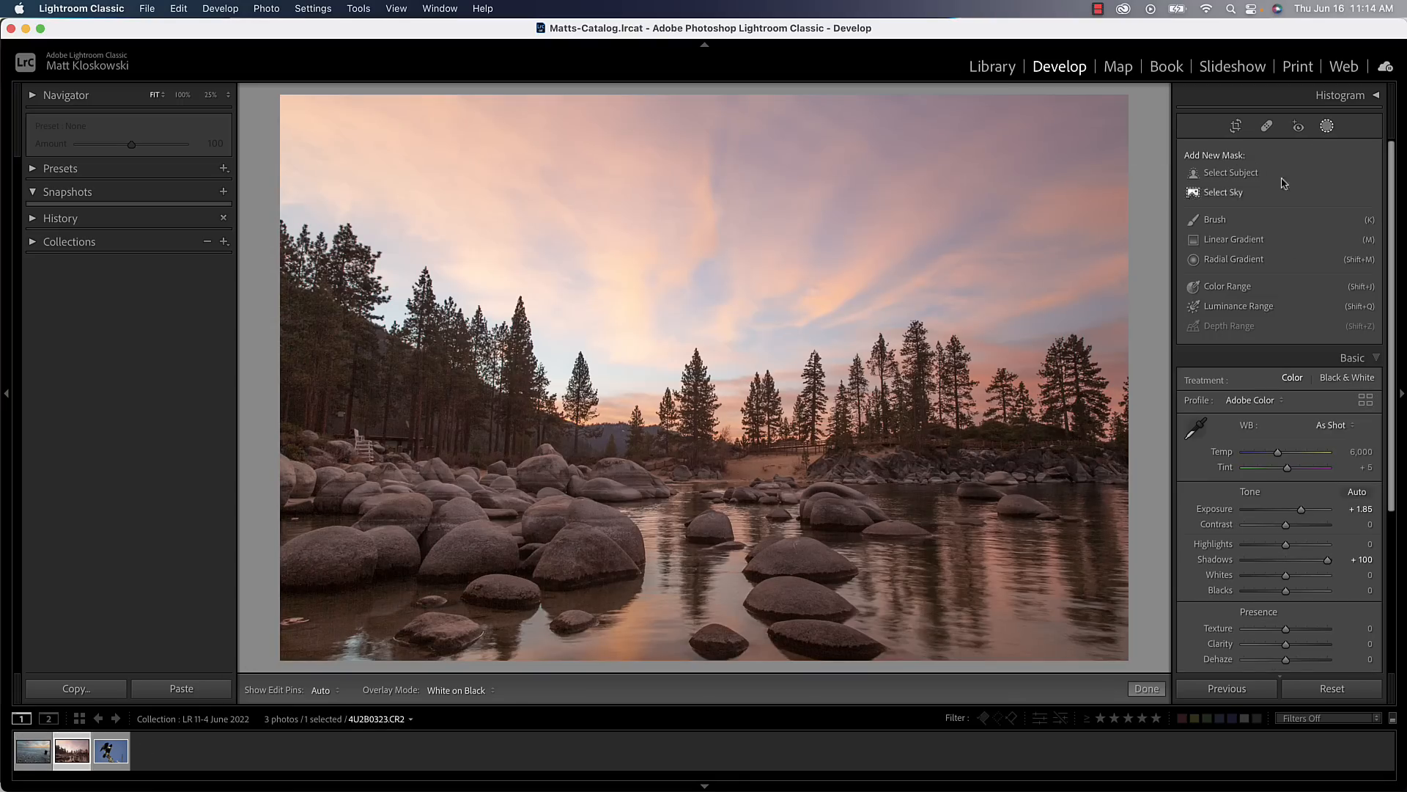
click(312, 8)
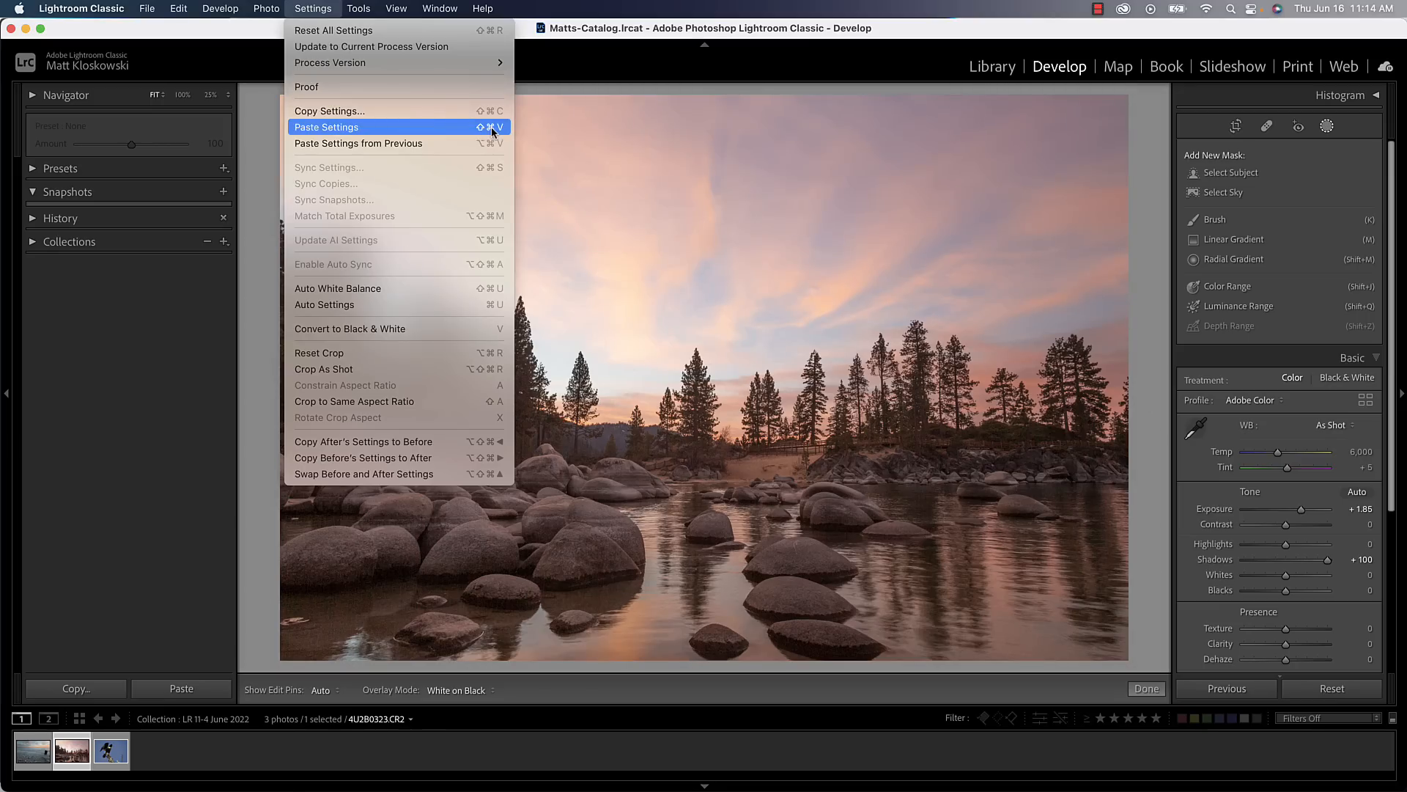
mouse_move(469, 133)
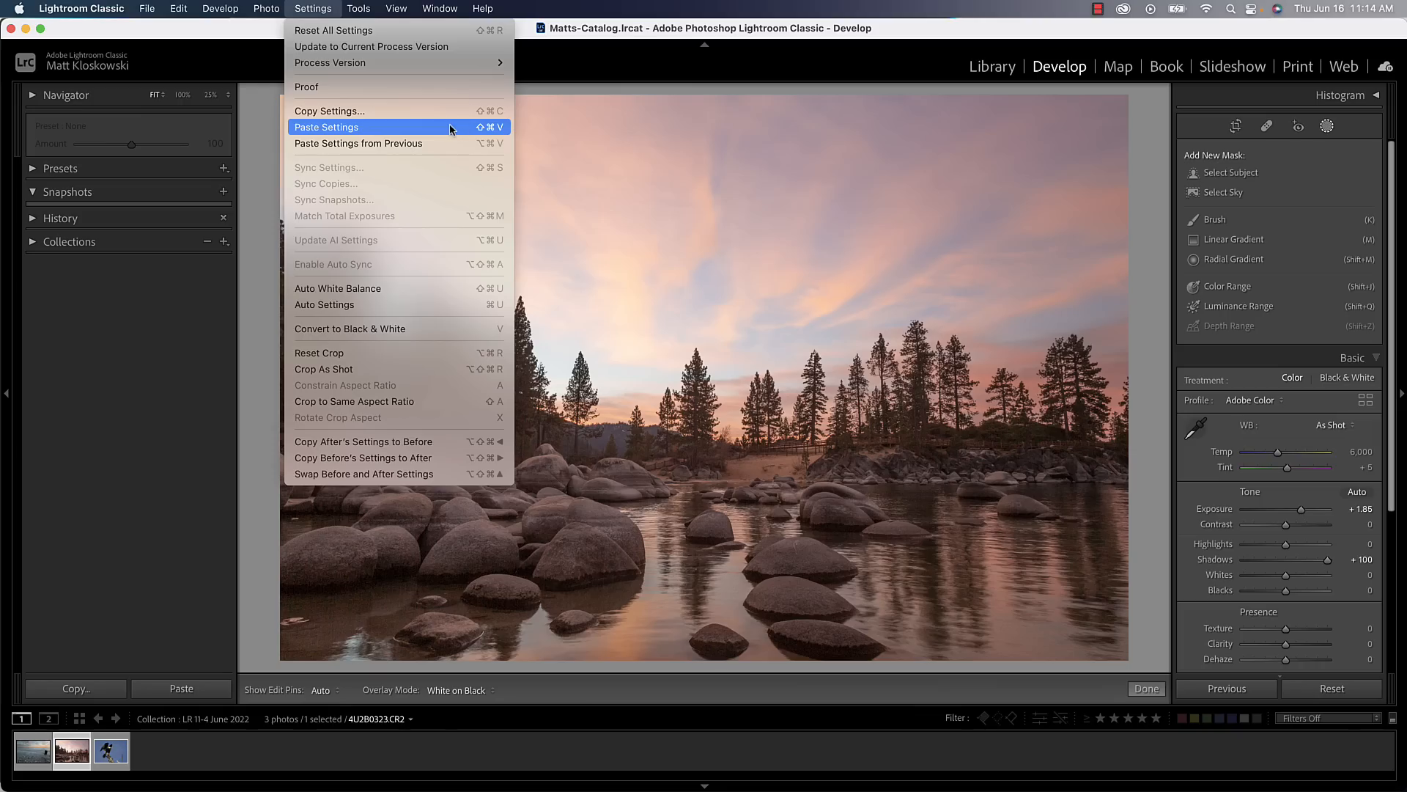
mouse_move(453, 138)
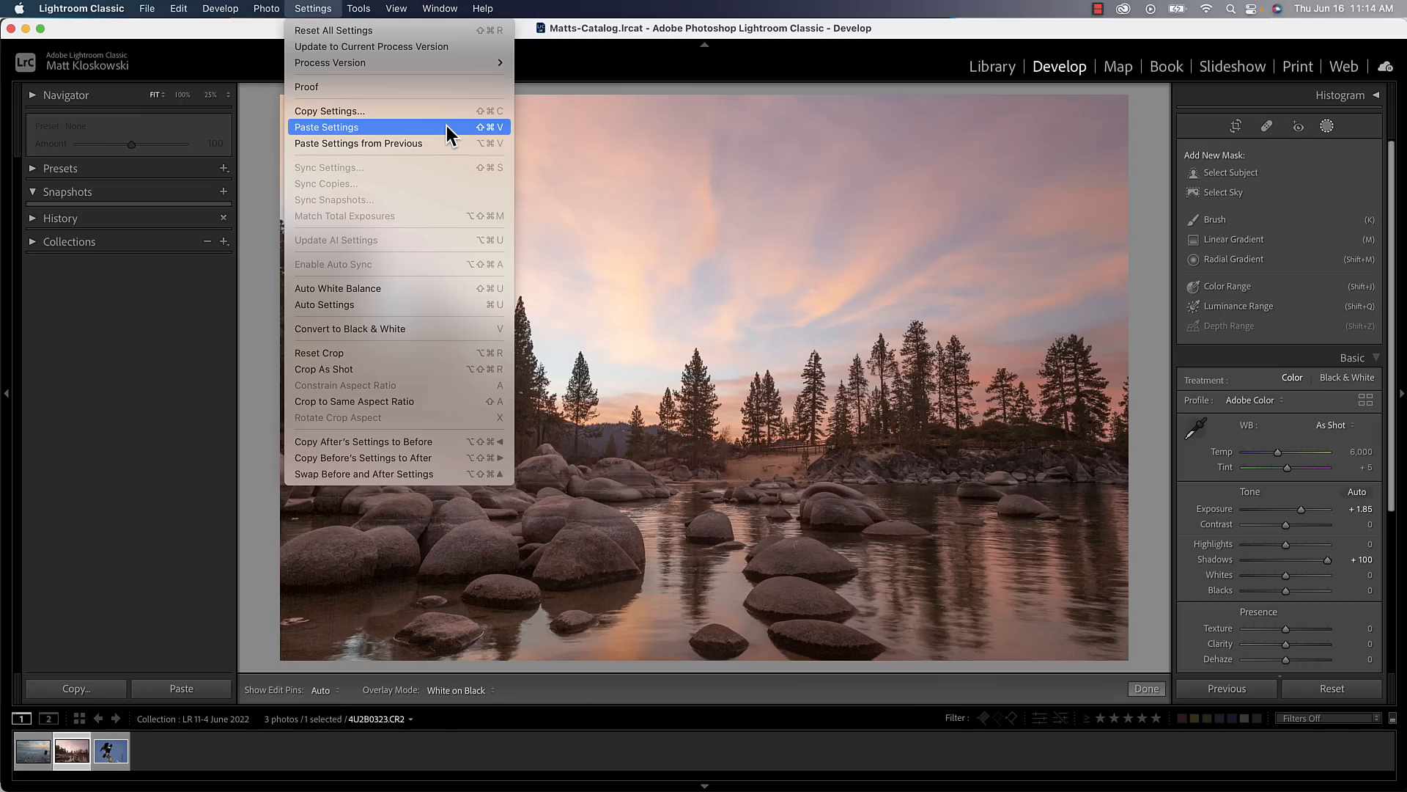
click(326, 127)
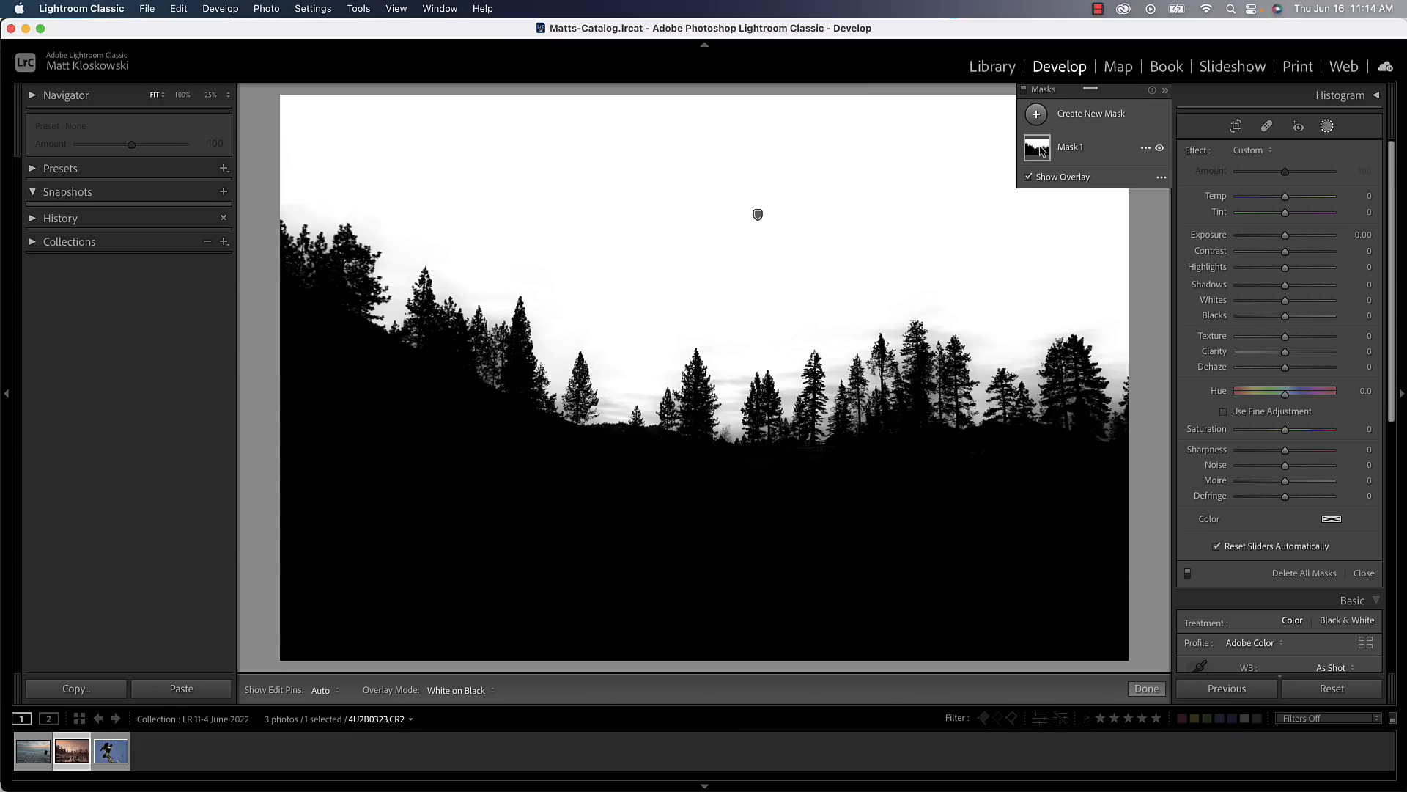
Step: Select the pasted sky mask so it updates on the lake sunset photo
click(1071, 147)
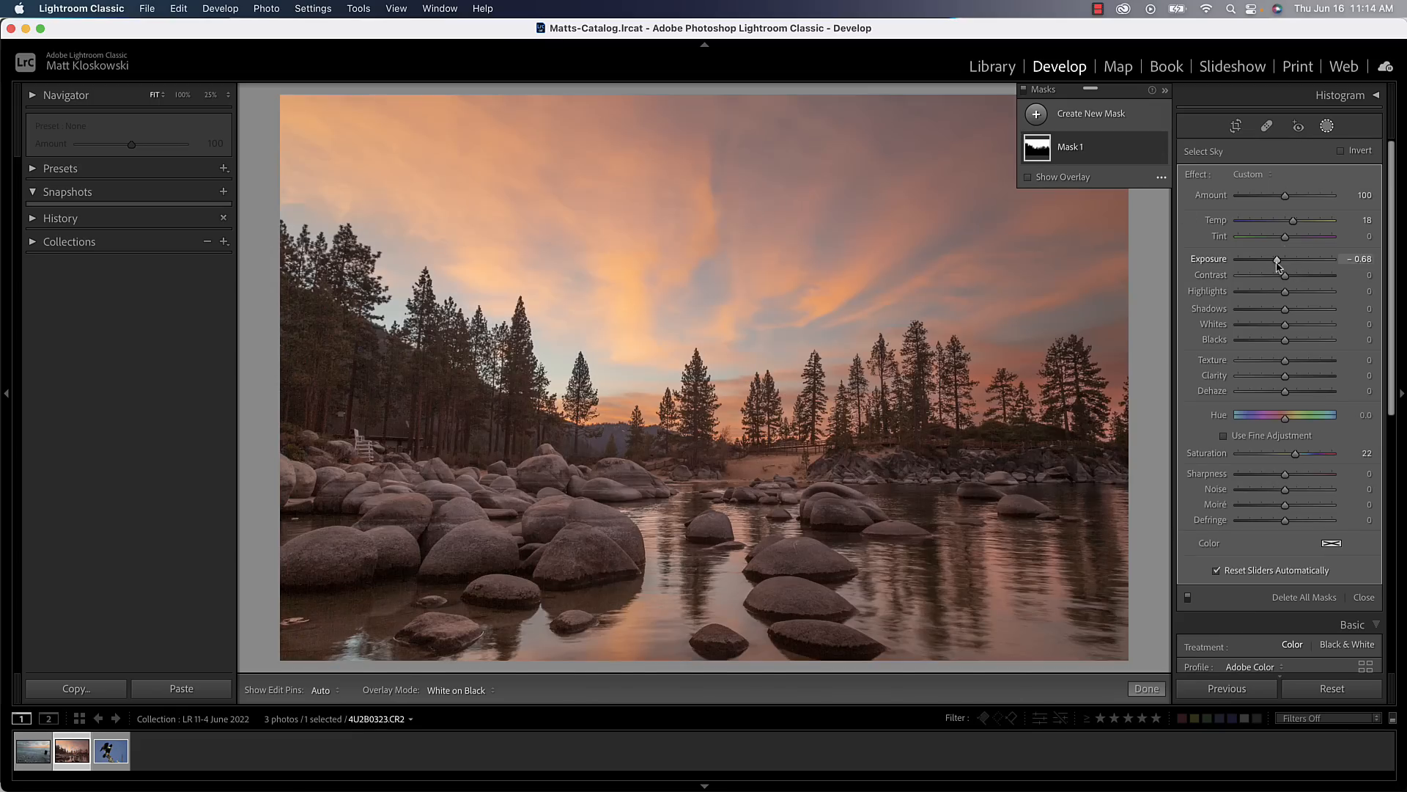
mouse_move(1295, 453)
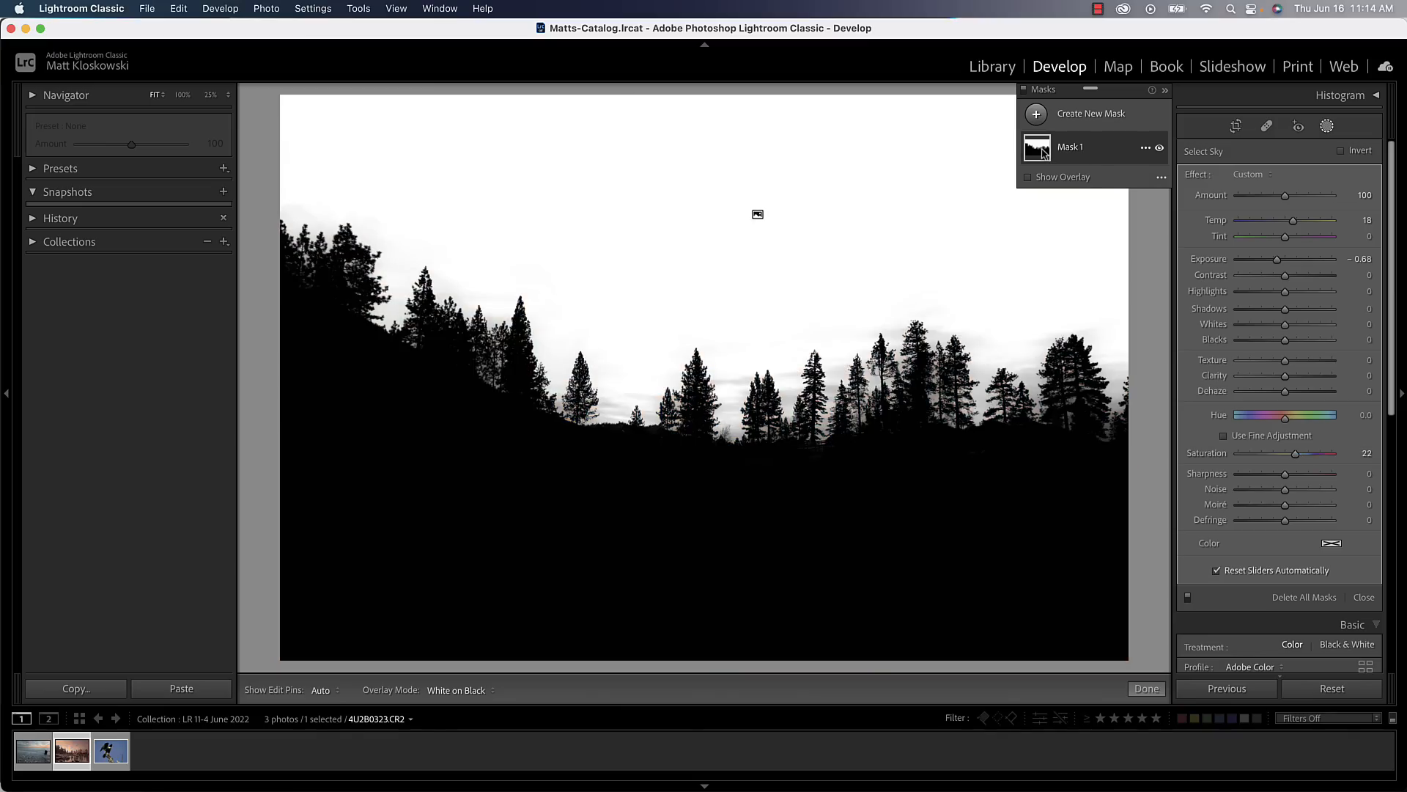
mouse_move(1043, 158)
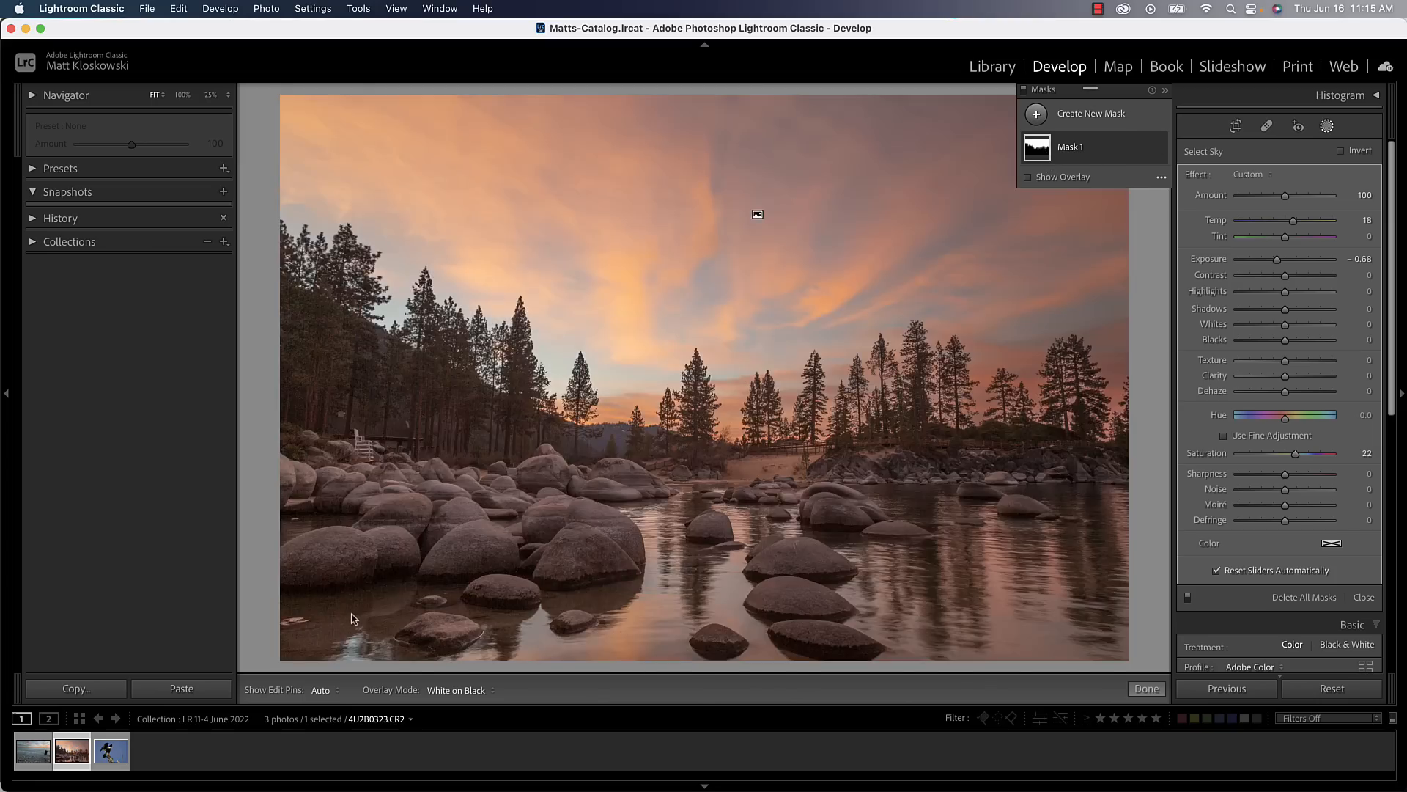
Step: On the bird photo, add a Select Subject mask and lift Shadows to 40
click(111, 751)
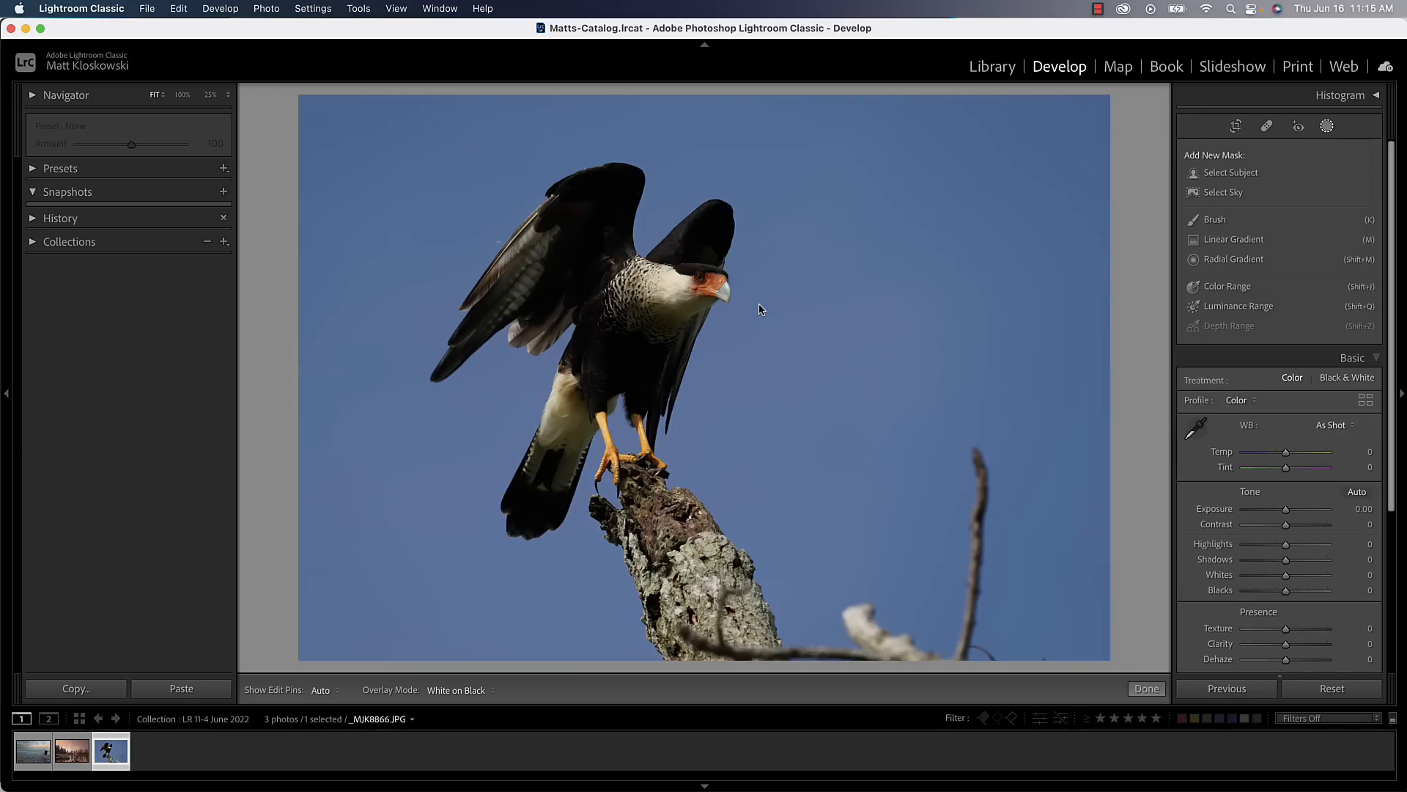
mouse_move(1143, 238)
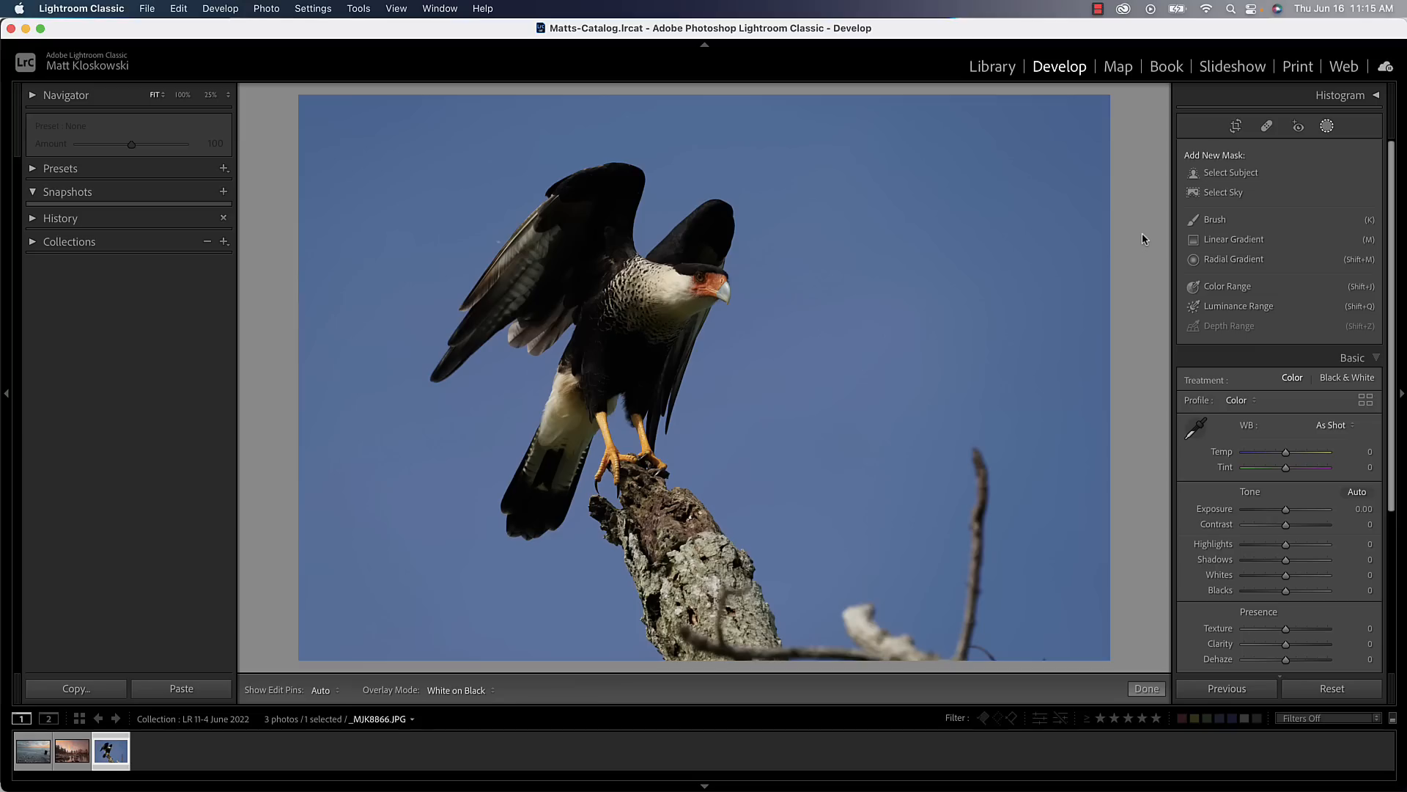
mouse_move(1192, 219)
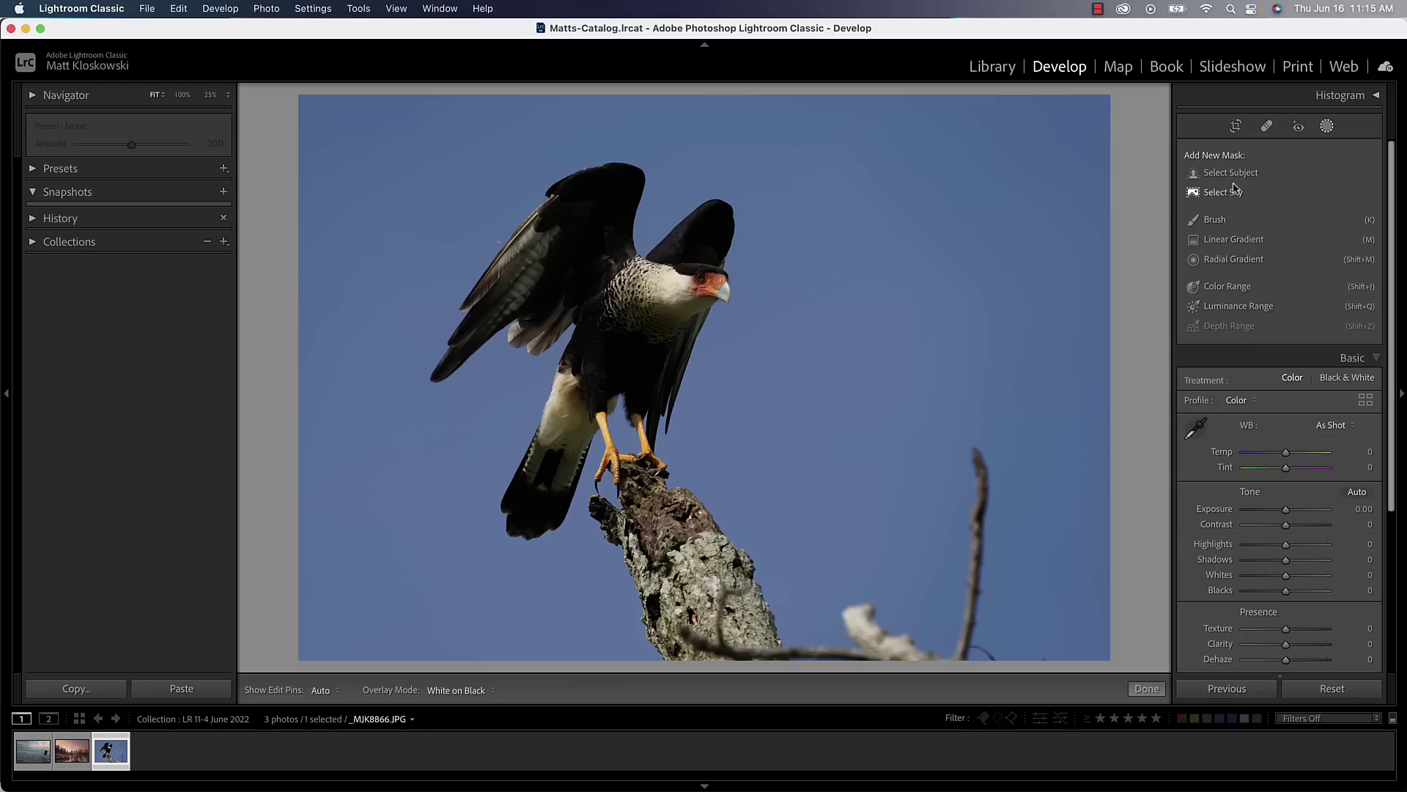
mouse_move(1232, 175)
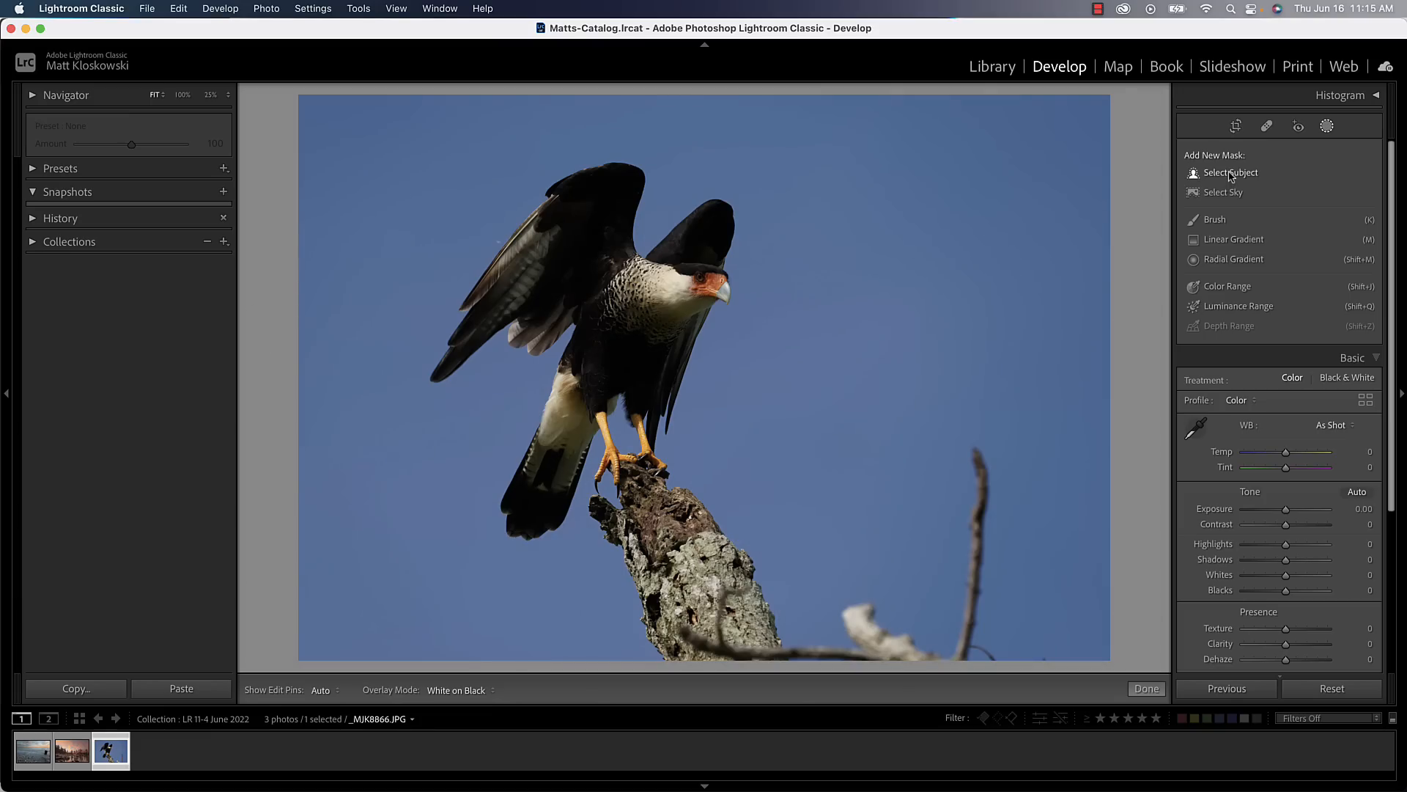
click(1229, 173)
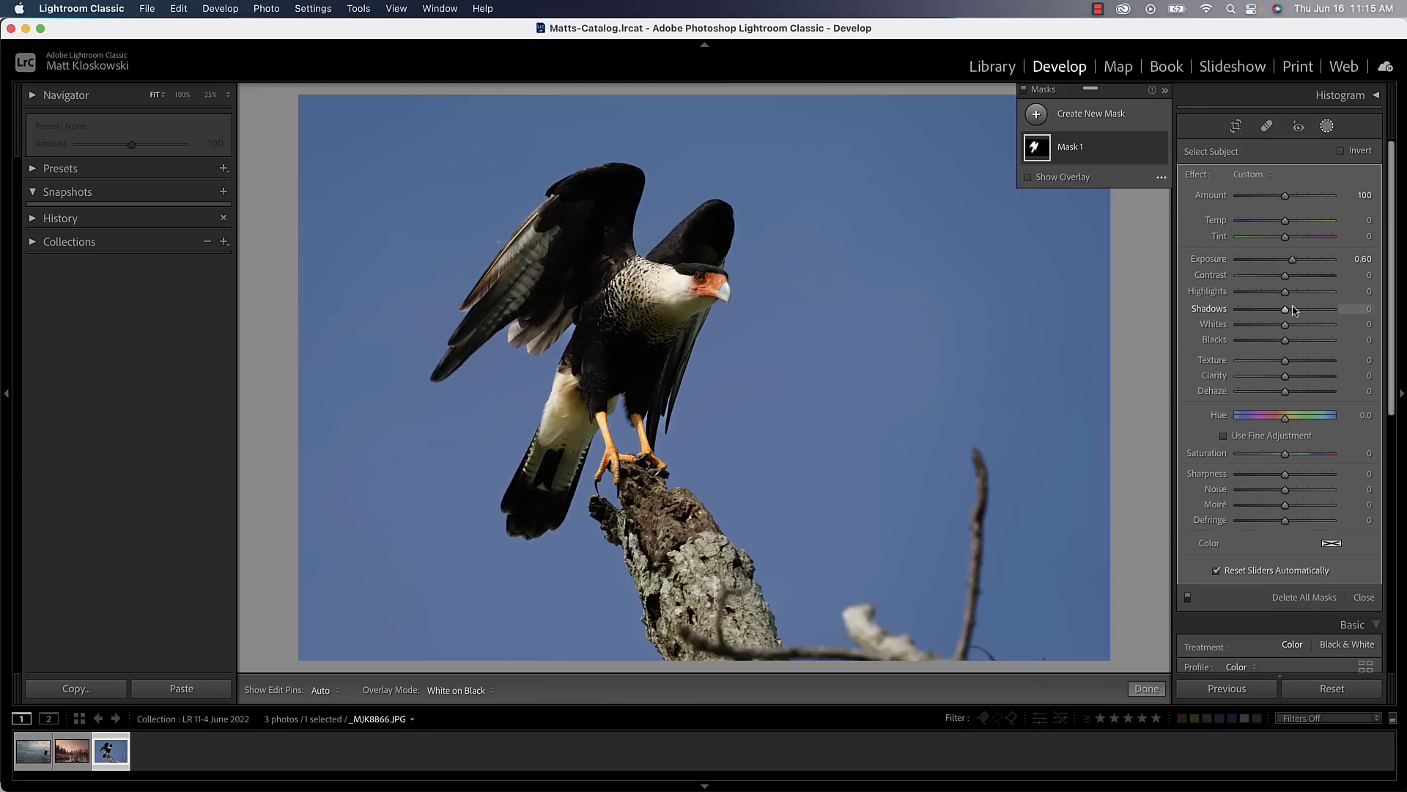
drag(1285, 308, 1337, 308)
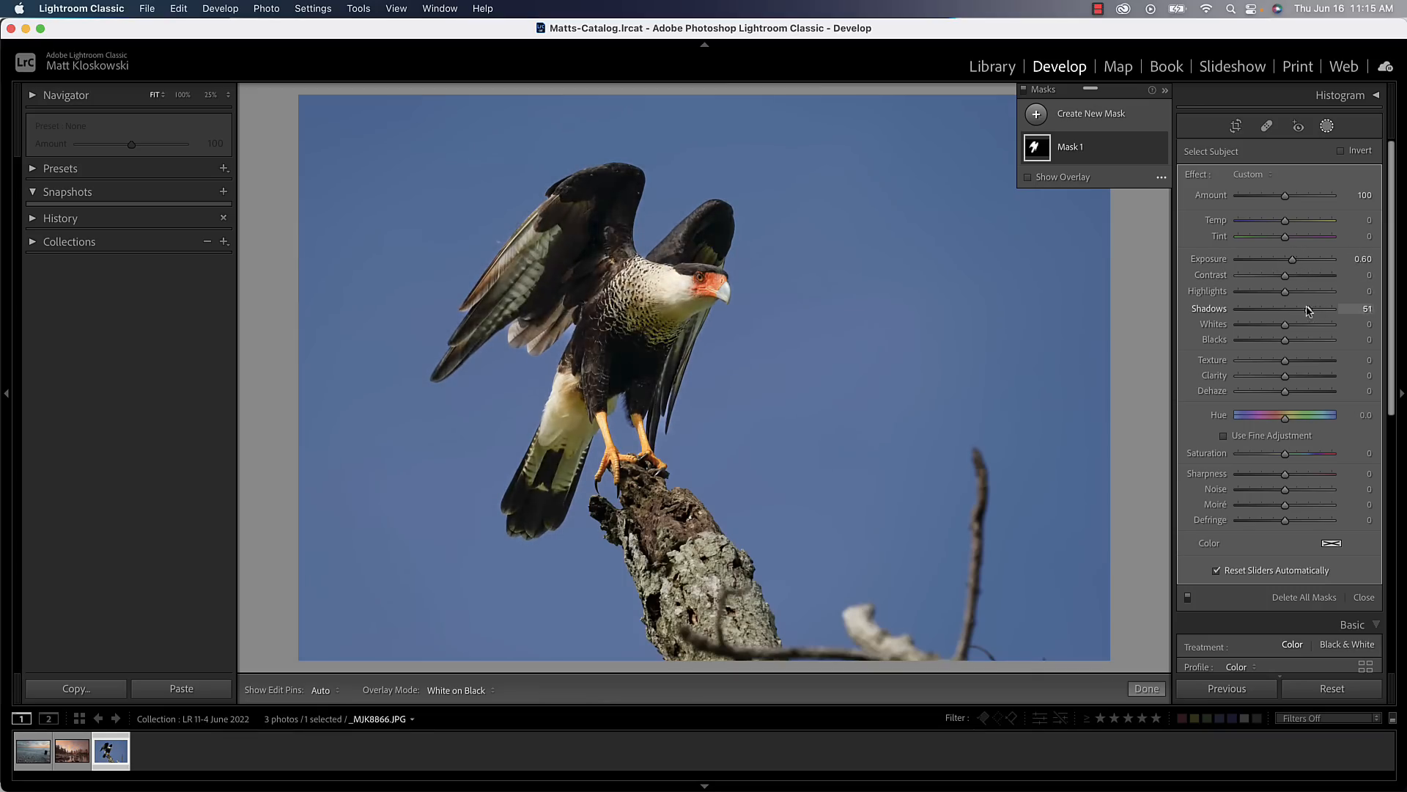
drag(1320, 308, 1308, 309)
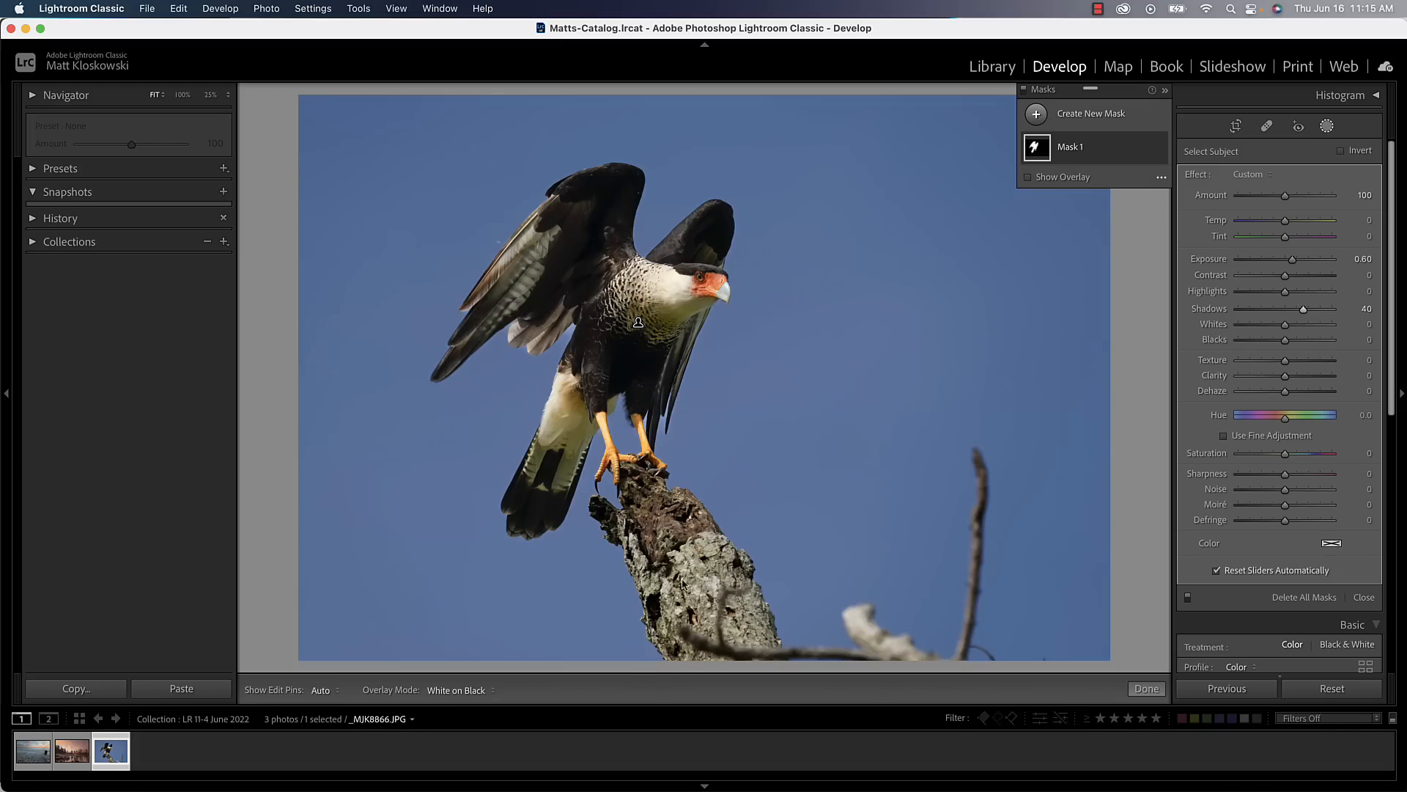
mouse_move(708, 512)
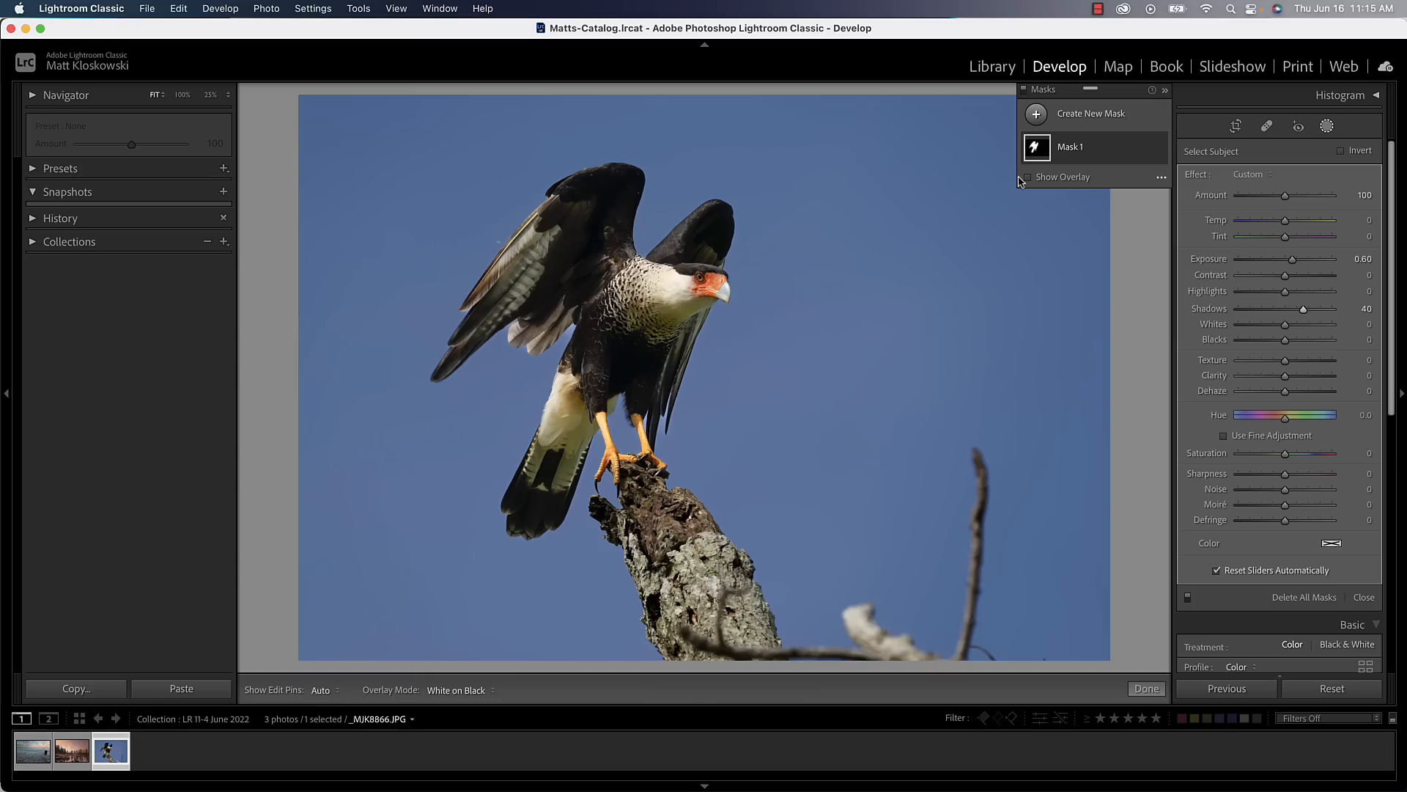
Step: Add a brush component to Mask 1 to paint over the branch
click(1038, 146)
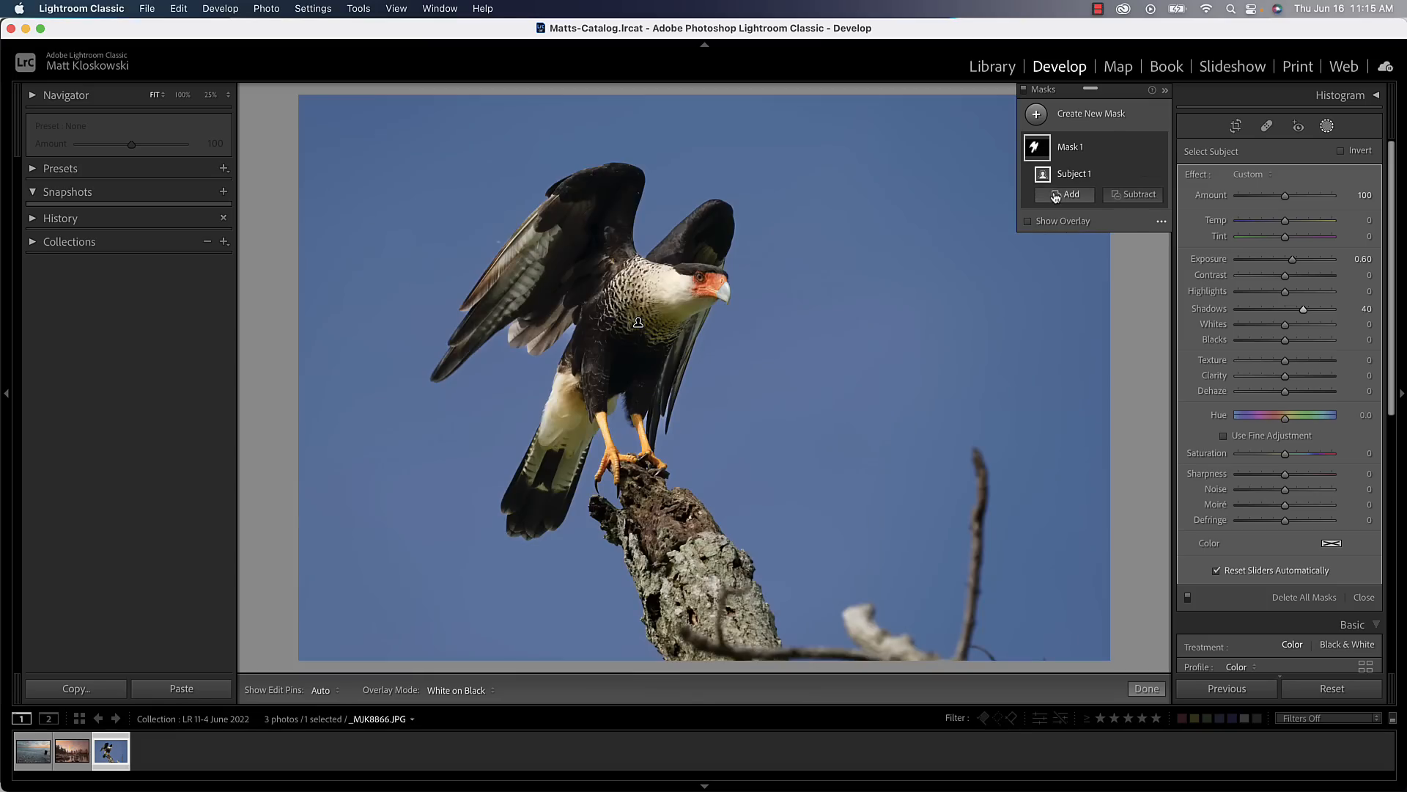
click(1064, 194)
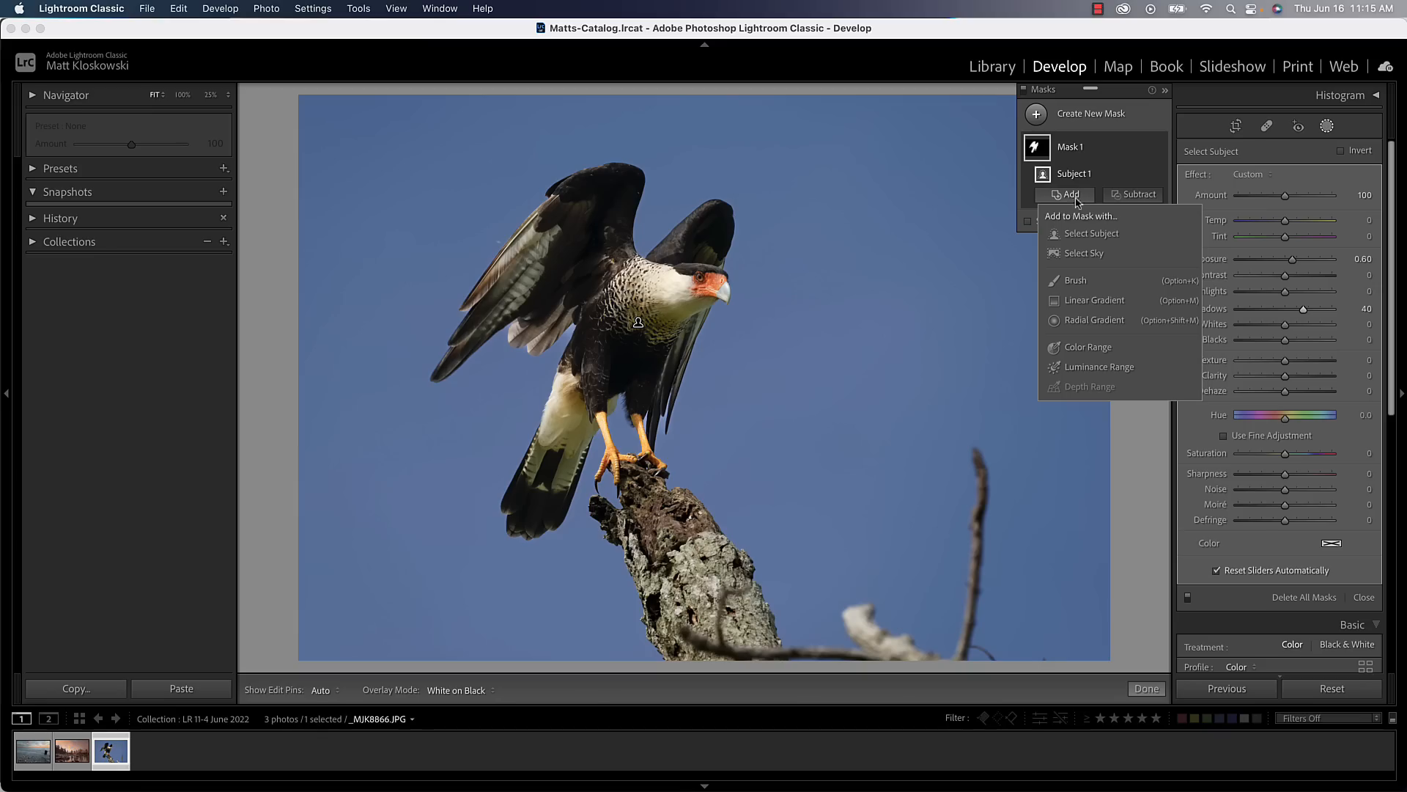
click(1075, 280)
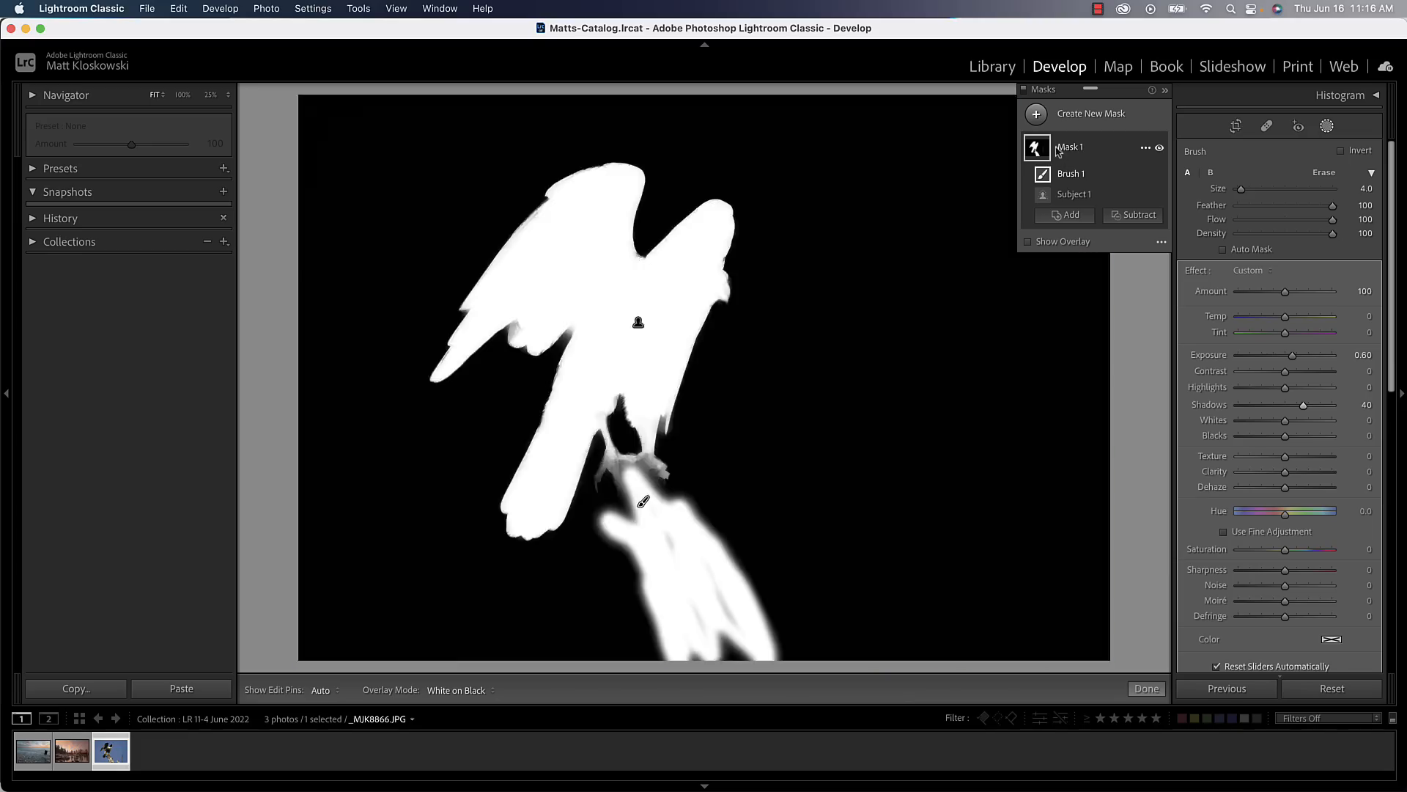
Step: Switch the mask overlay display to Color Overlay
click(1072, 174)
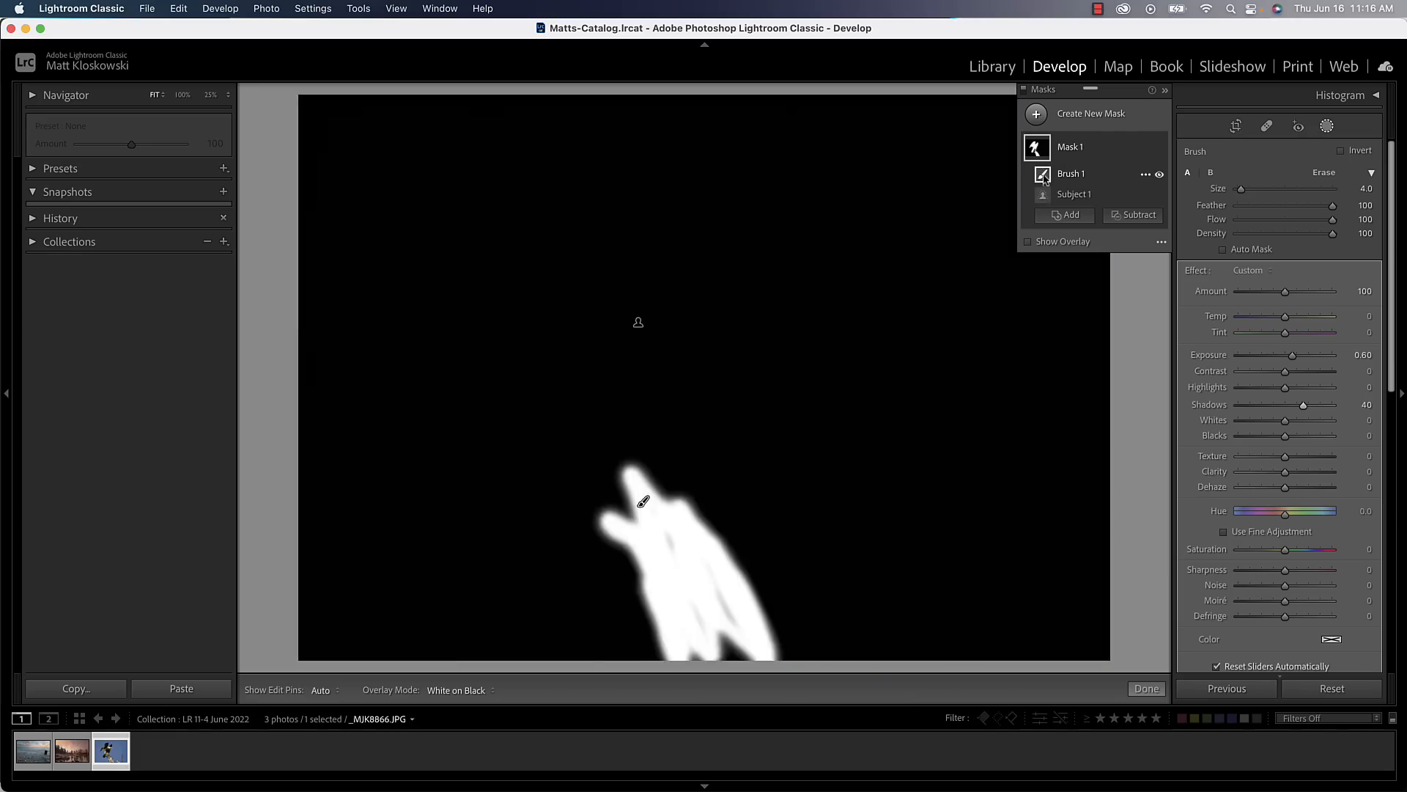
click(1075, 194)
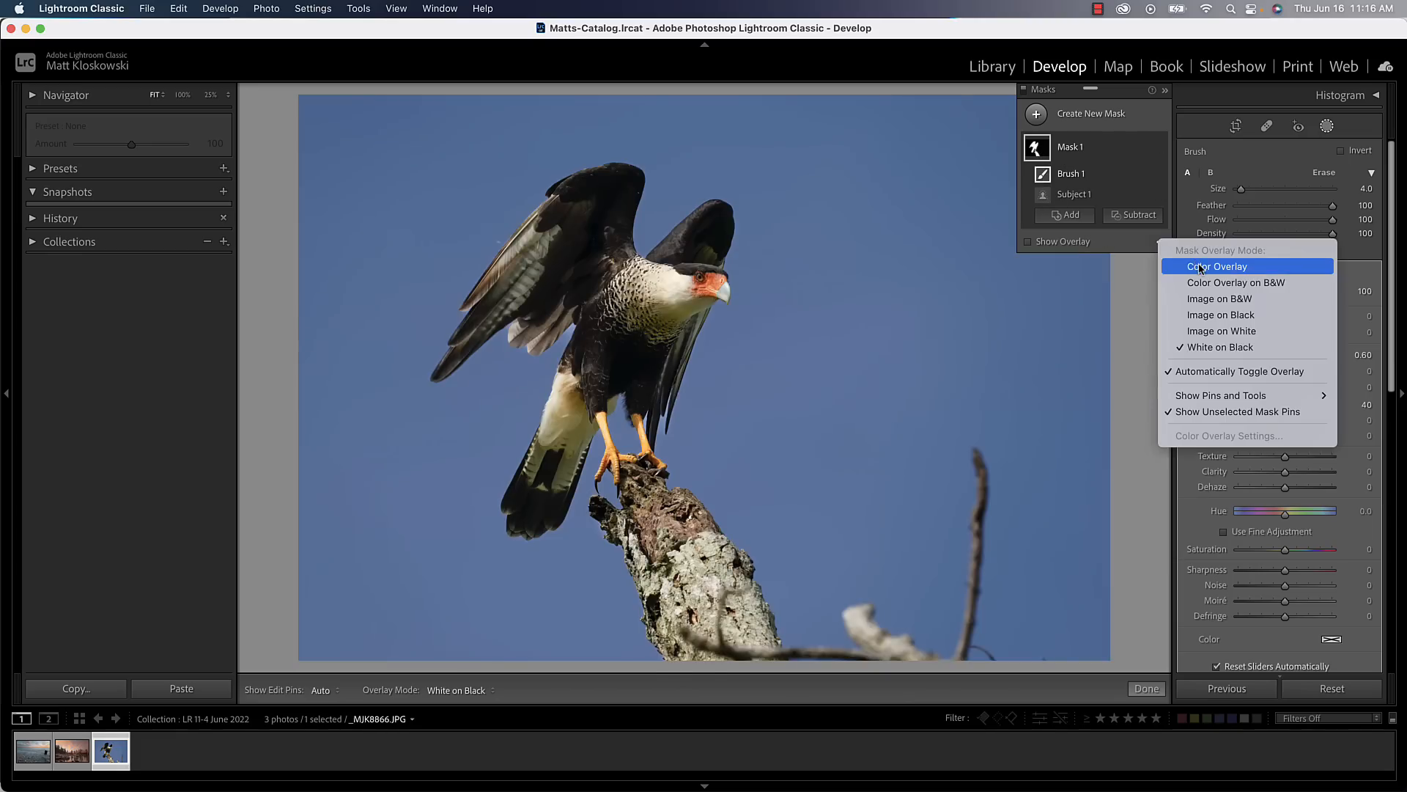
click(1218, 266)
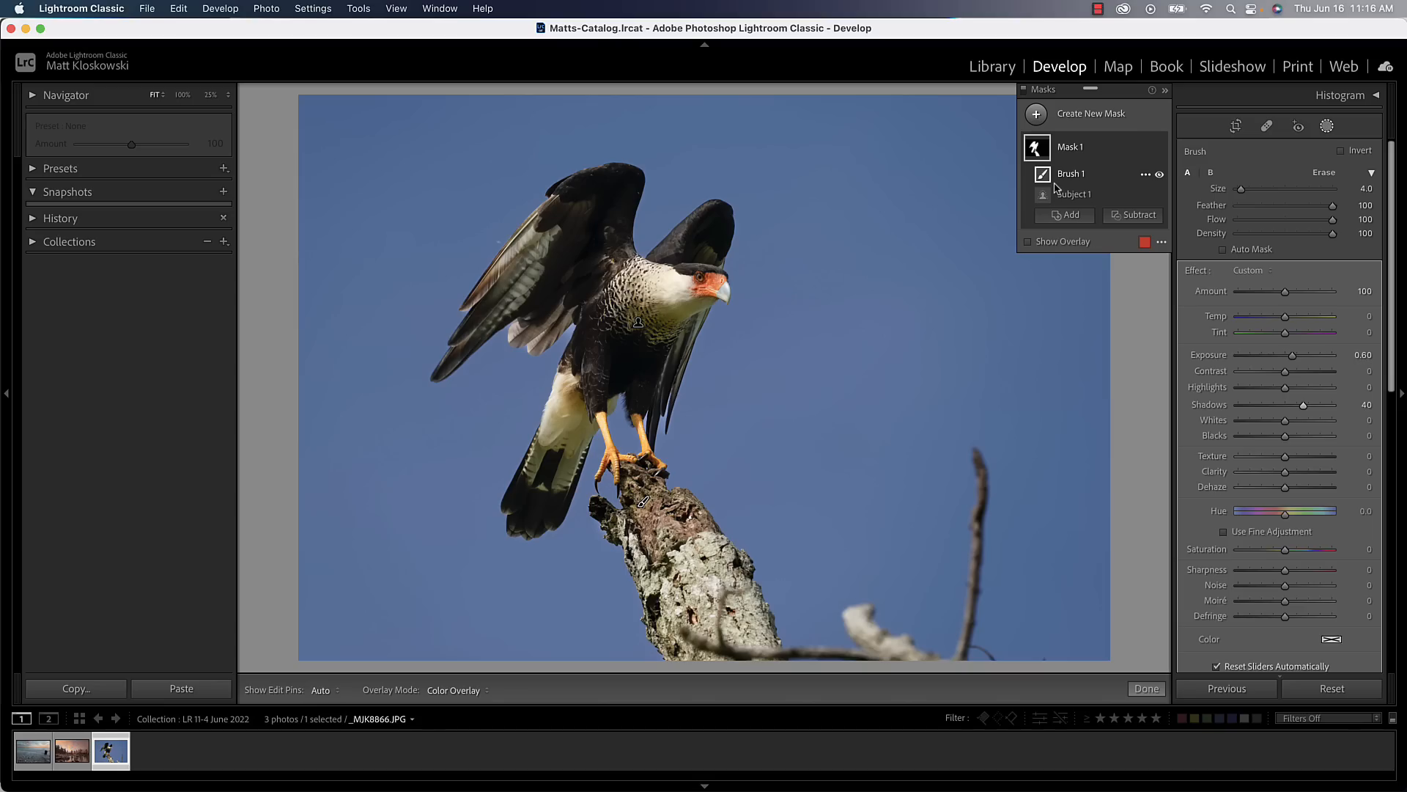
Step: Show Mask 1's action menu with Invert and Duplicate and Invert Mask options
click(1071, 147)
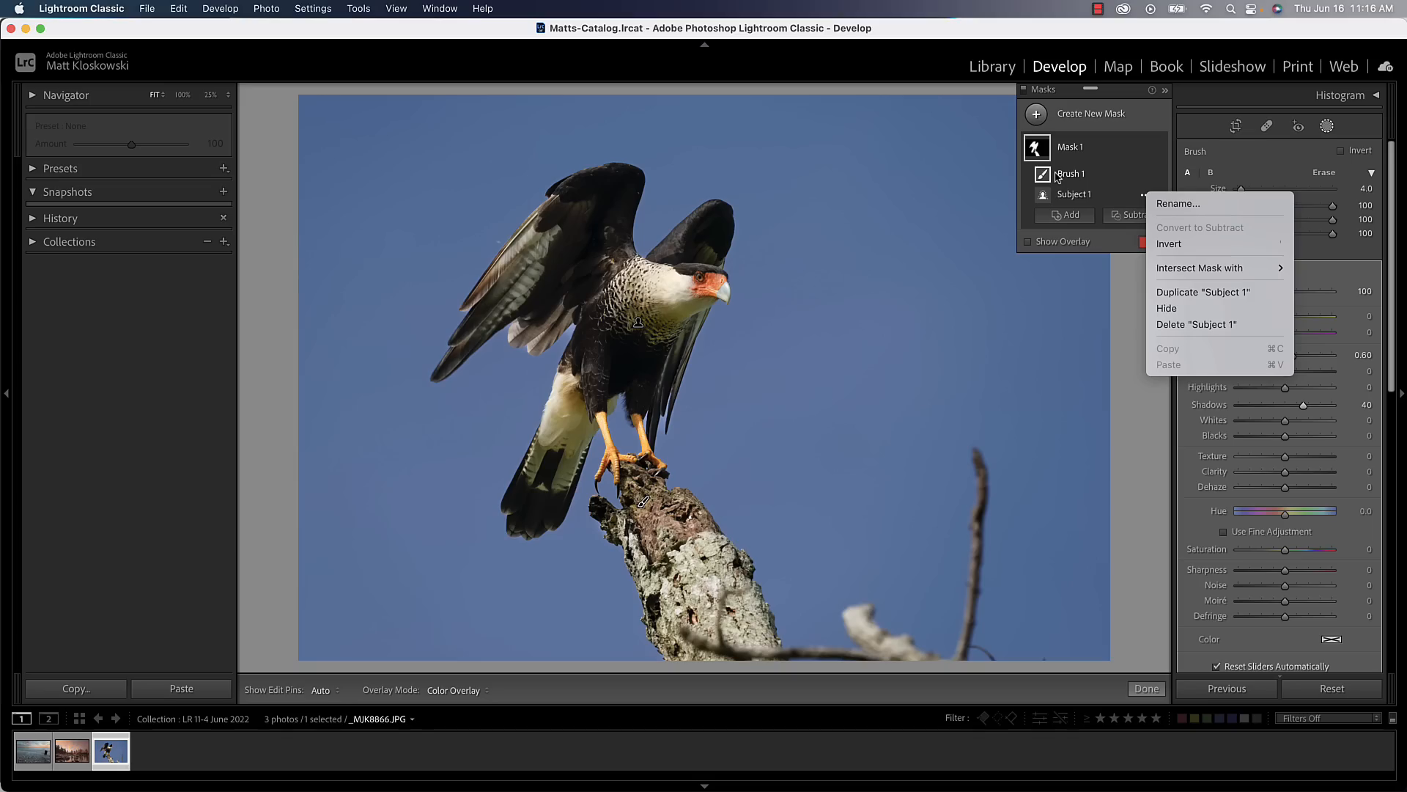
click(1071, 147)
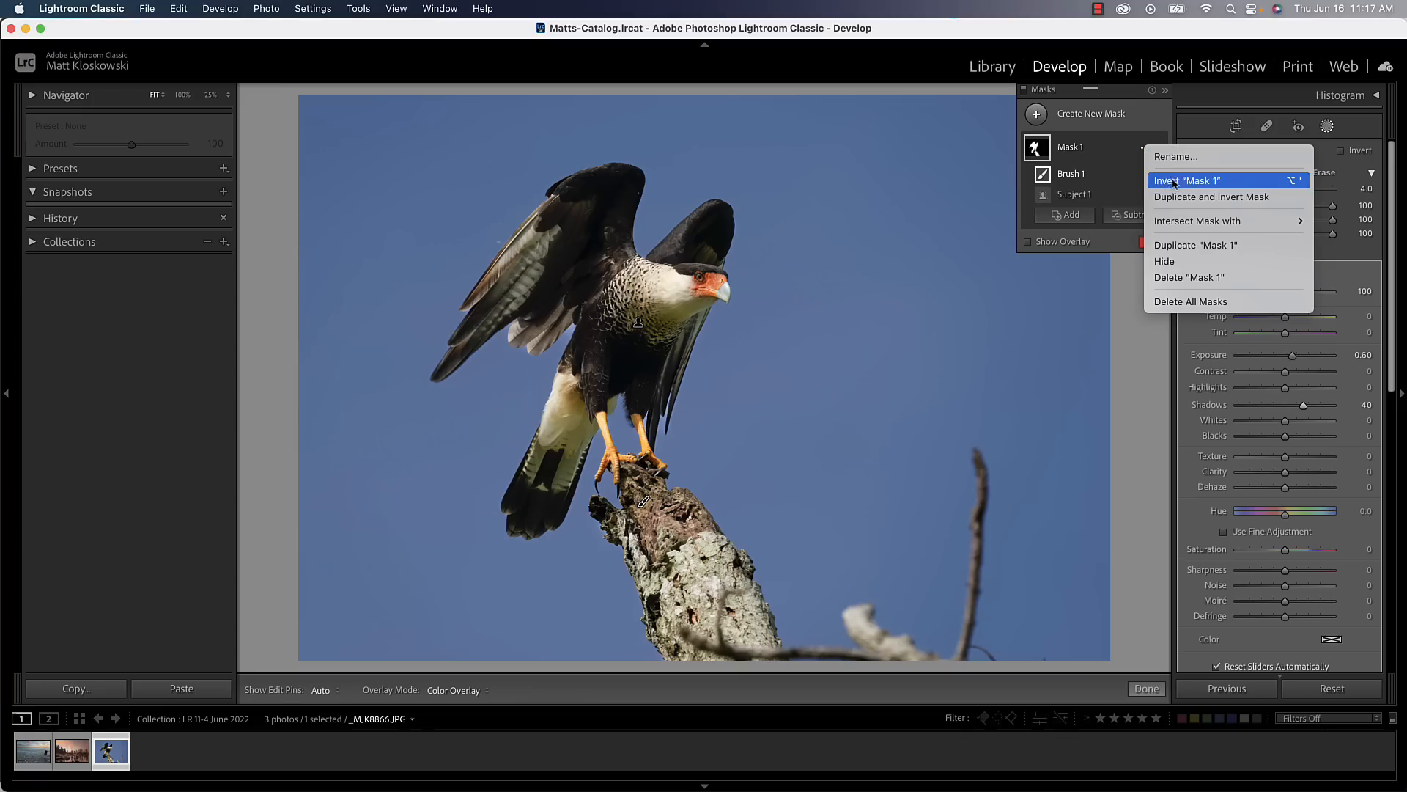
mouse_move(1044, 151)
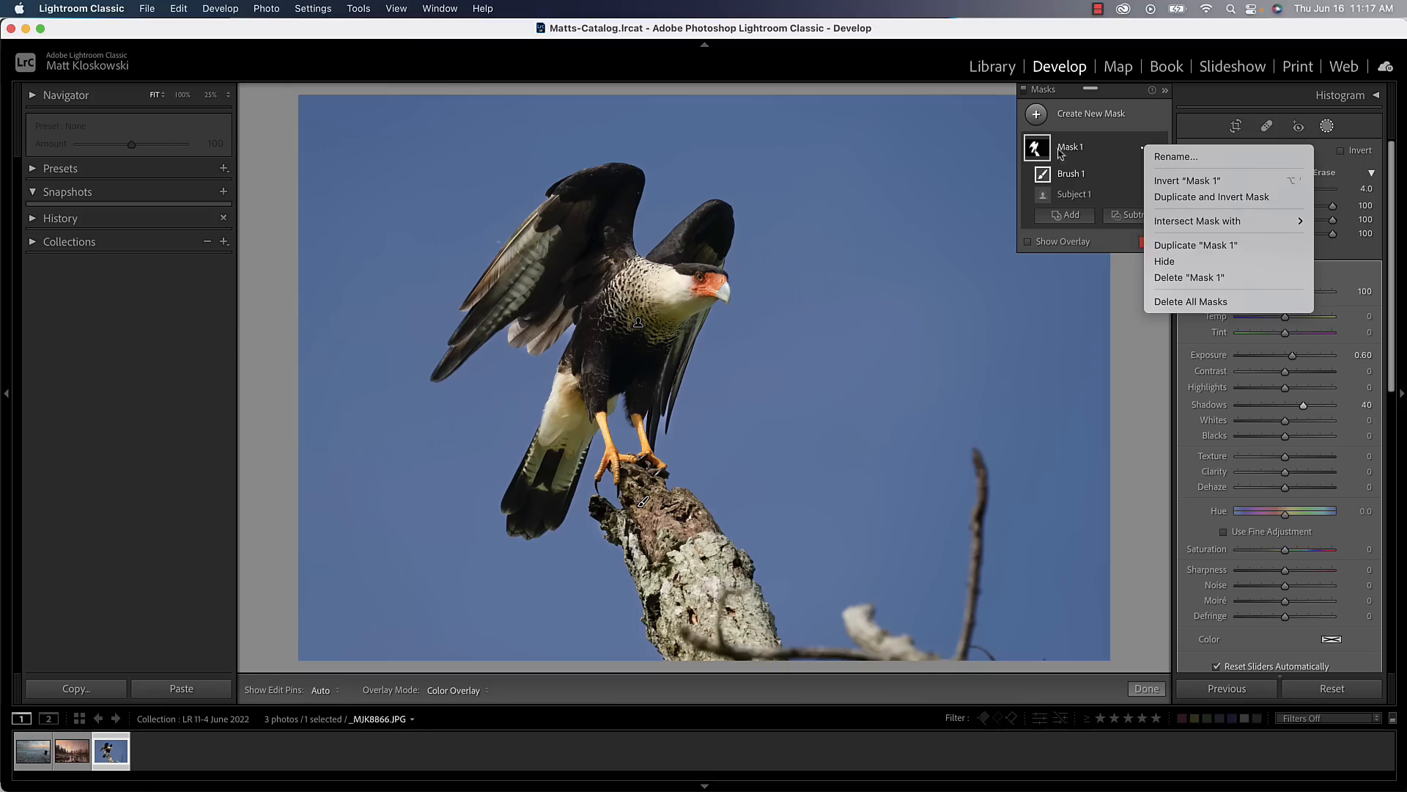
mouse_move(1164, 186)
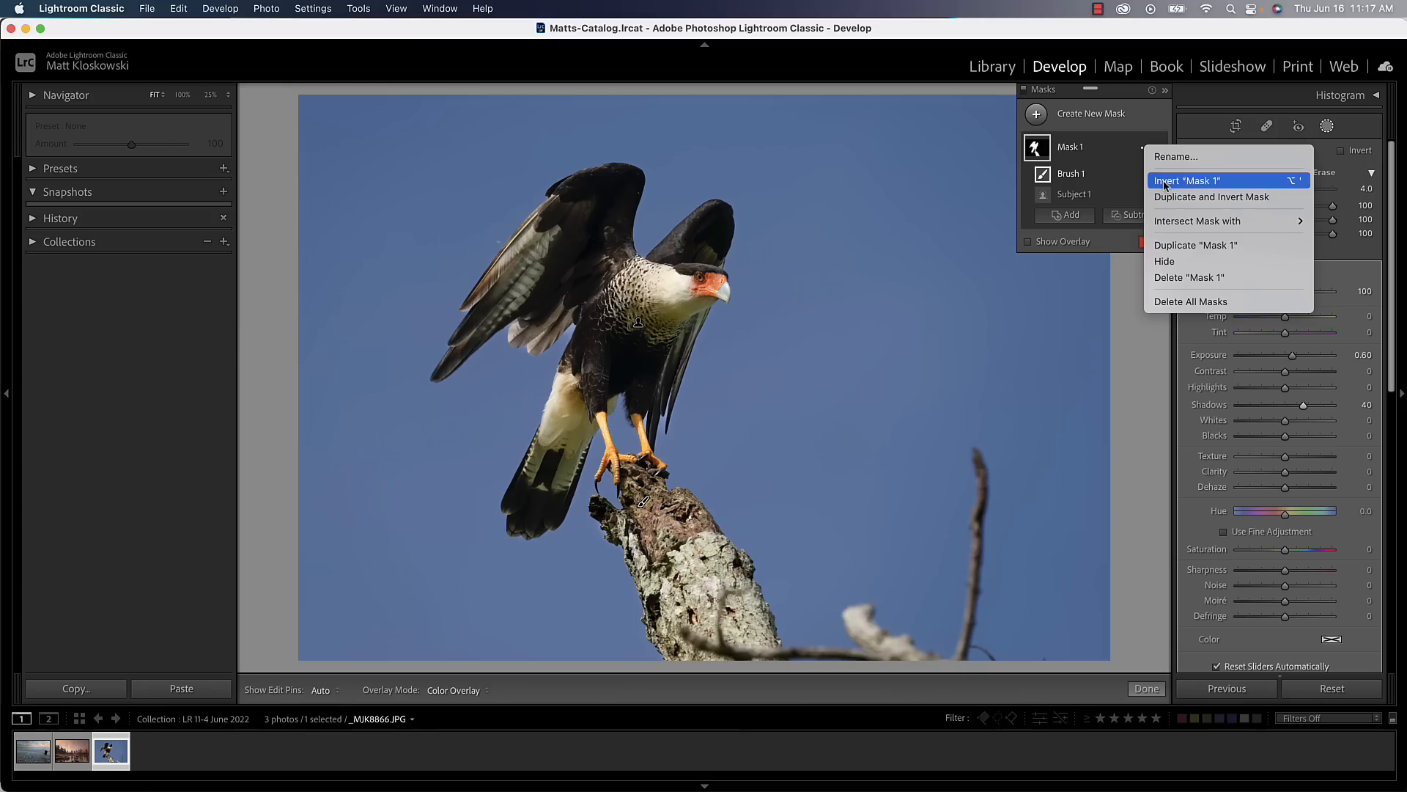
mouse_move(1185, 203)
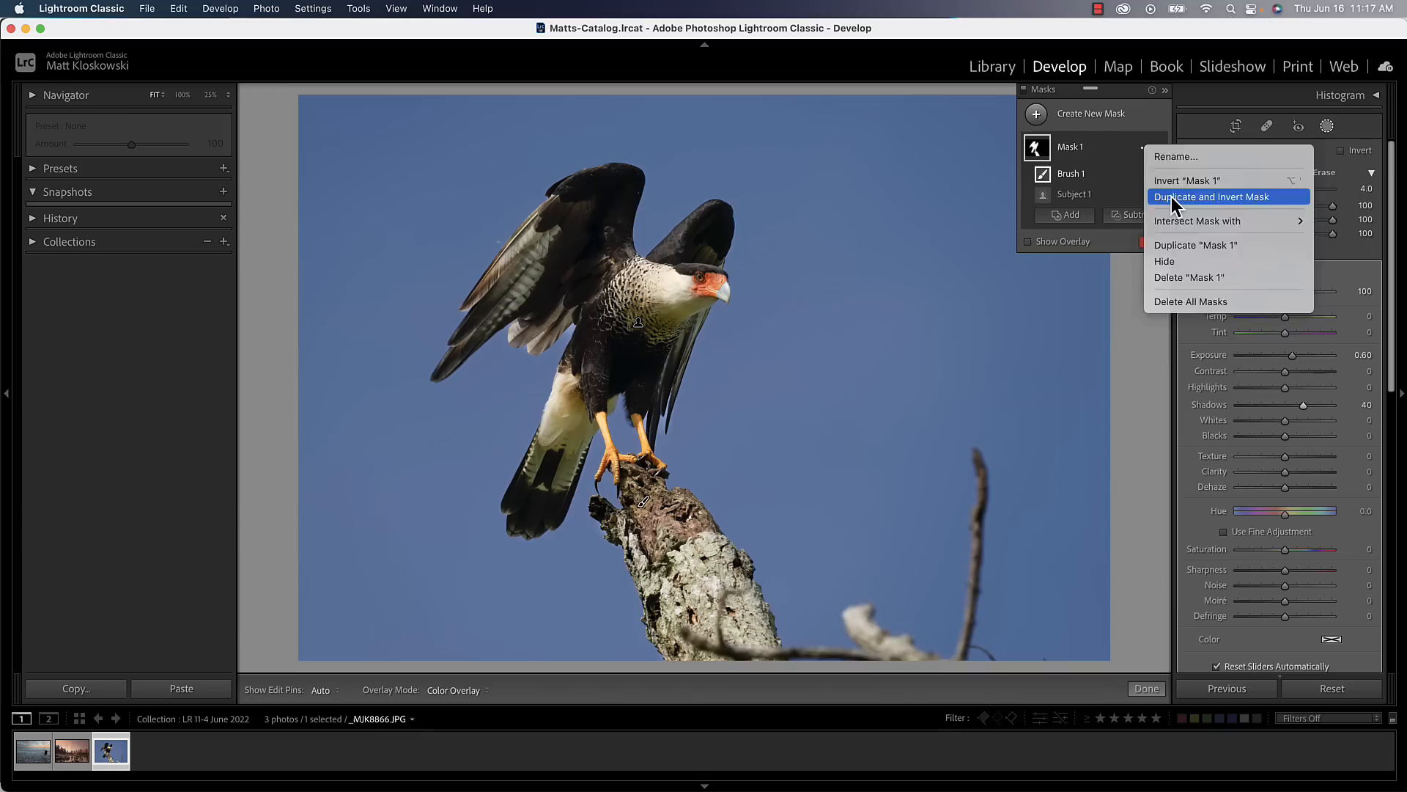
Step: Duplicate and invert the bird mask, setting Mask 1 Inverted's Exposure to 0.52
click(1211, 196)
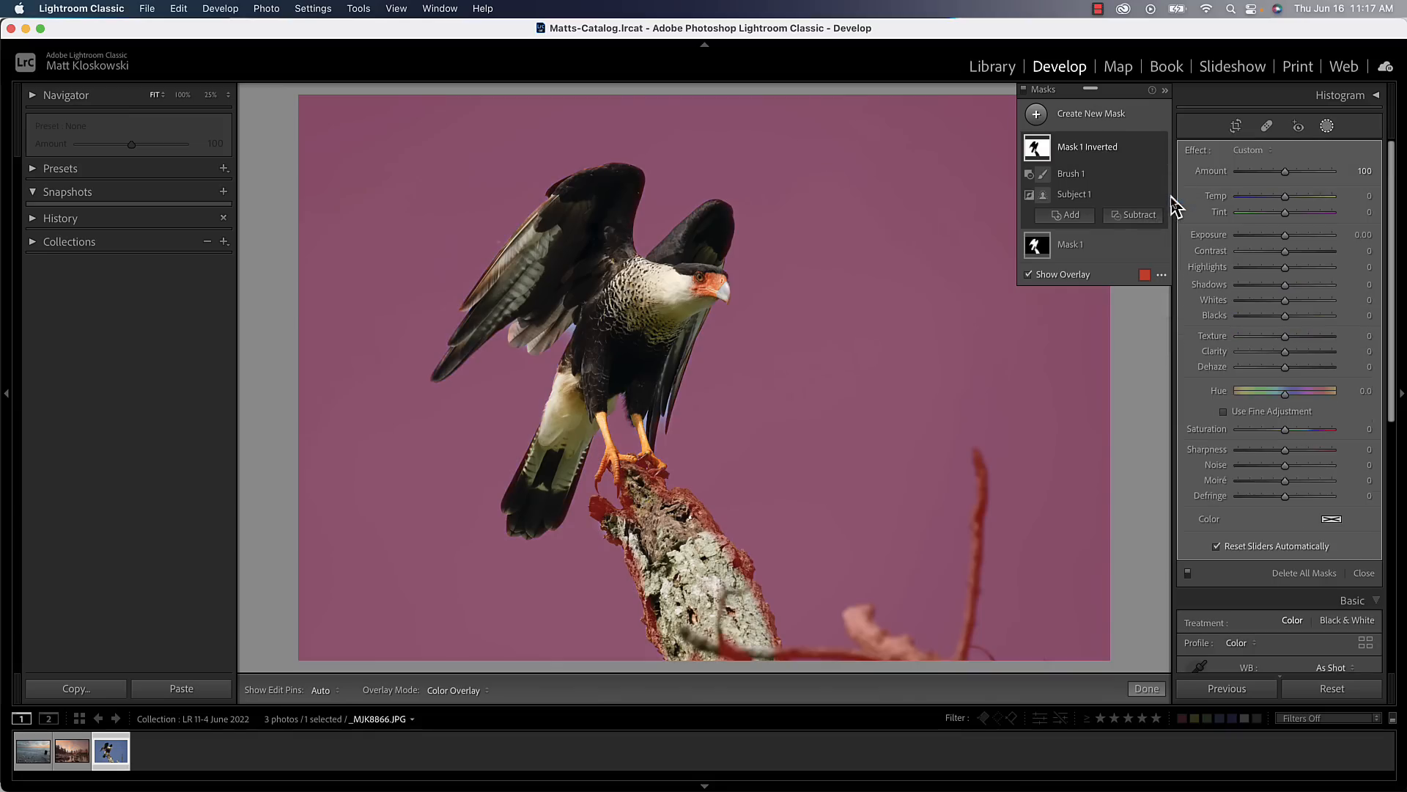
drag(1287, 234, 1295, 235)
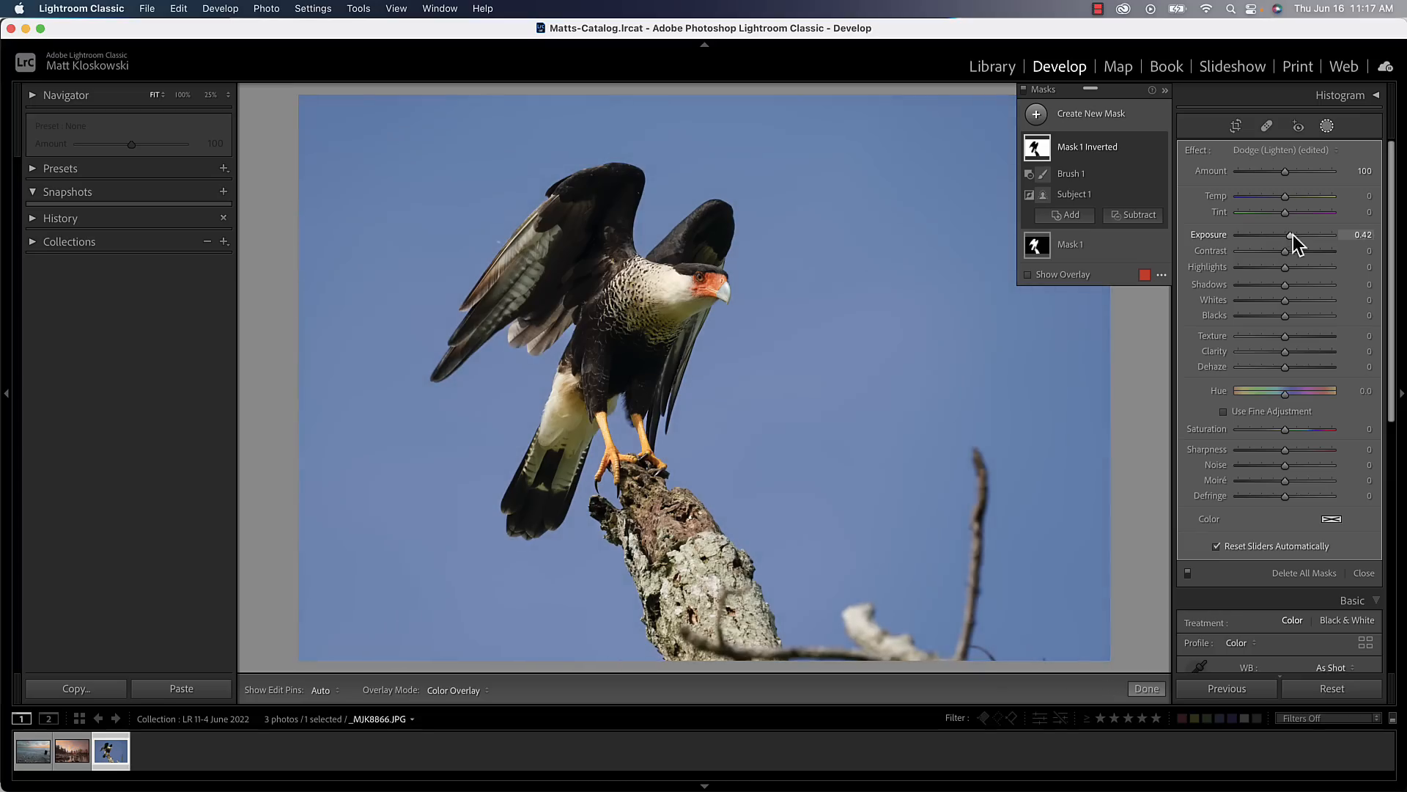
drag(1291, 234, 1294, 235)
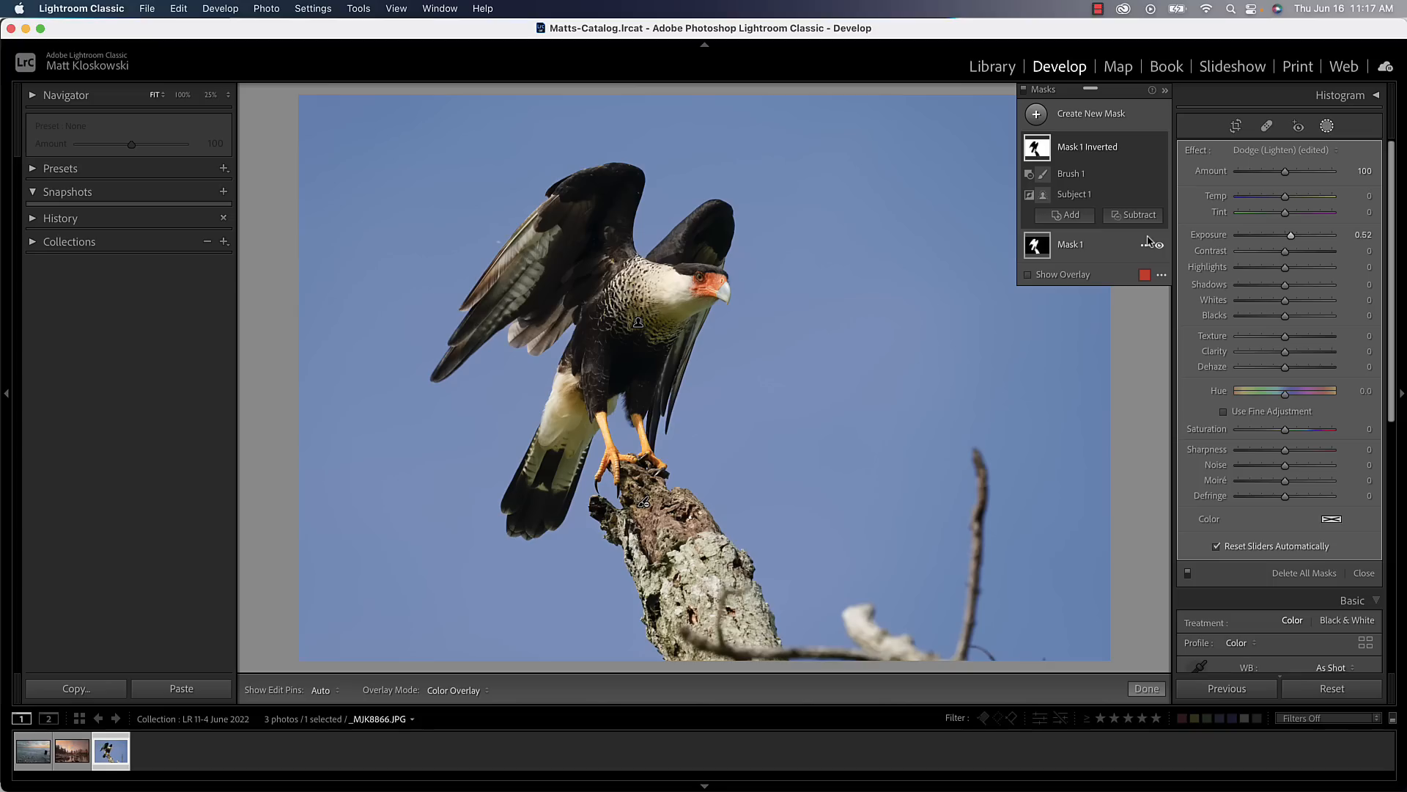
mouse_move(1106, 160)
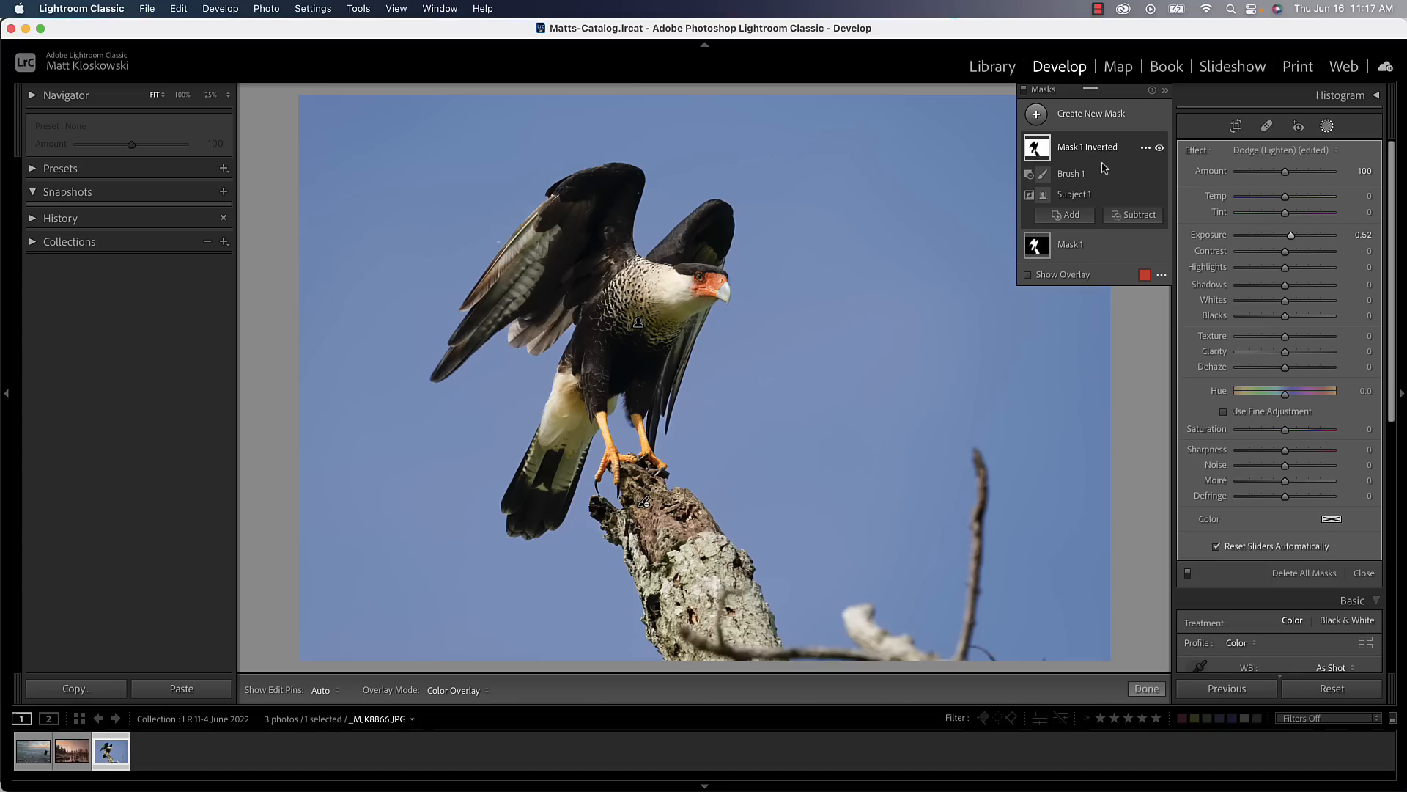
click(1070, 245)
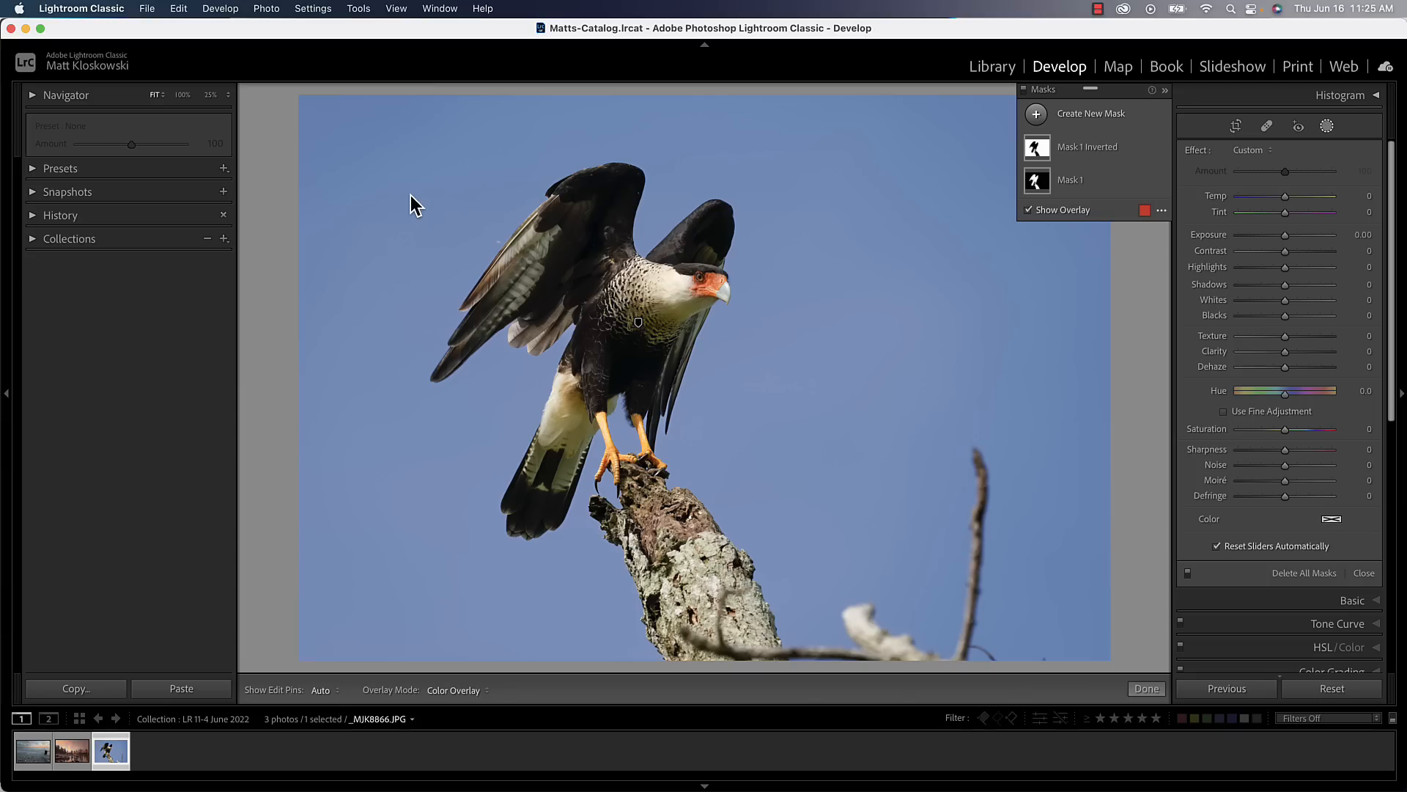
mouse_move(85, 184)
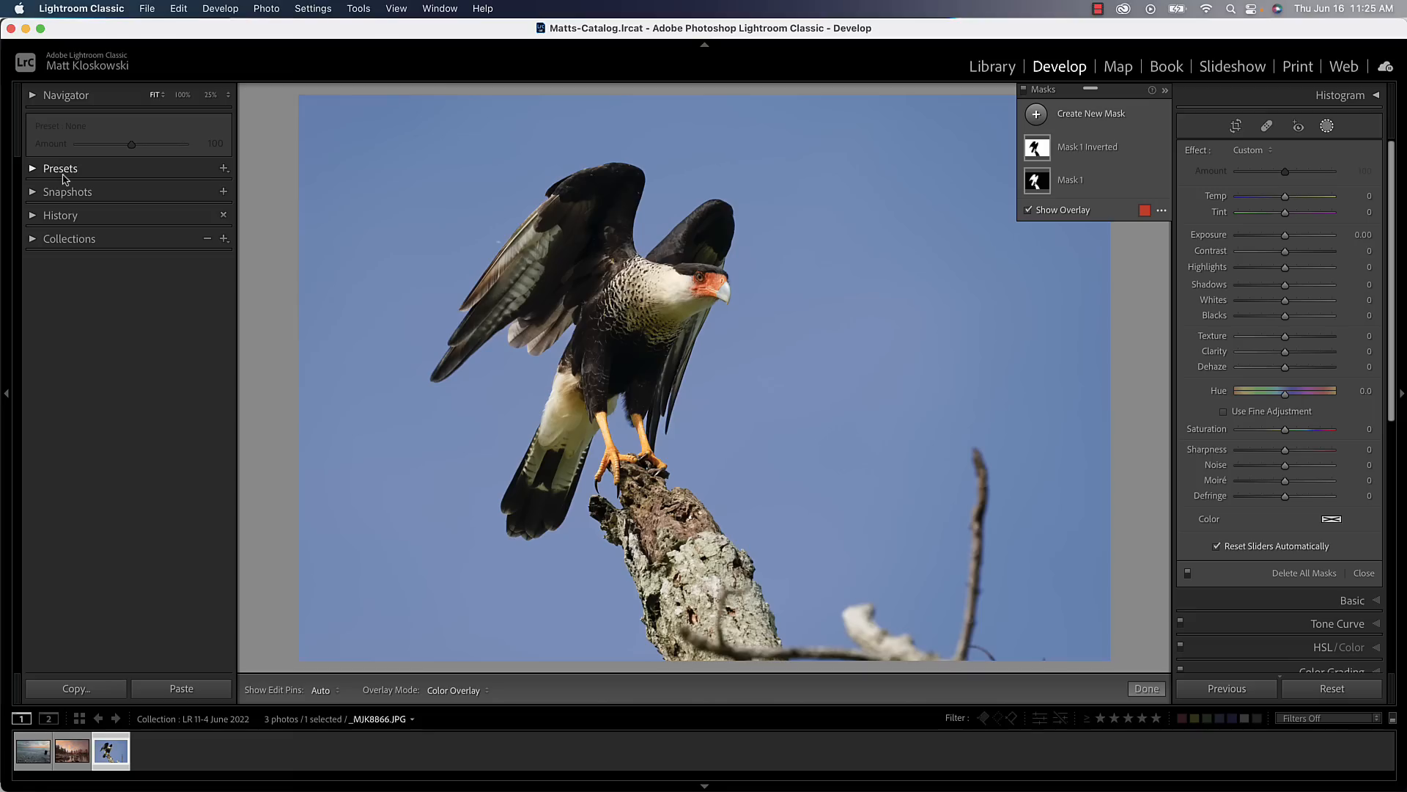
mouse_move(68, 182)
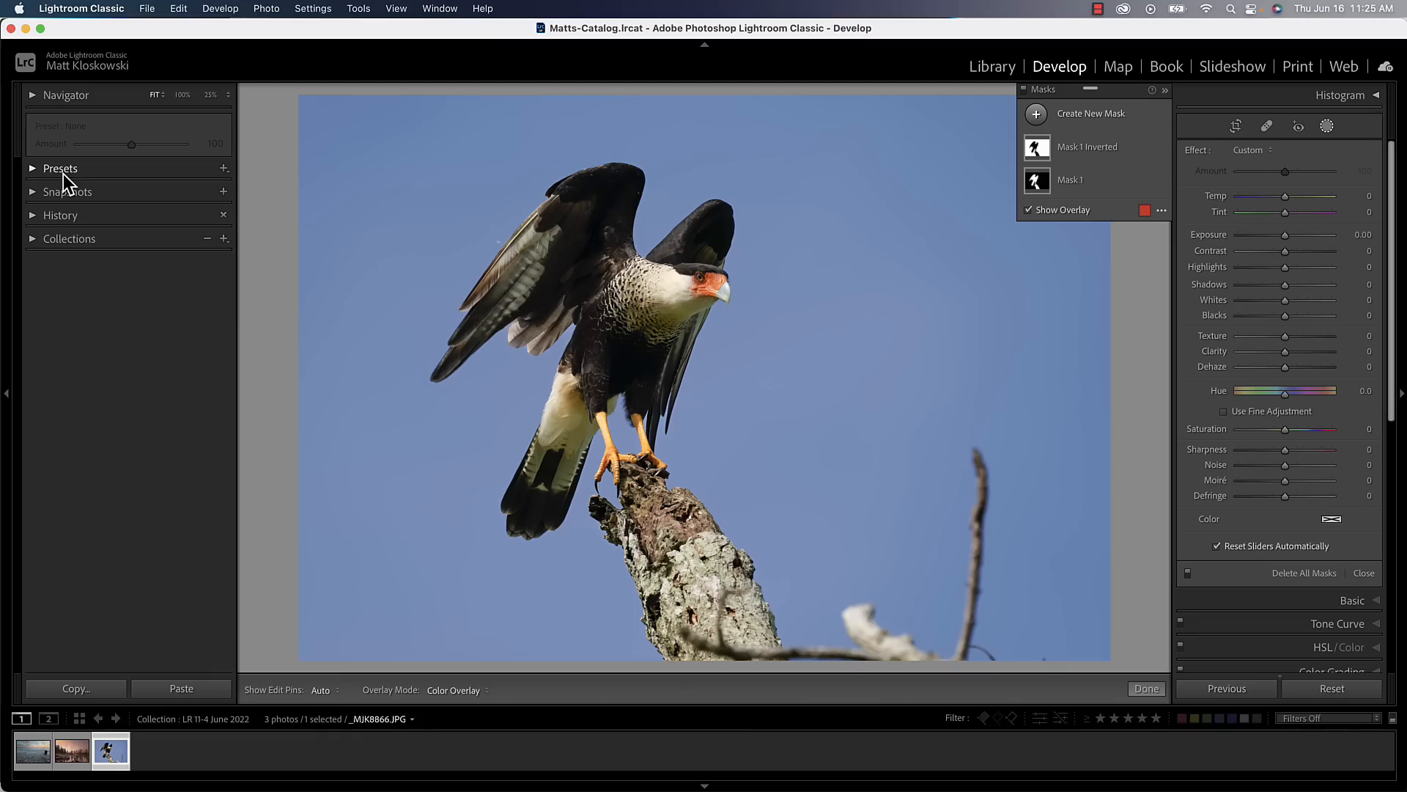
Step: Apply the Portraits: Edgy PE09 preset from the Presets panel
click(60, 168)
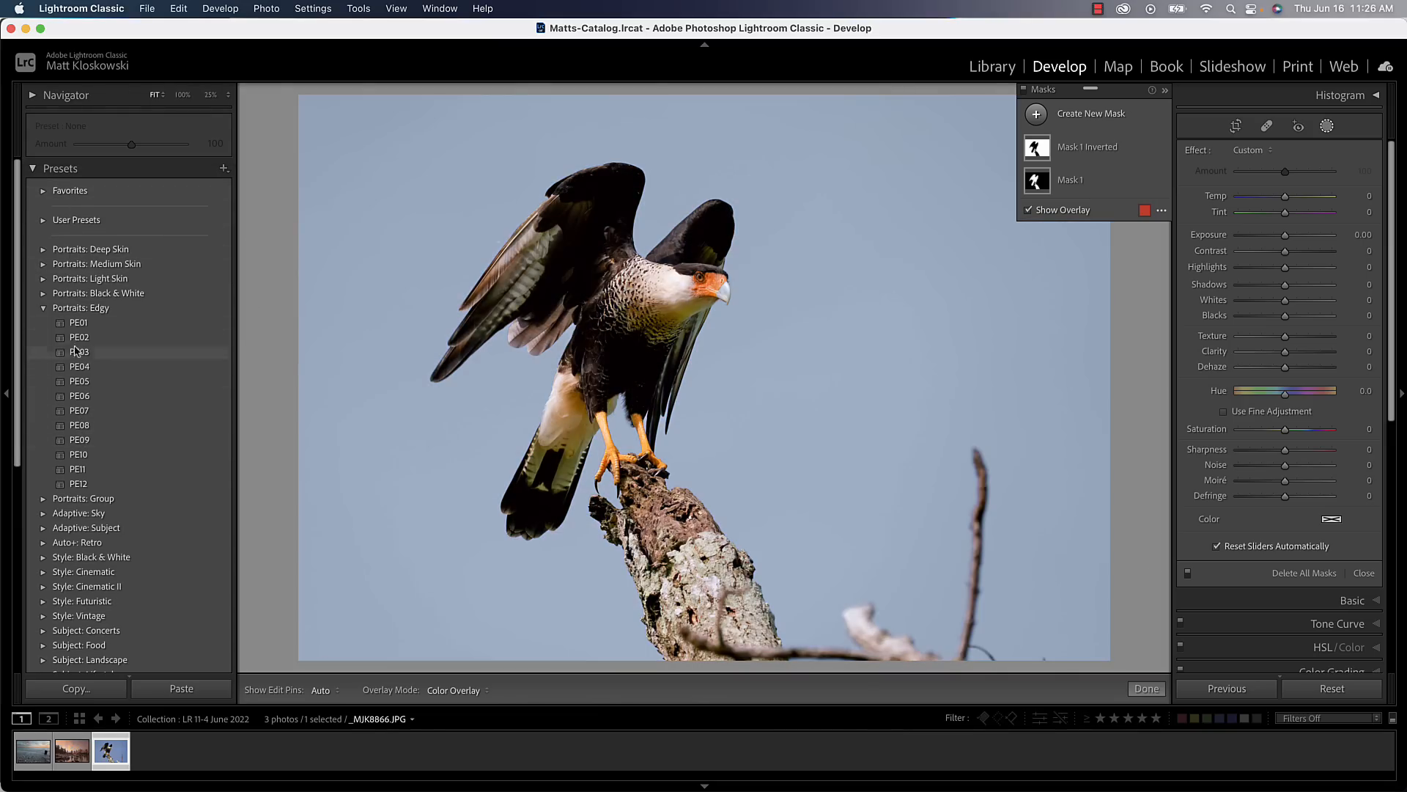
mouse_move(78, 440)
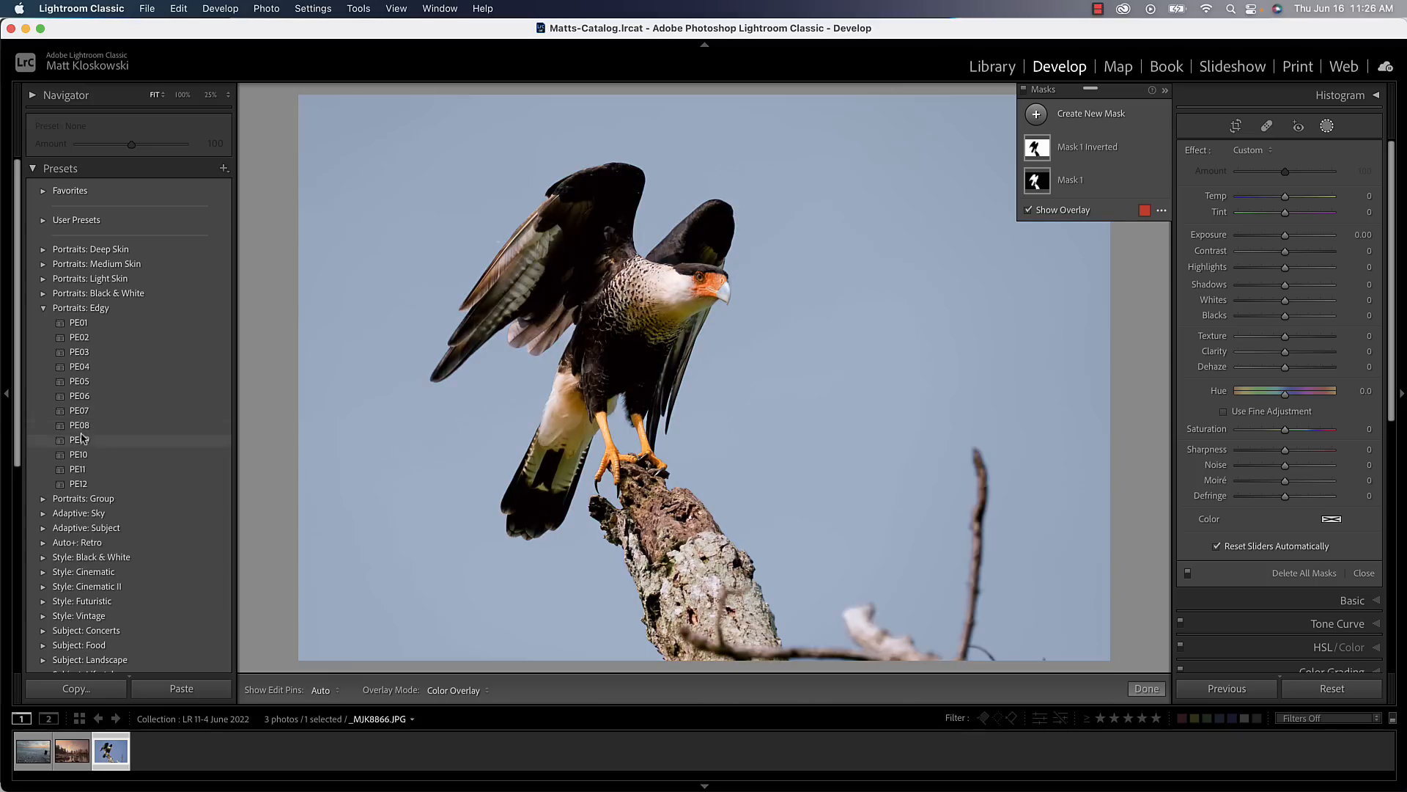
click(78, 440)
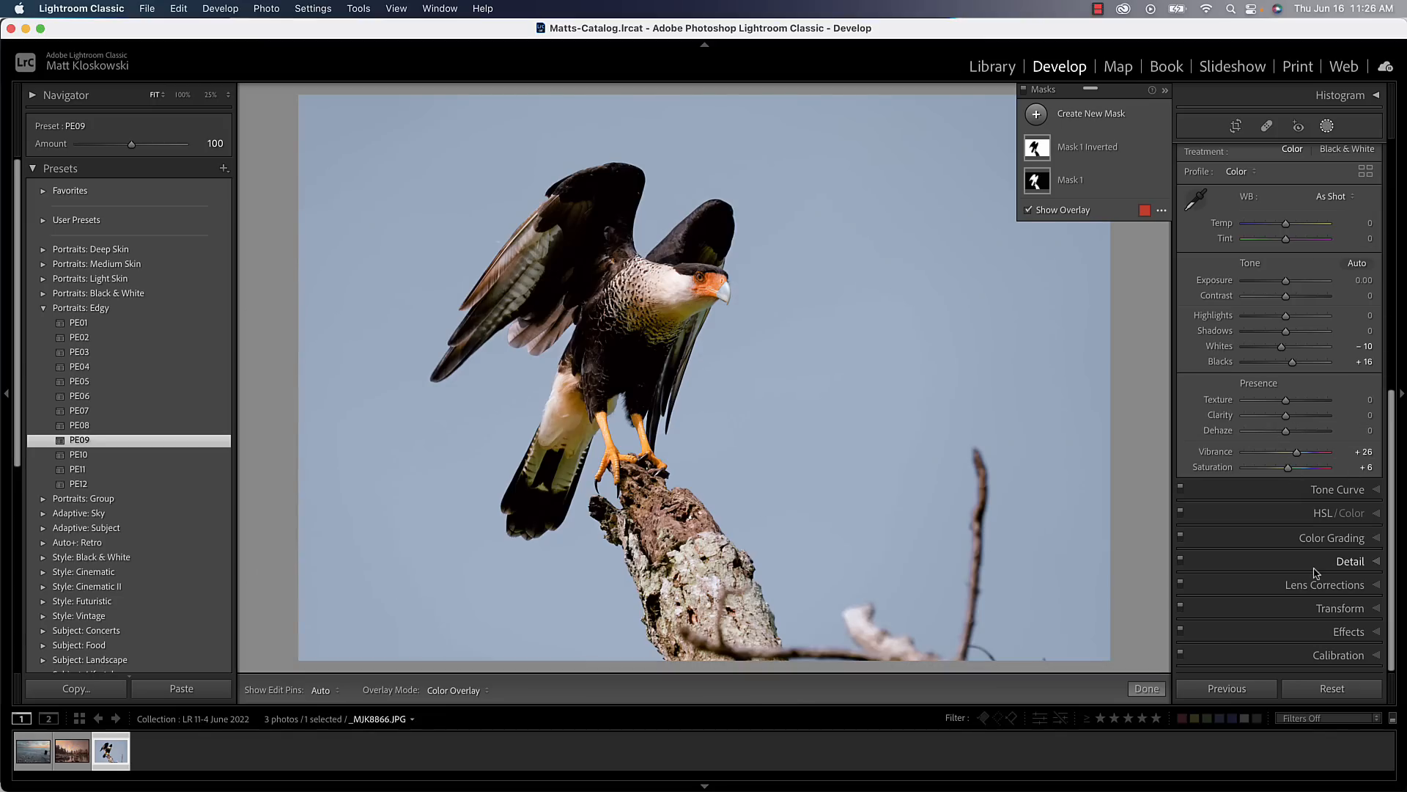
mouse_move(56, 130)
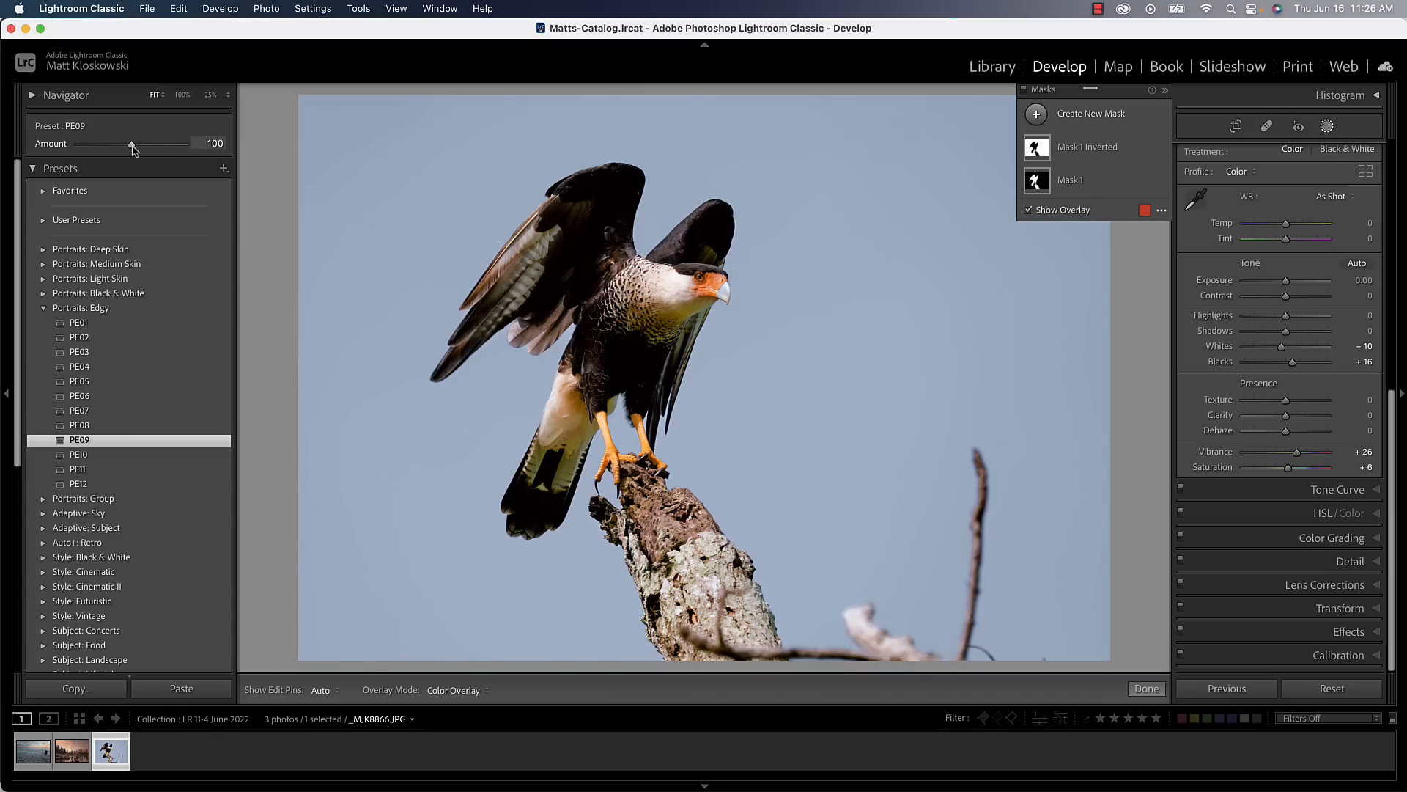
Step: Try stronger and weaker PE09 Amount values, then return it to 100
drag(132, 143, 167, 144)
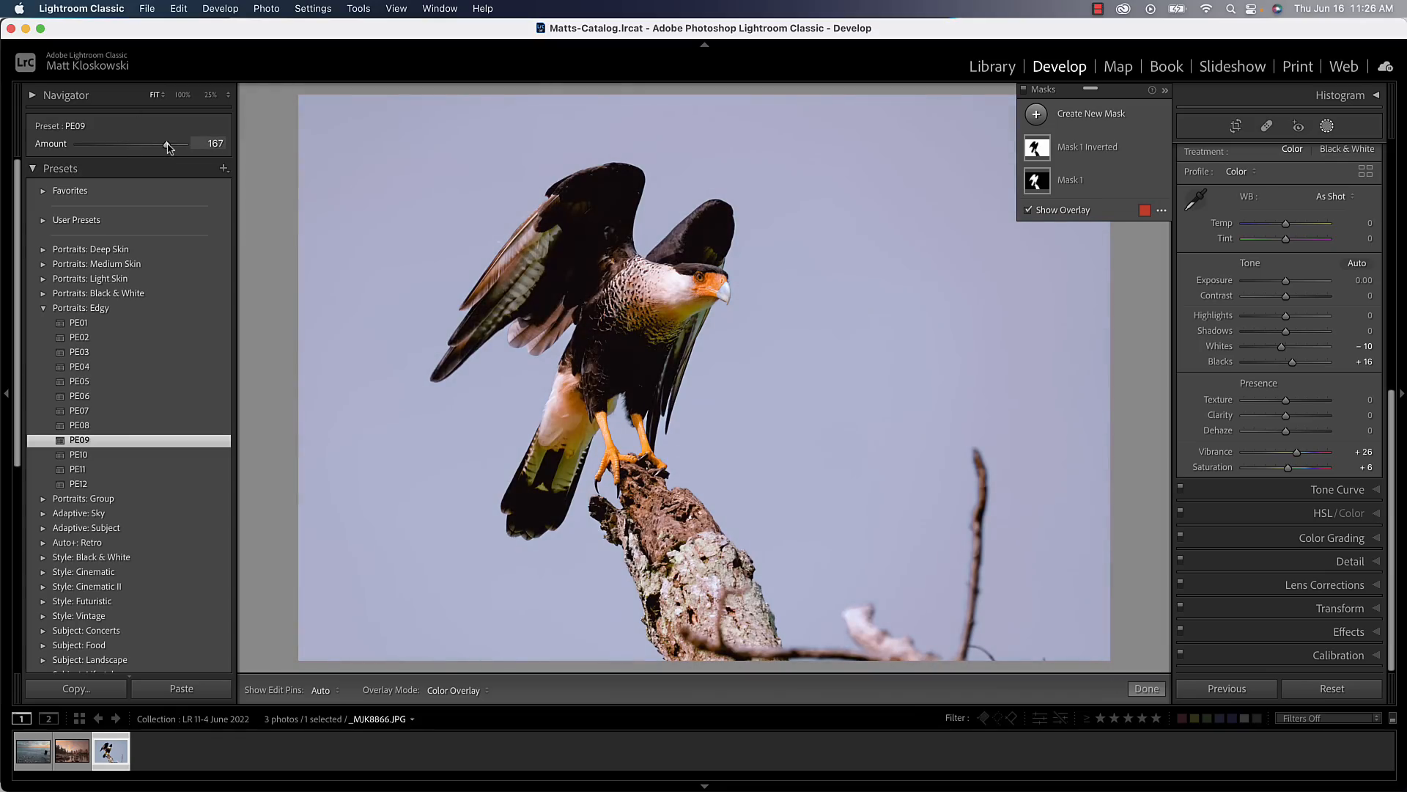
drag(167, 144, 89, 143)
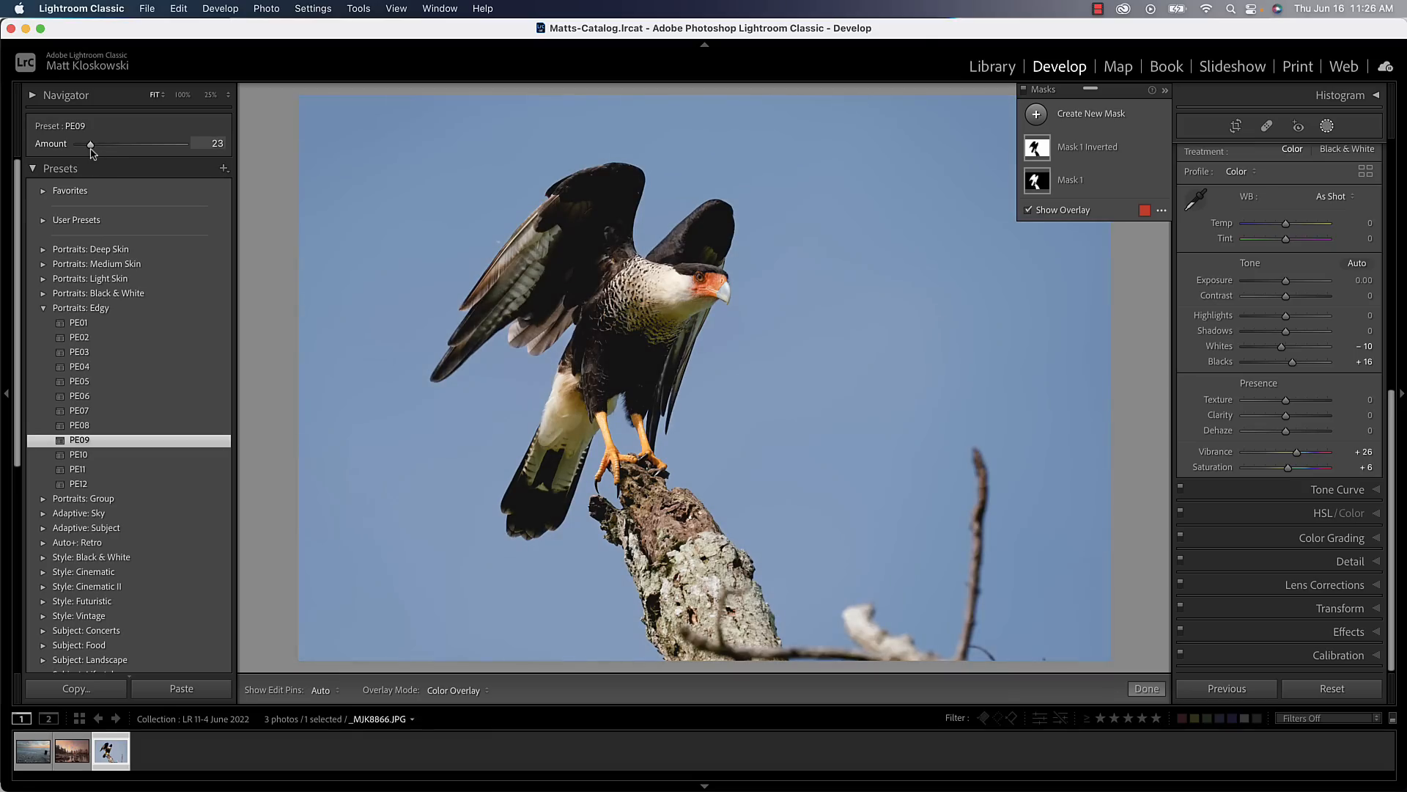
drag(89, 144, 85, 144)
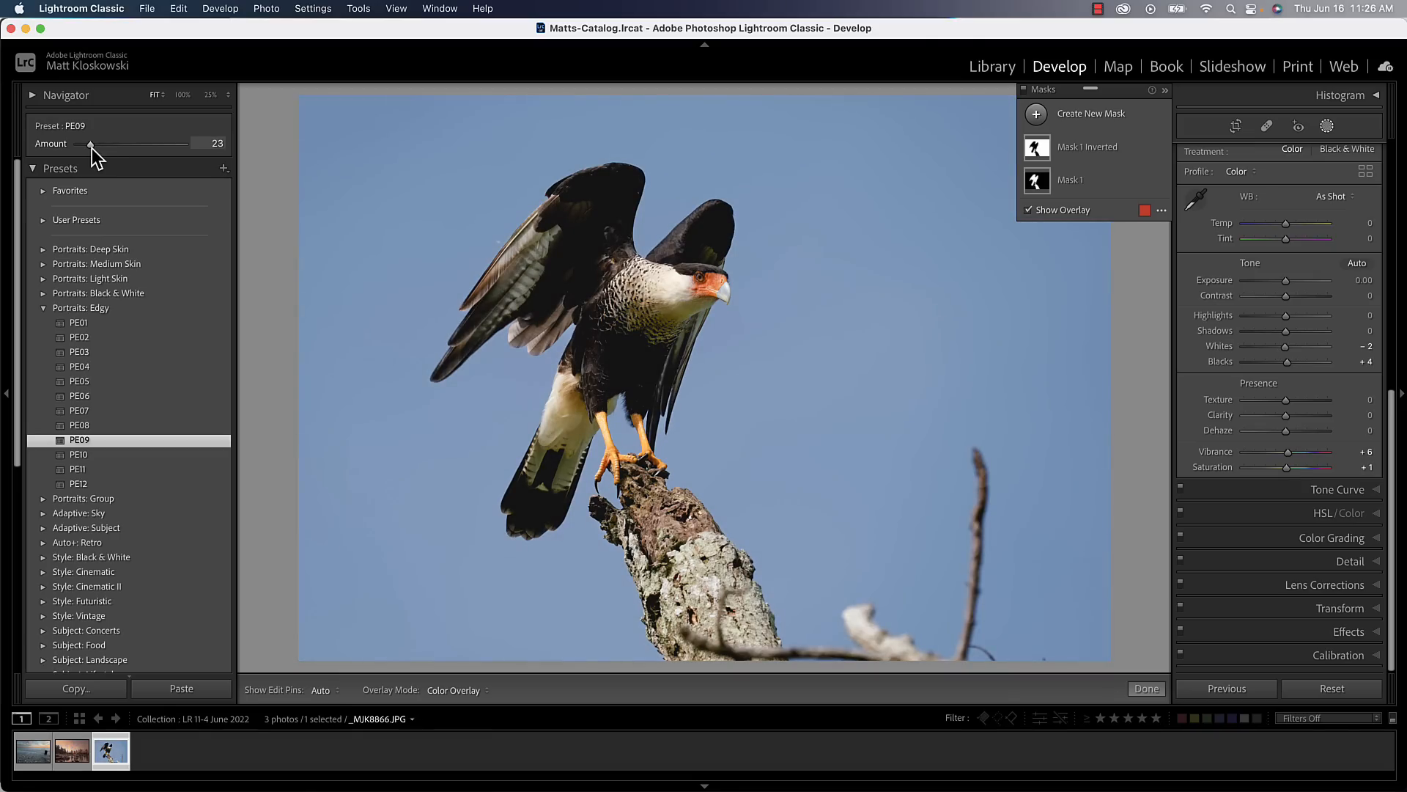
drag(90, 144, 133, 143)
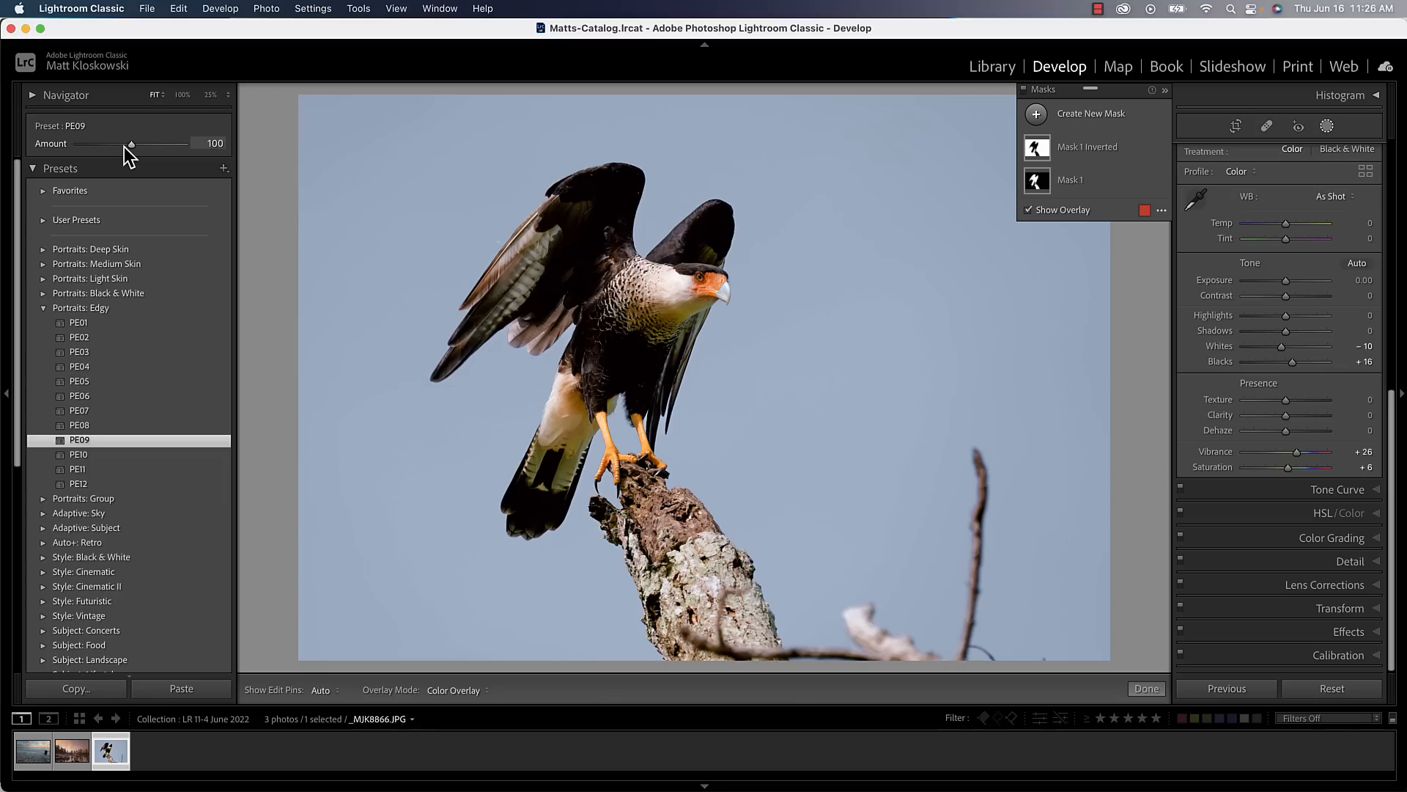
mouse_move(141, 149)
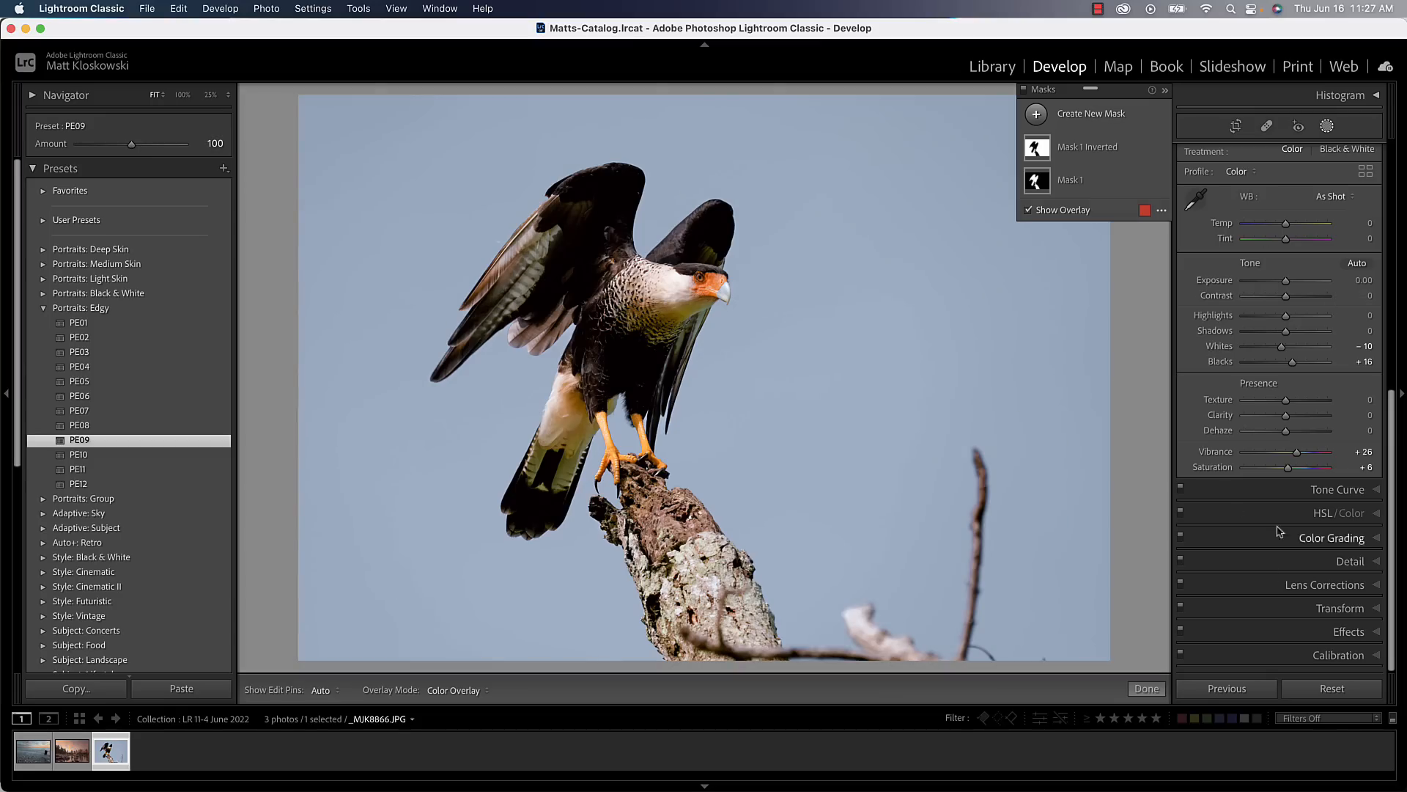
mouse_move(1293, 566)
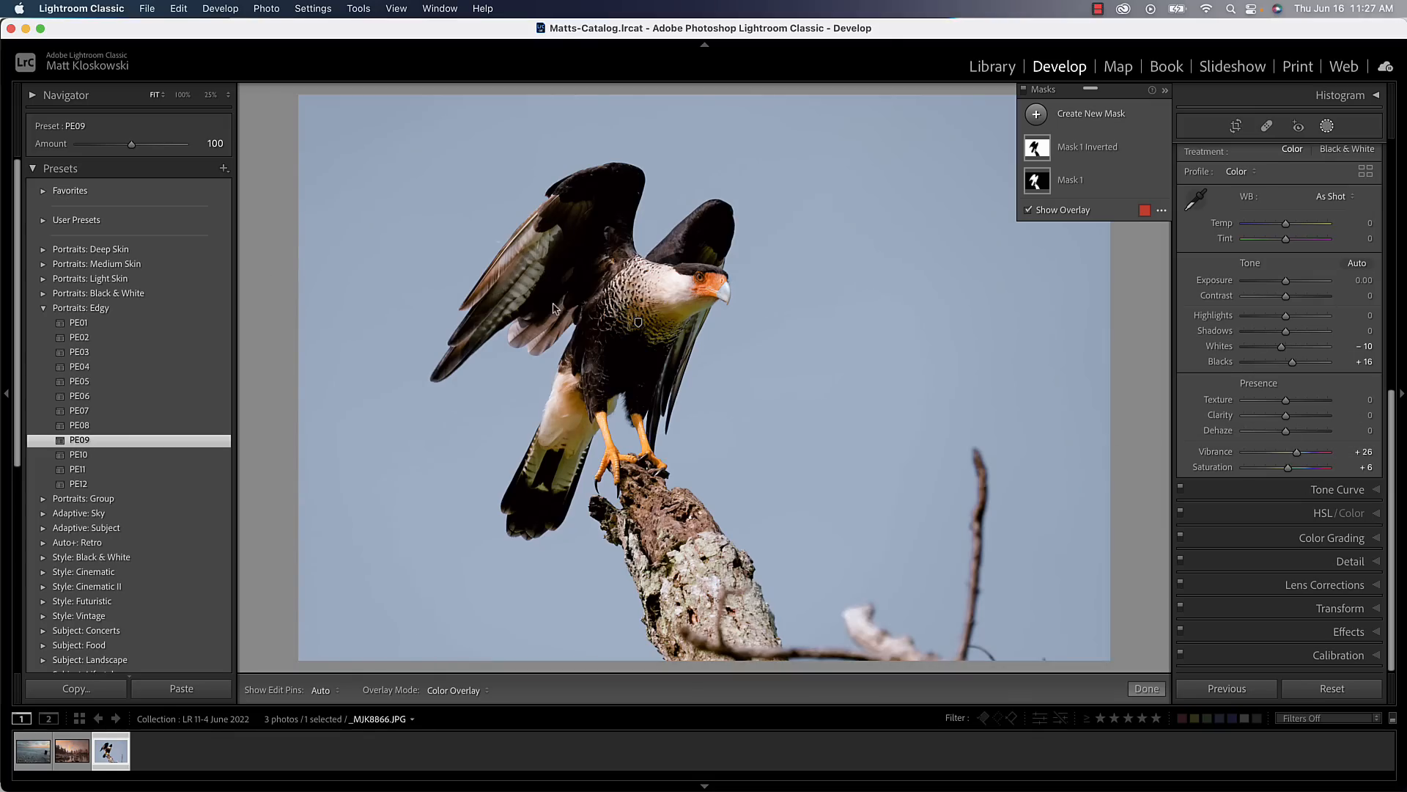
Step: Test near-double and subtle PE09 amounts, settle back at 100, and open new-preset options
drag(132, 145, 141, 145)
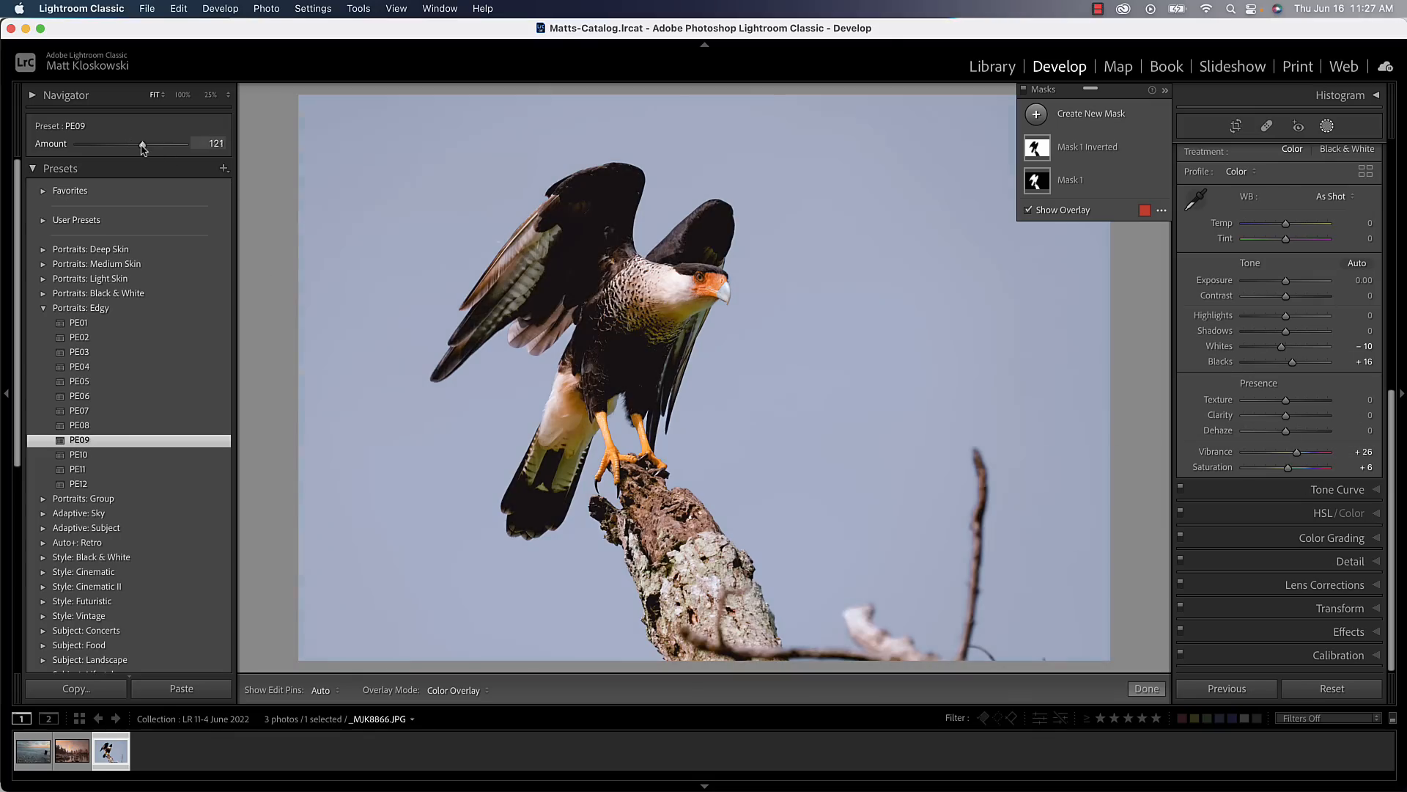
drag(141, 144, 179, 145)
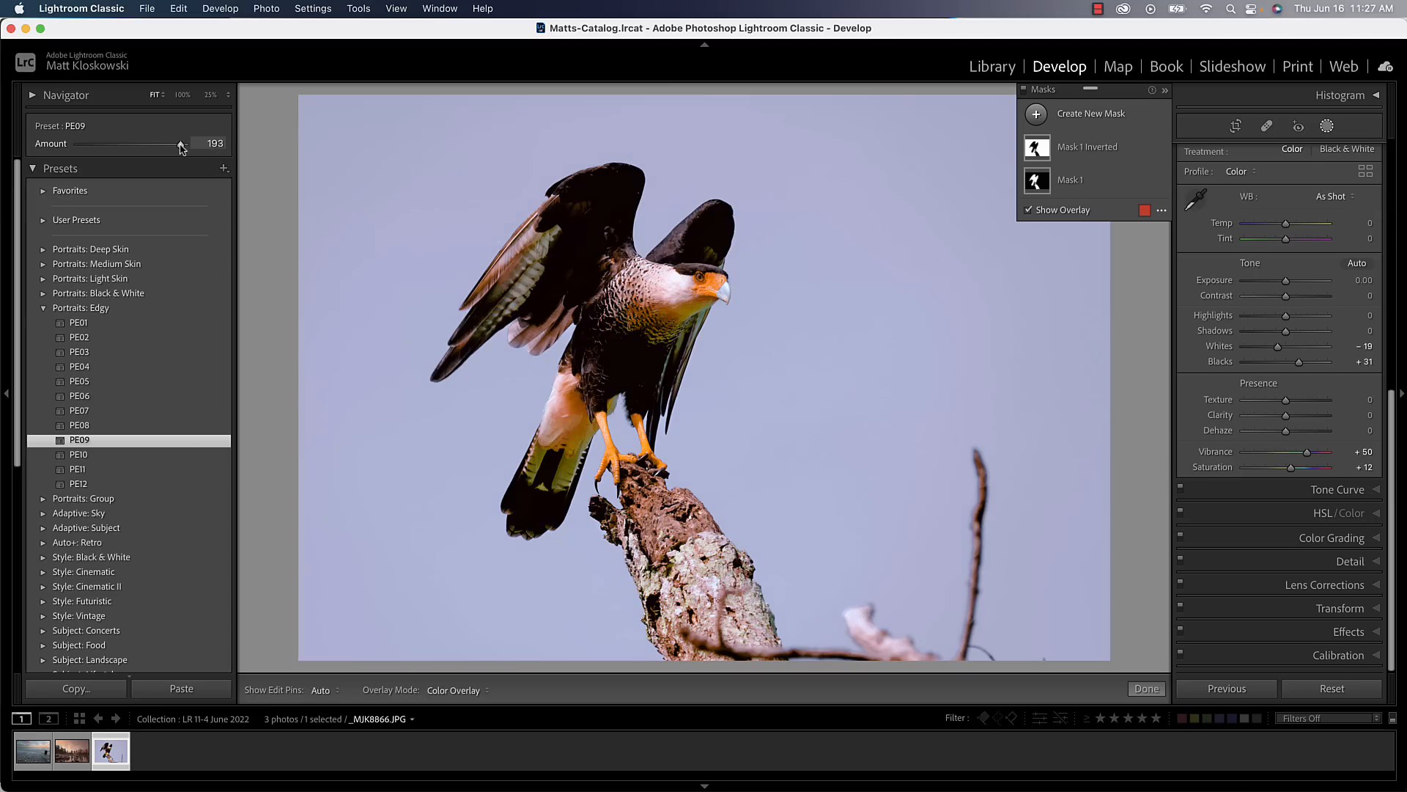
drag(179, 144, 177, 144)
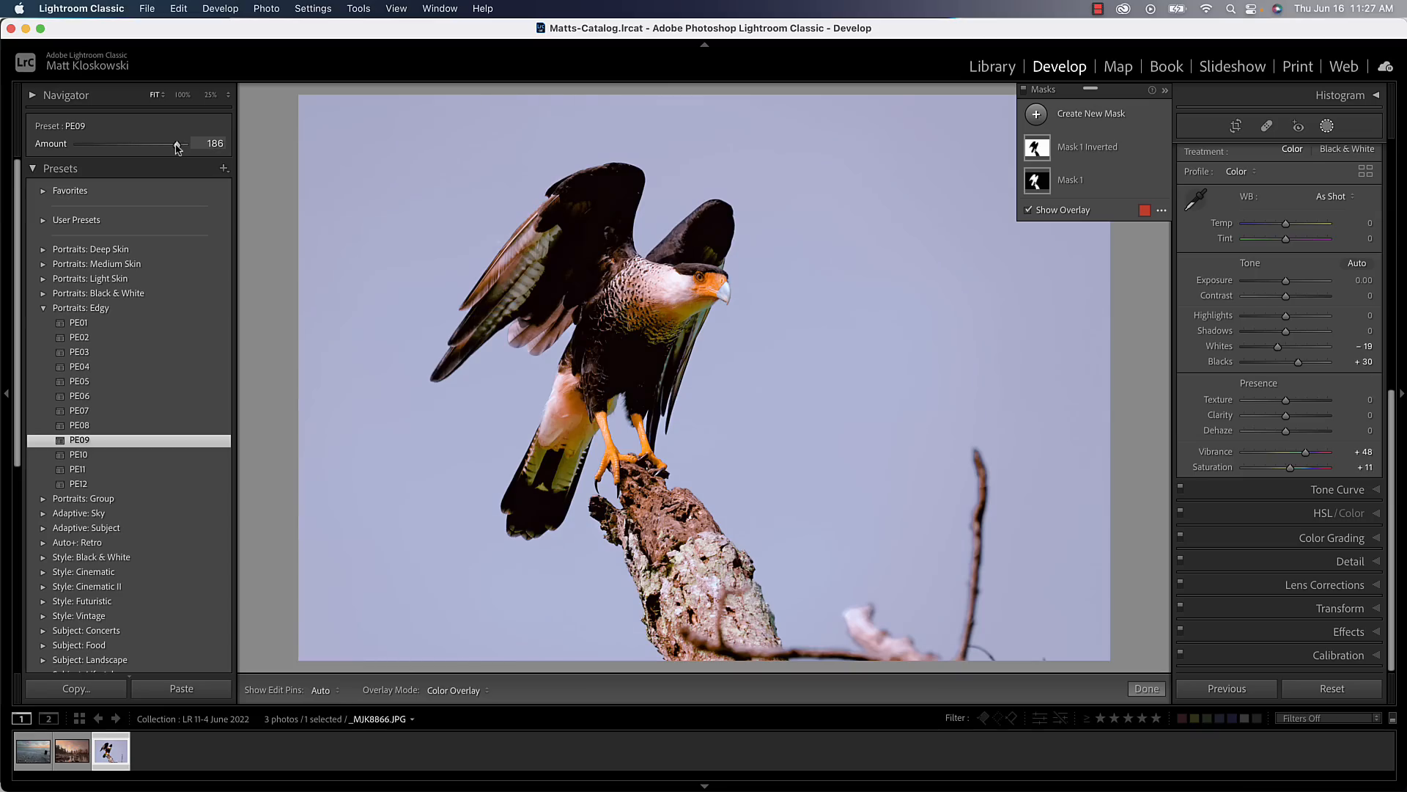
drag(176, 144, 130, 144)
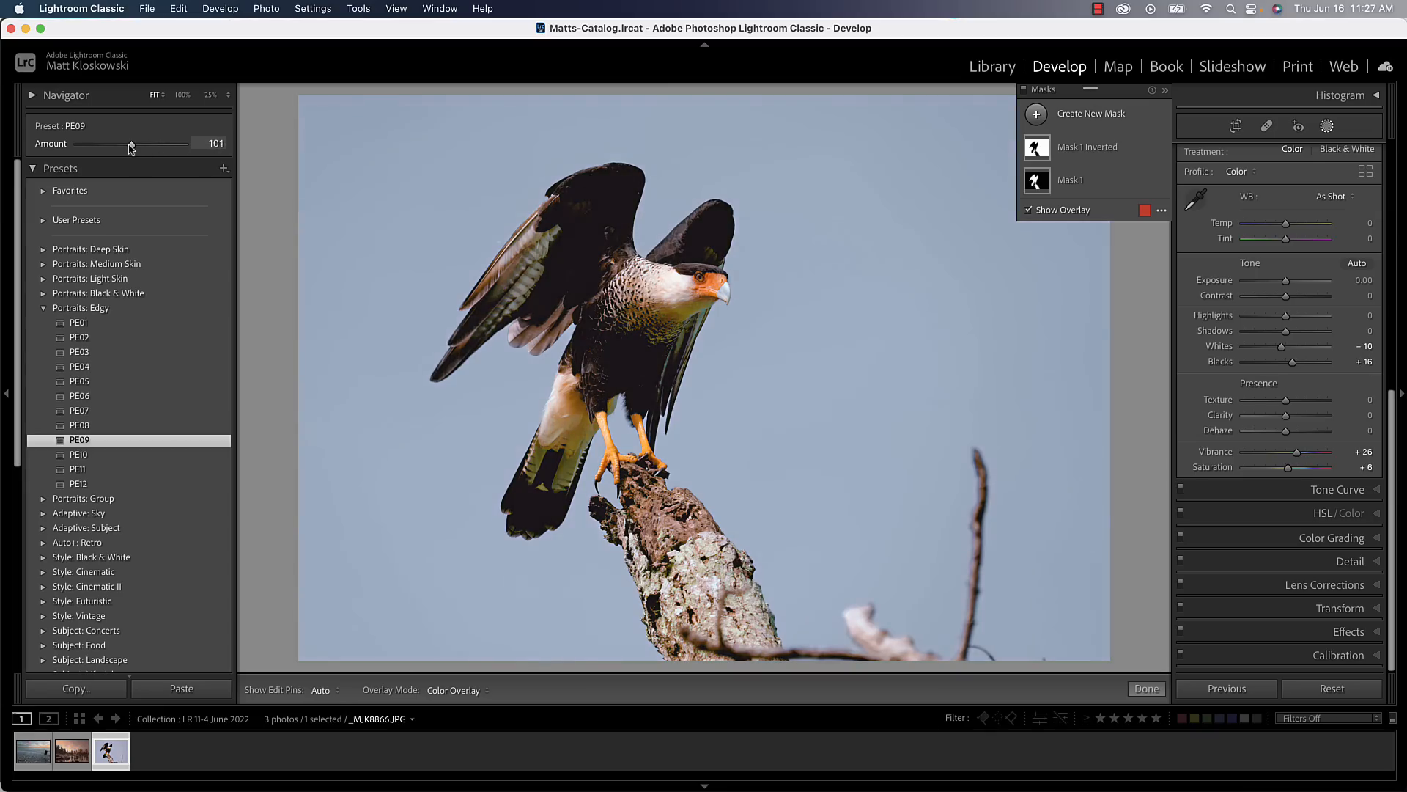
drag(132, 144, 95, 143)
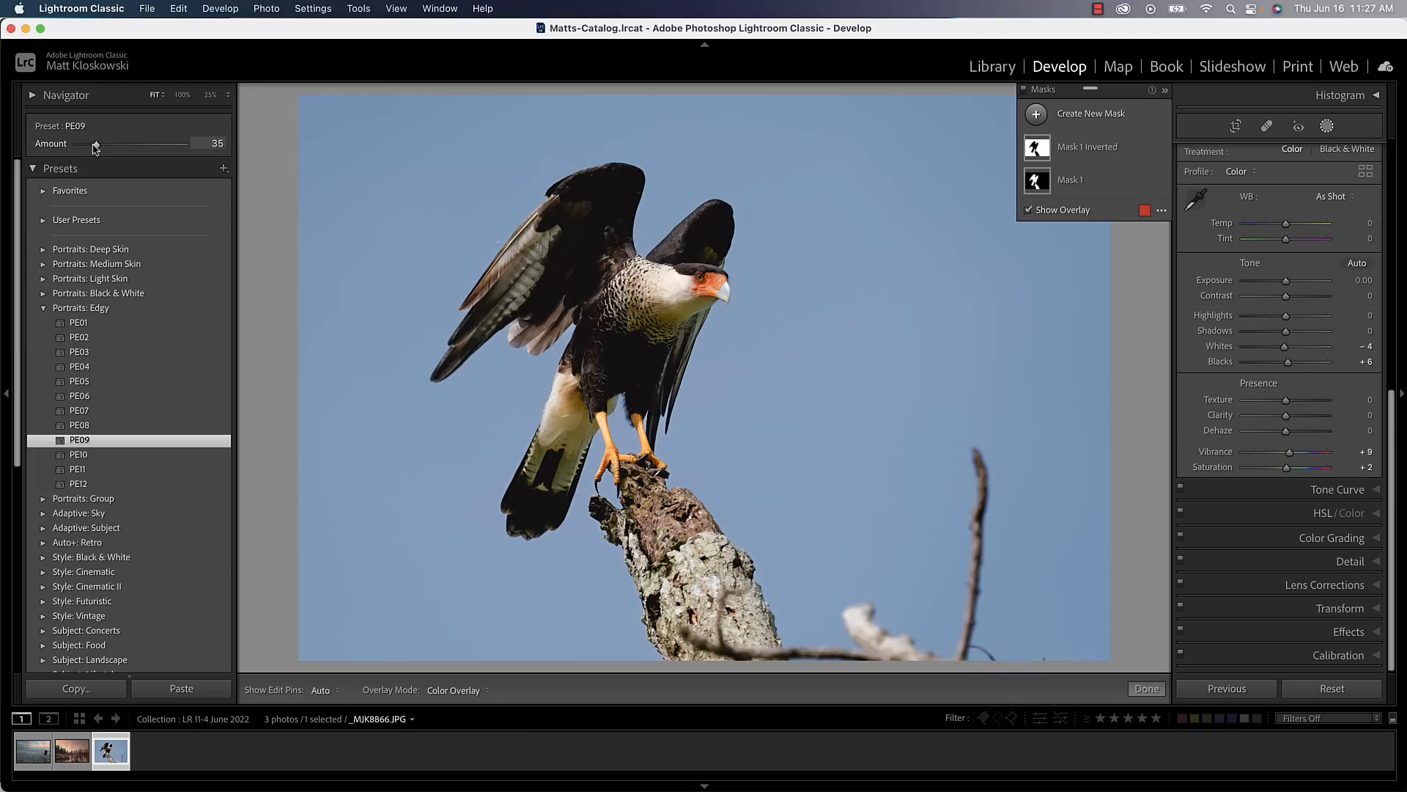
drag(94, 143, 105, 144)
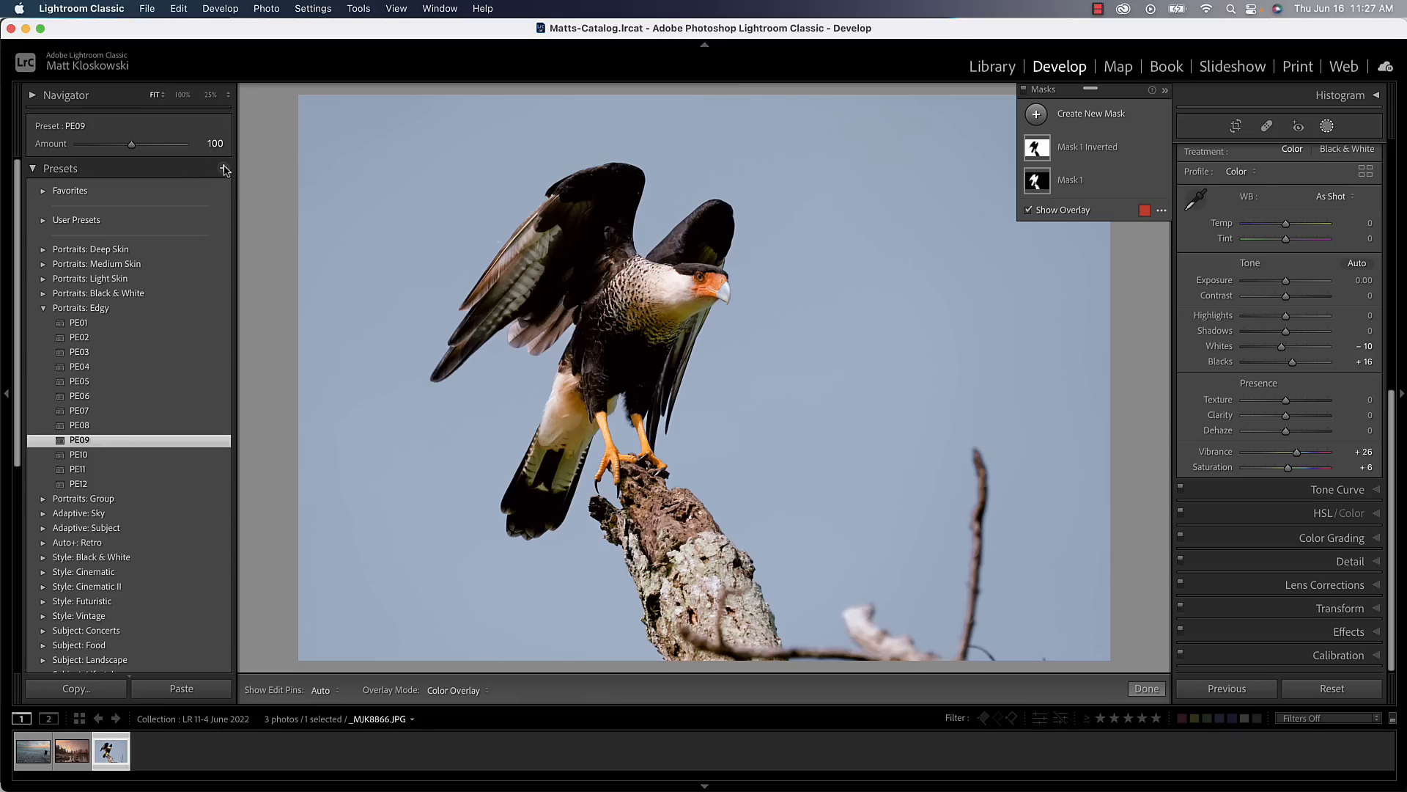
mouse_move(224, 169)
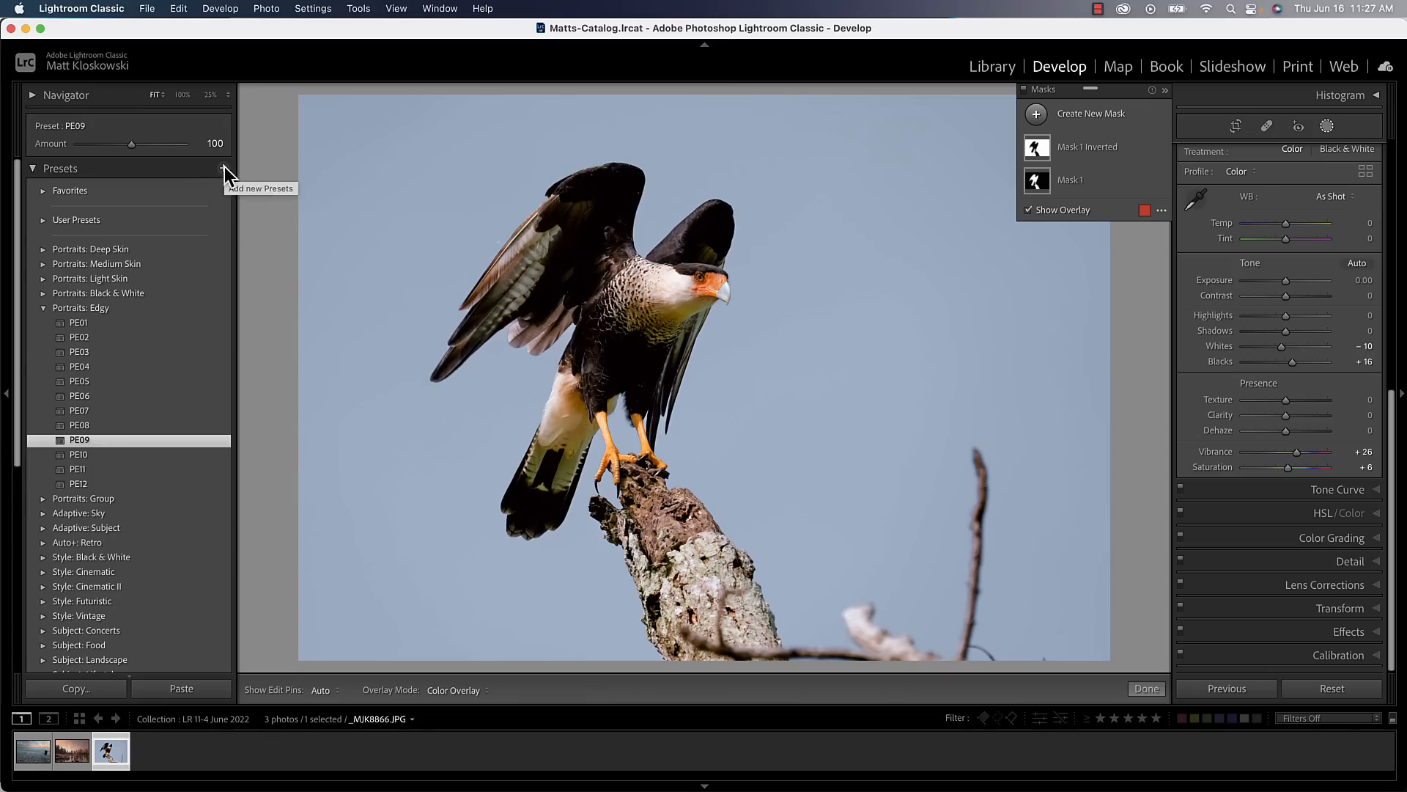
click(225, 168)
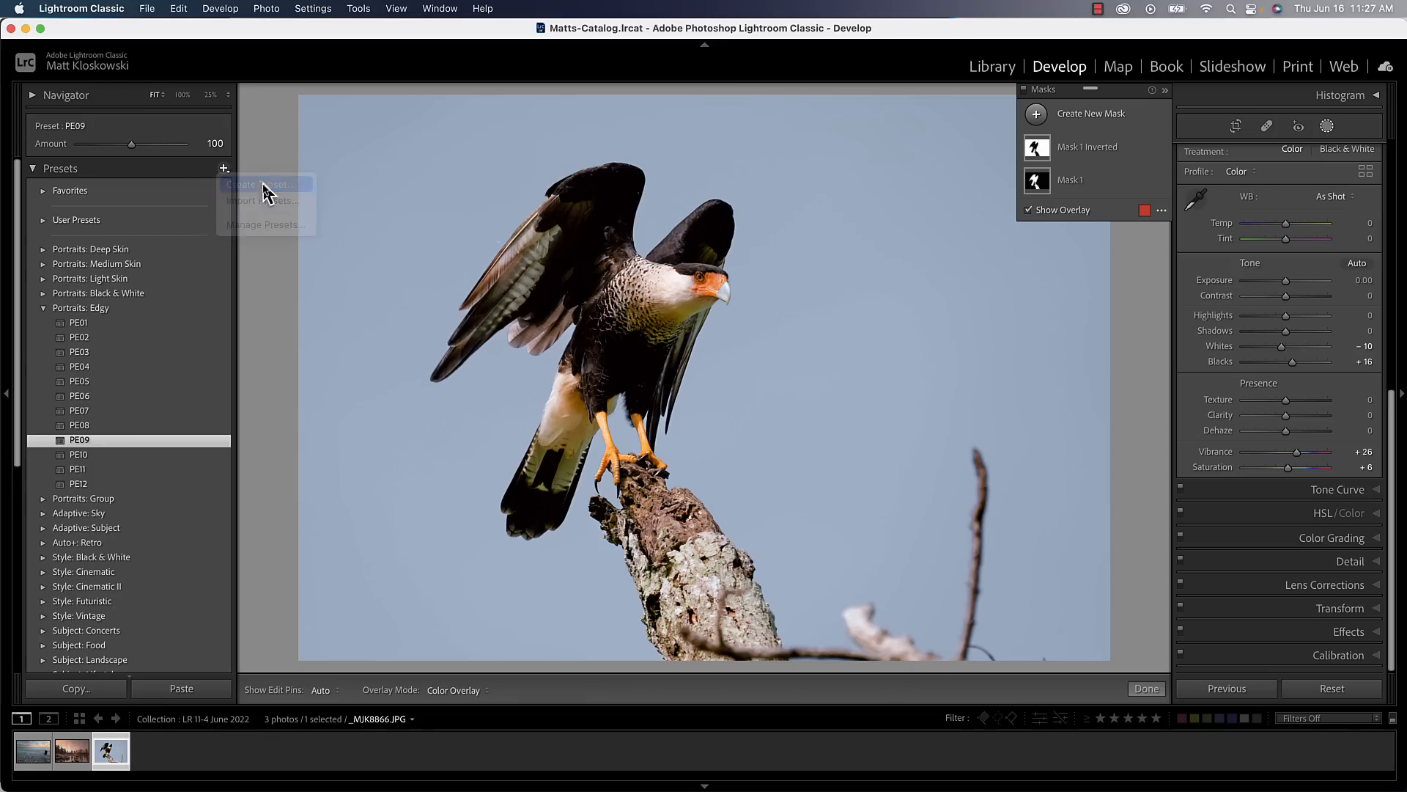
click(261, 184)
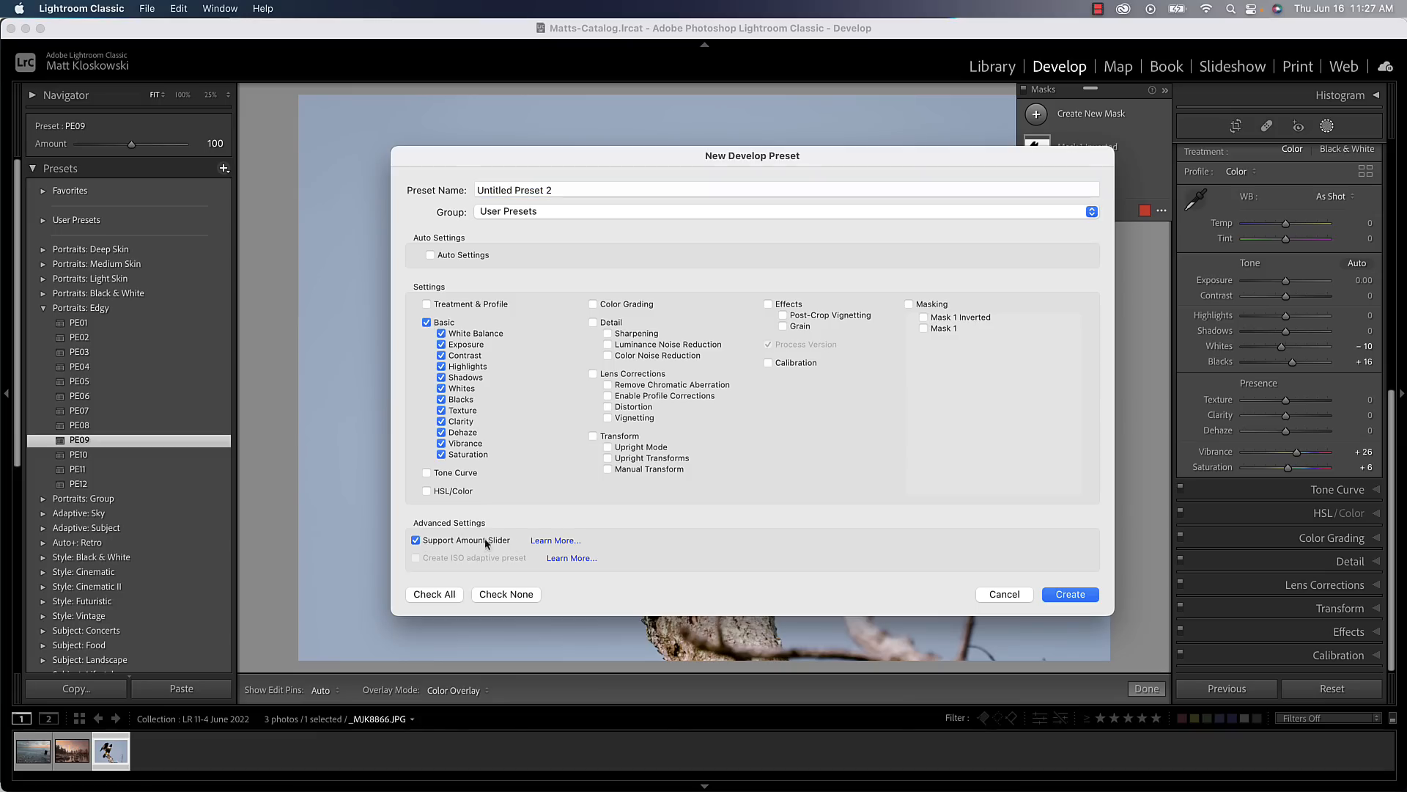
mouse_move(542, 540)
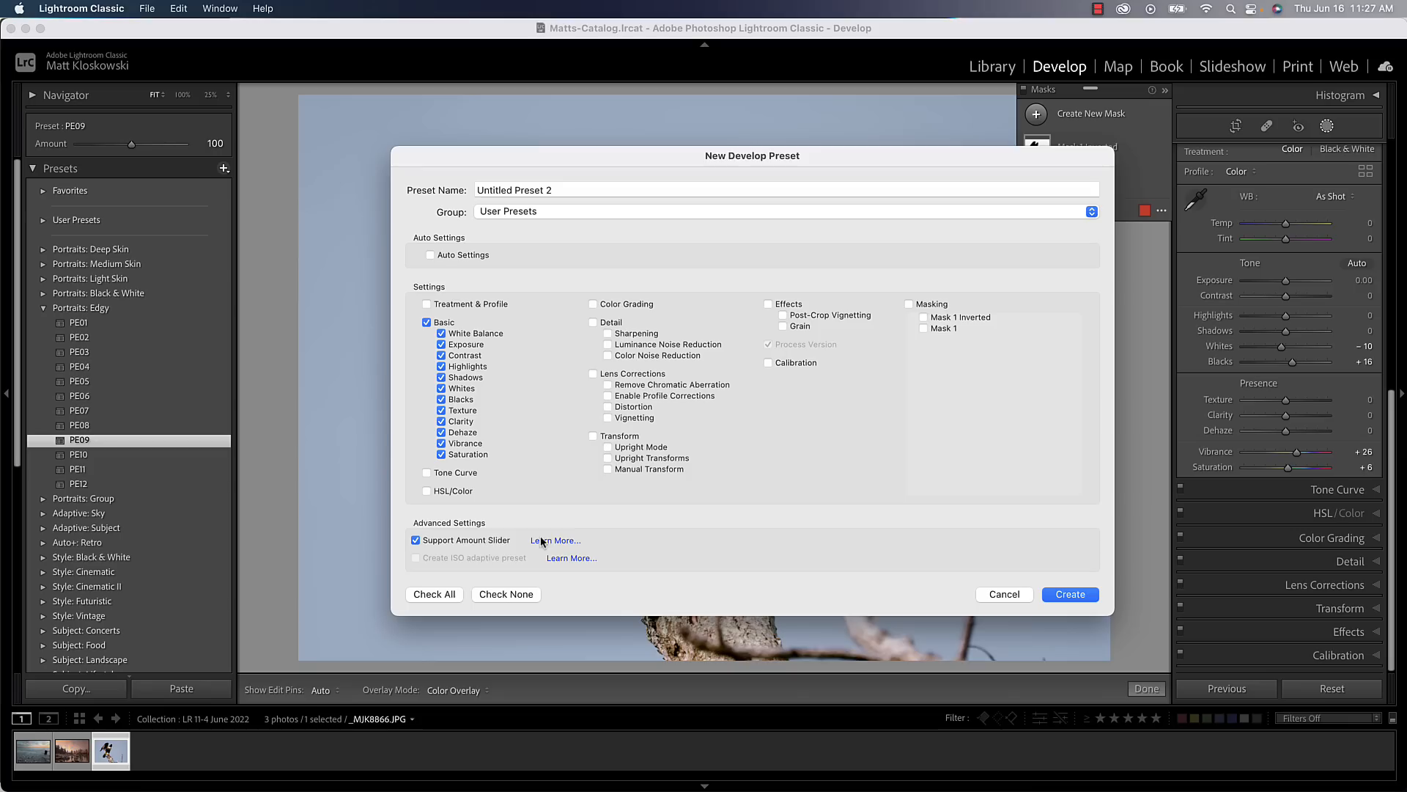
mouse_move(455, 540)
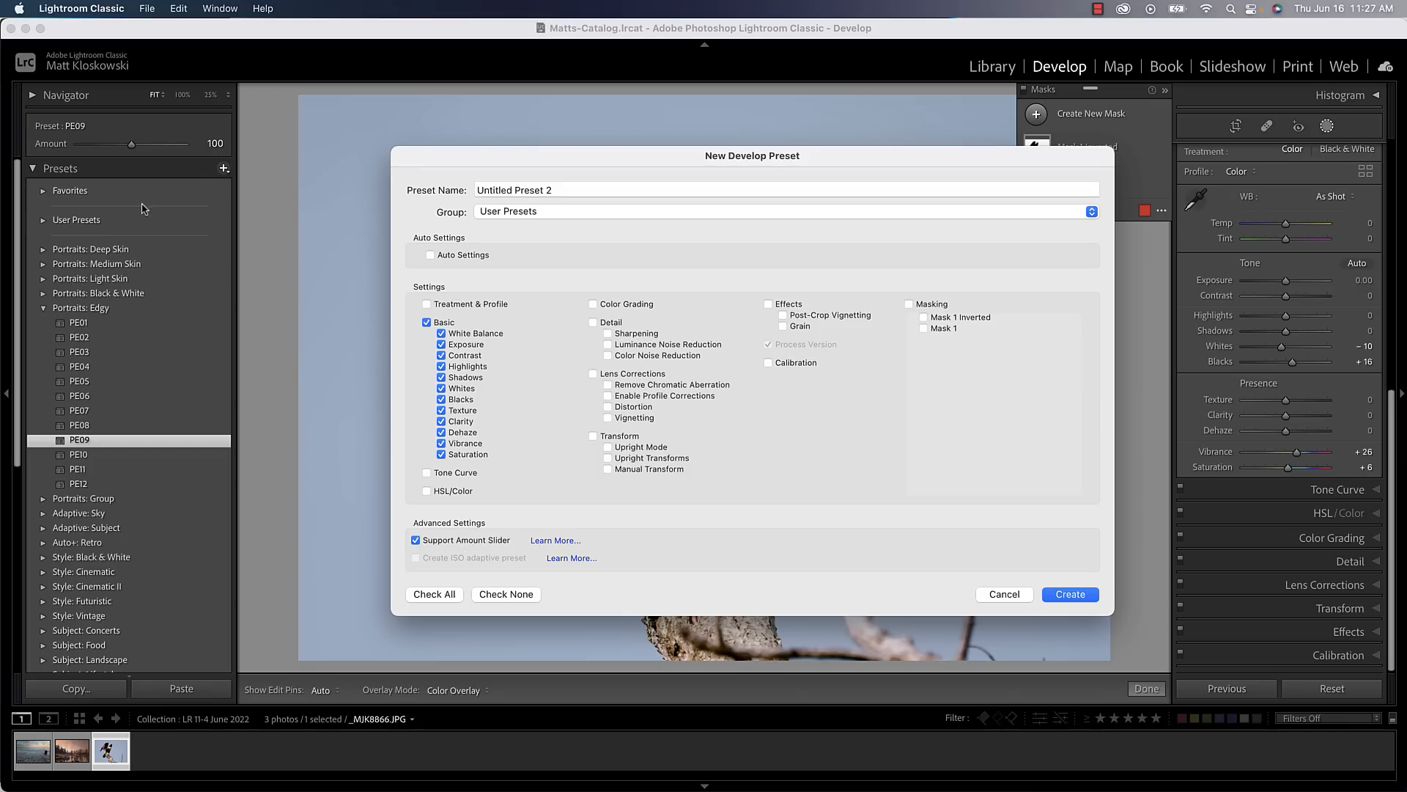
mouse_move(996, 596)
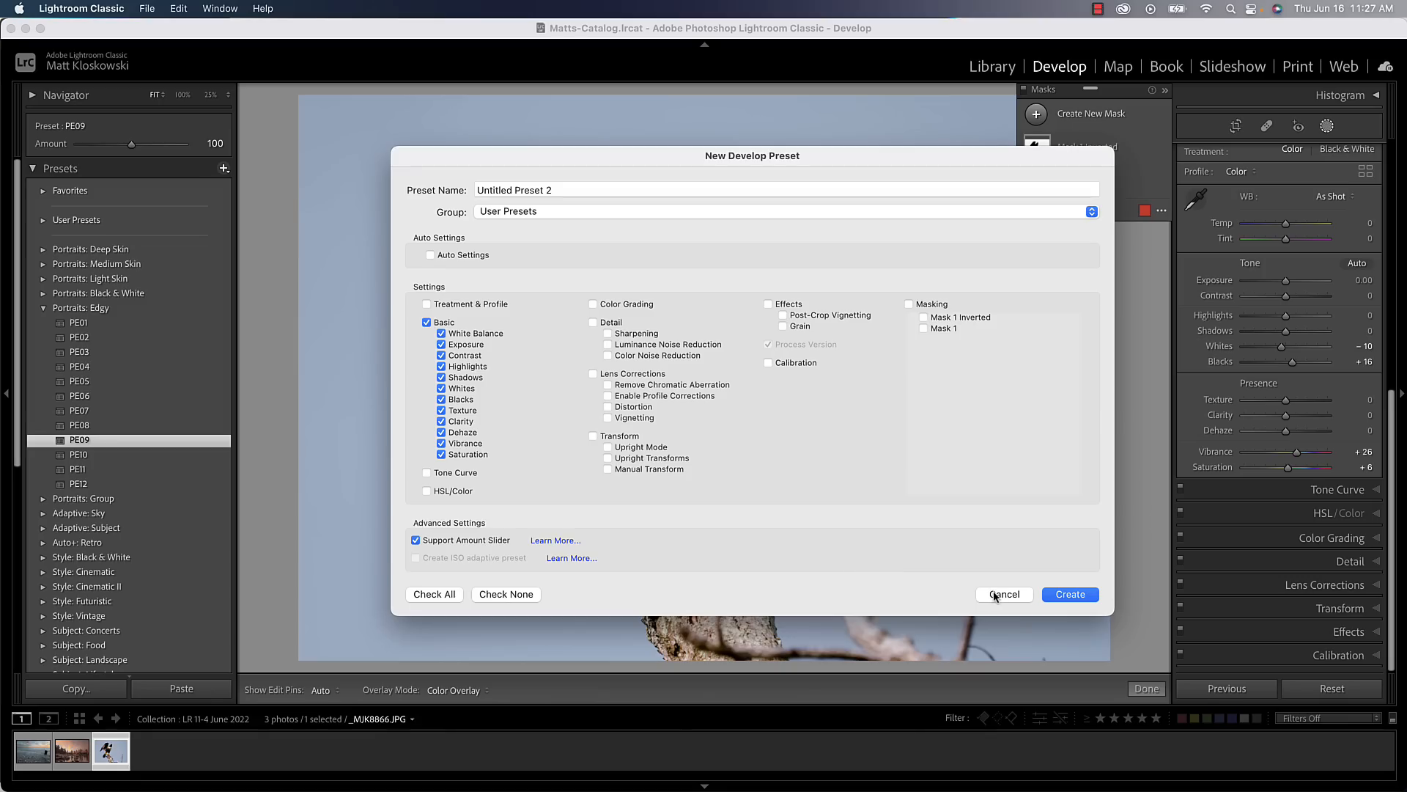
click(1004, 595)
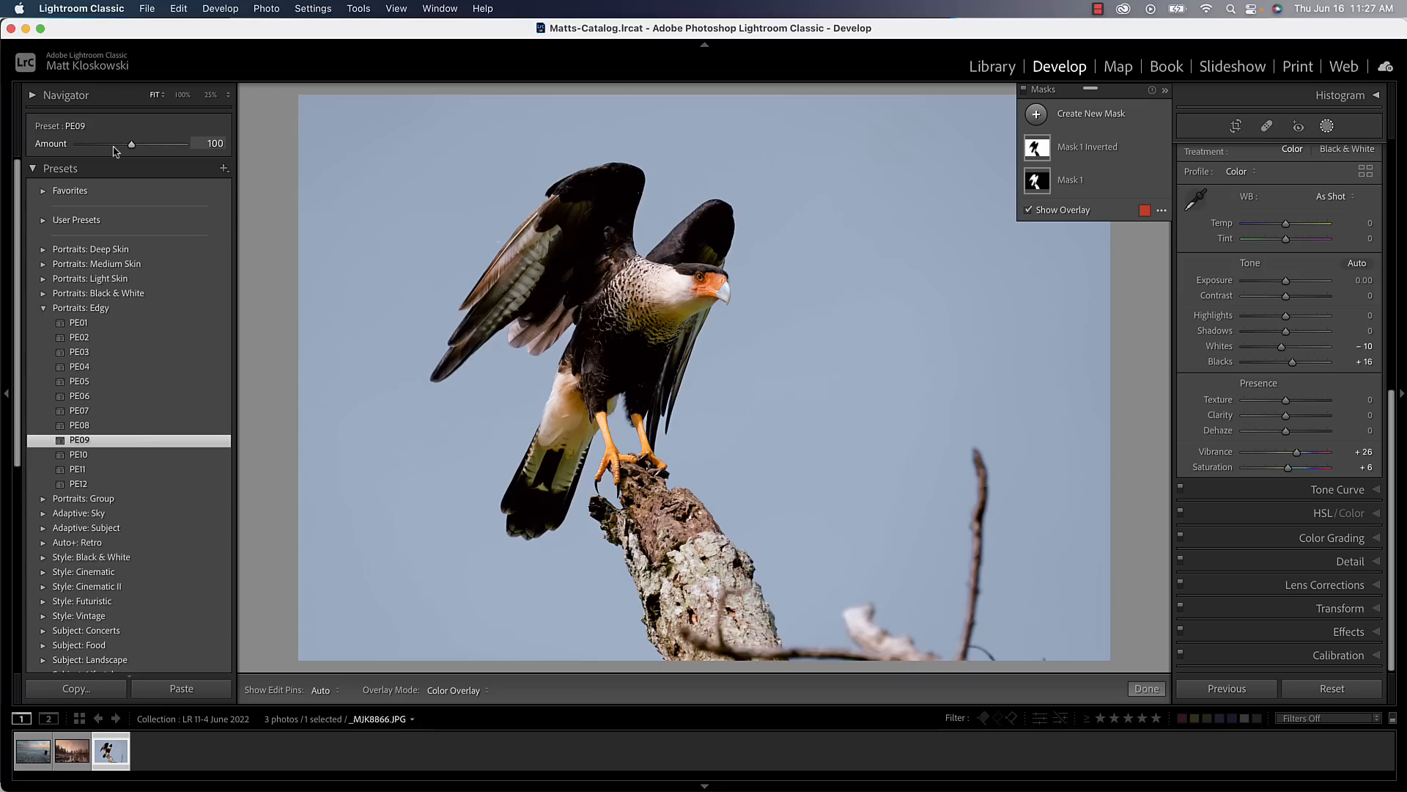
mouse_move(117, 156)
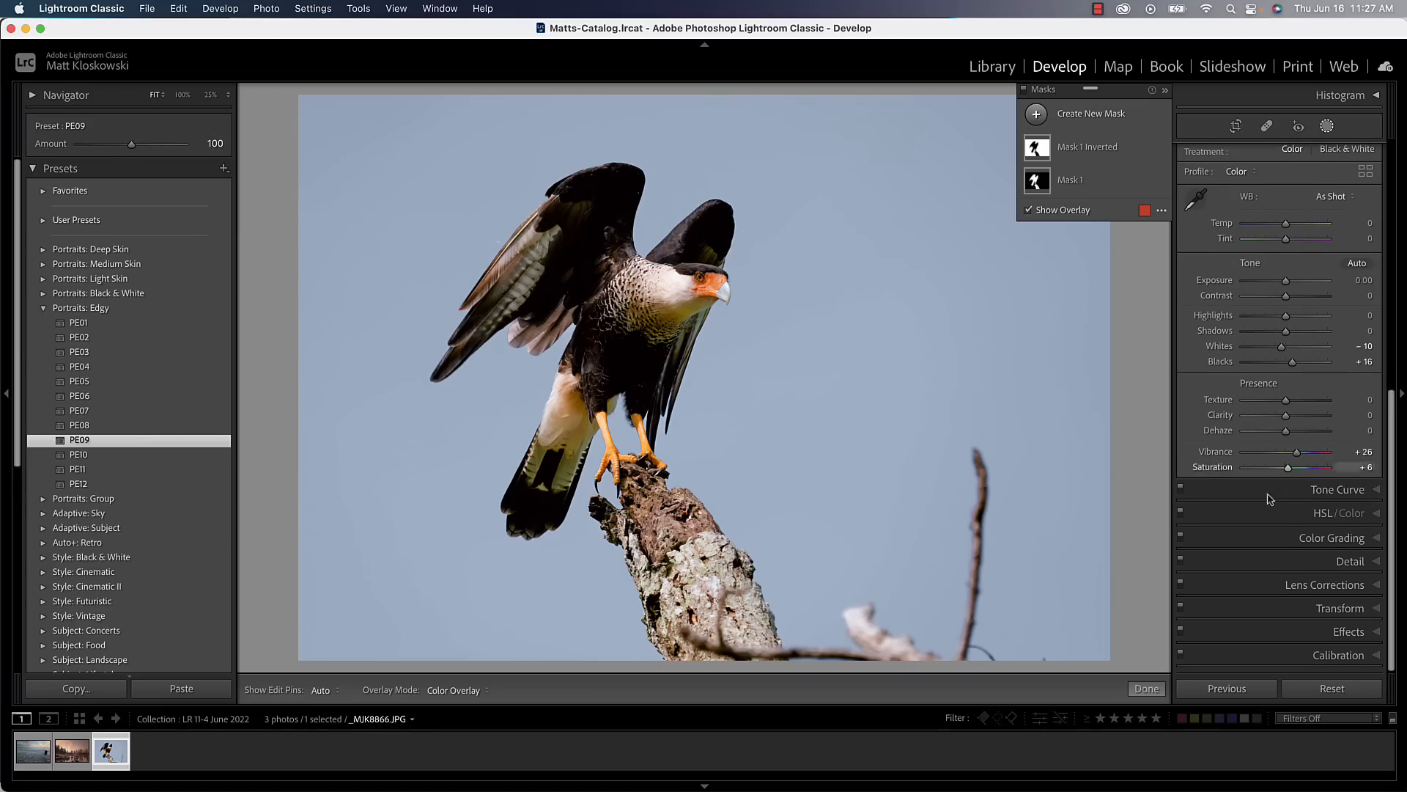
Step: Nudge the Blacks and another Basic slider, then apply the Edgy preset PE09
drag(1285, 281, 1300, 280)
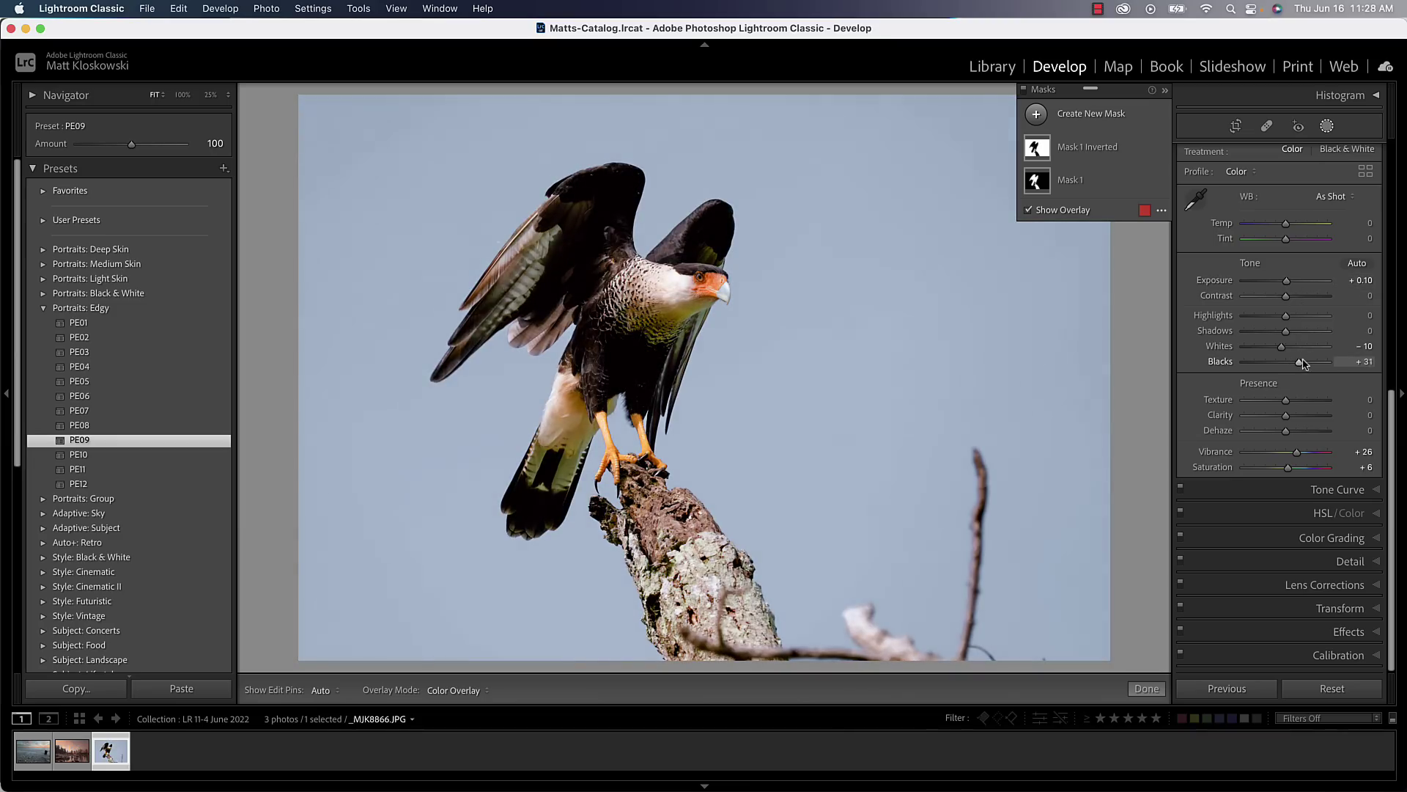
drag(1304, 360, 1288, 360)
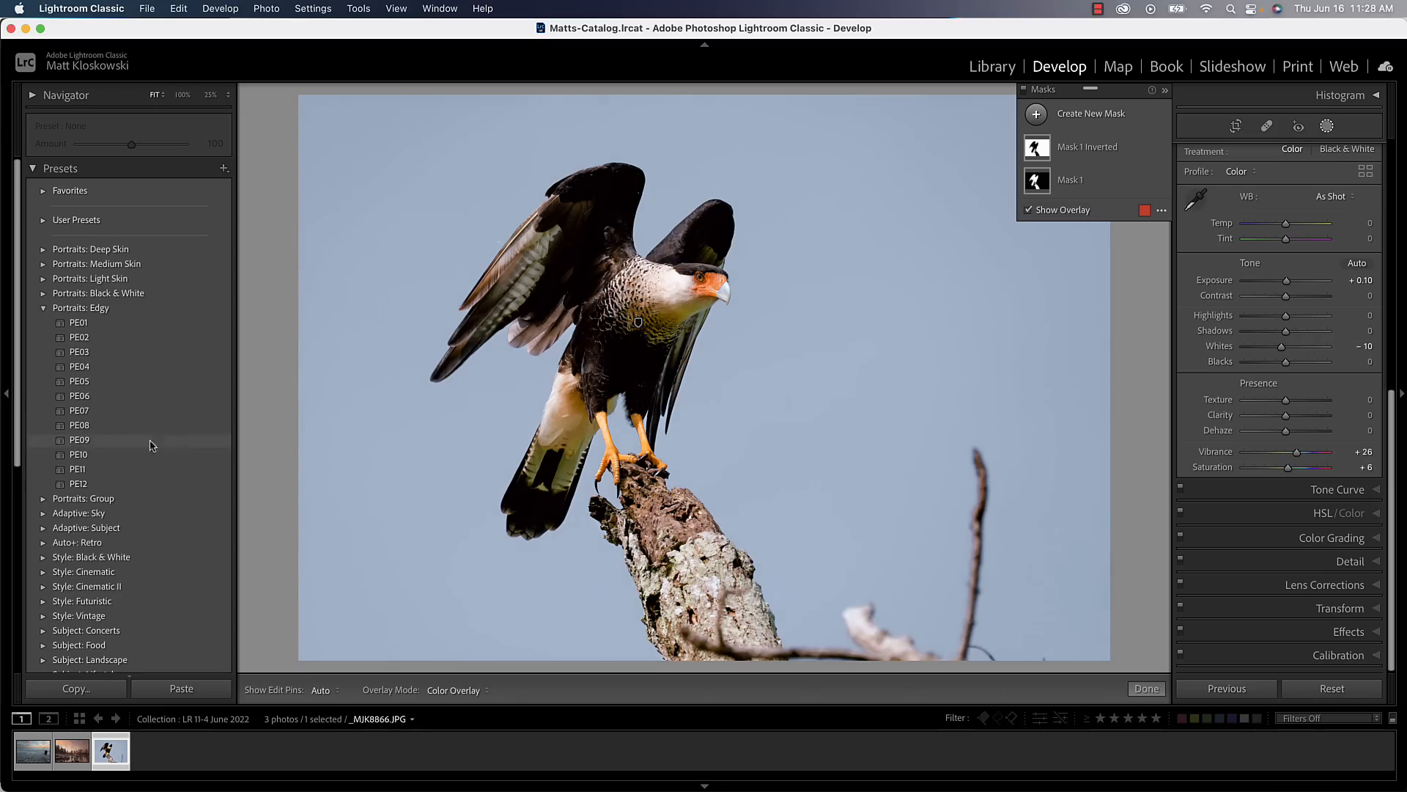
click(79, 439)
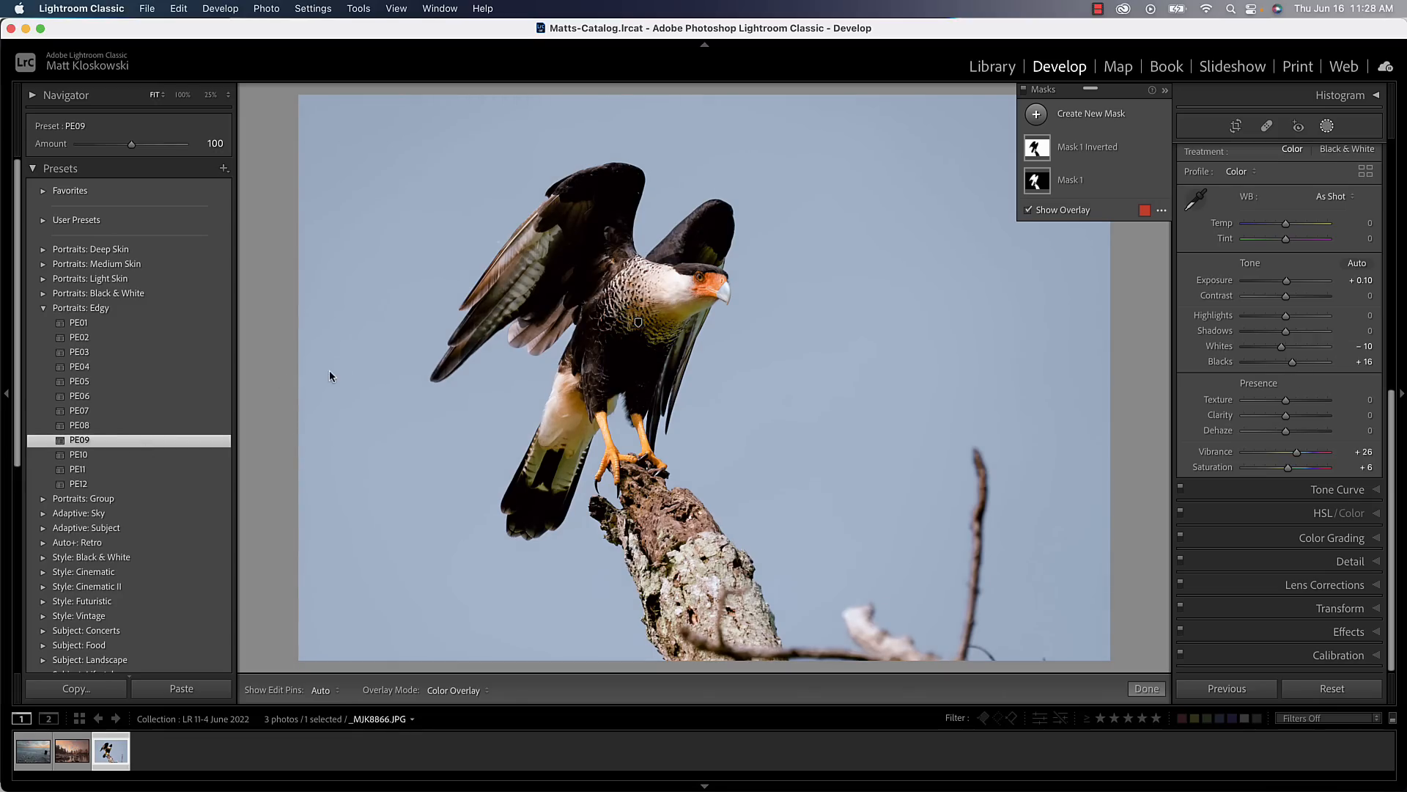
Step: Try preset Amount 150 and return to 100, then set Blacks +34 and Exposure +0.10
drag(1287, 279, 1299, 279)
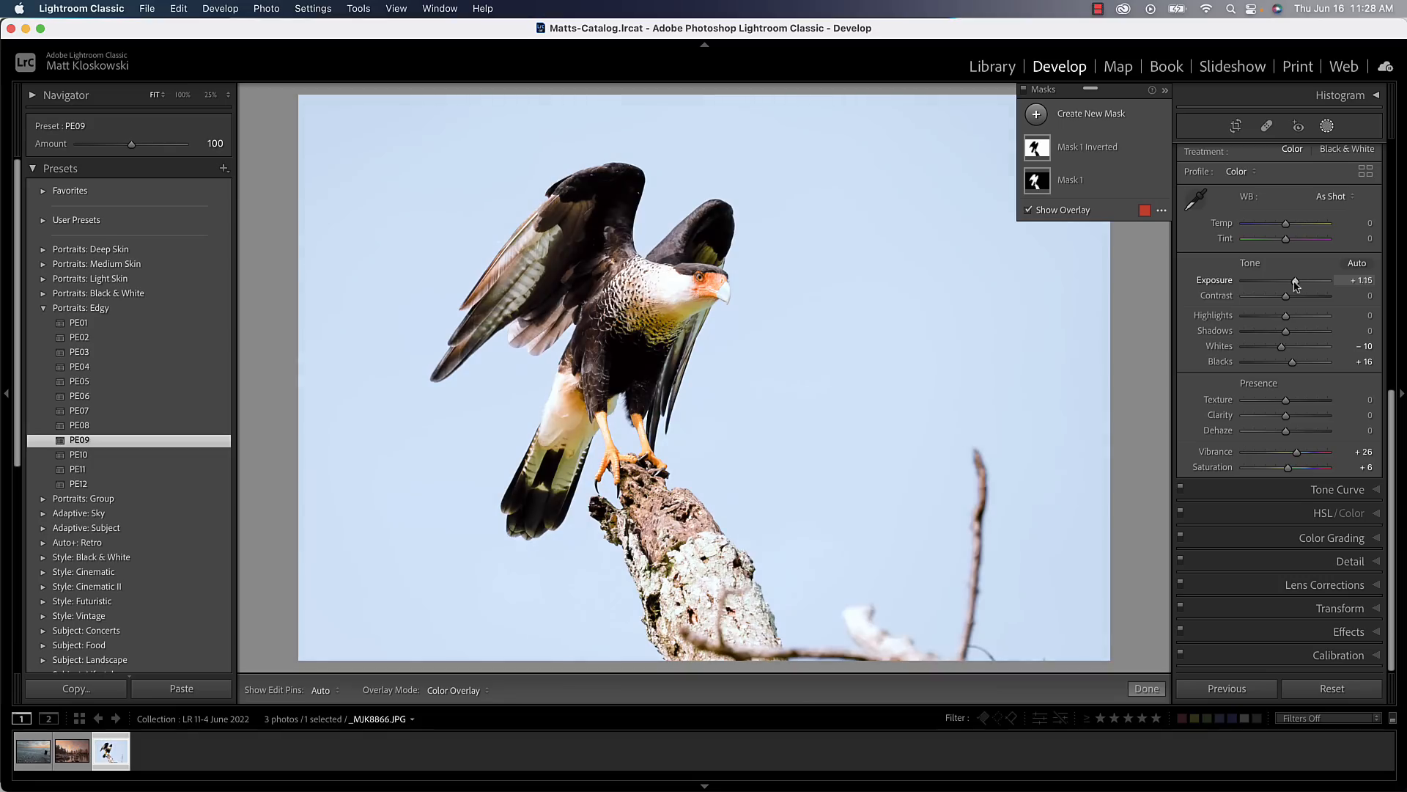
drag(132, 144, 158, 143)
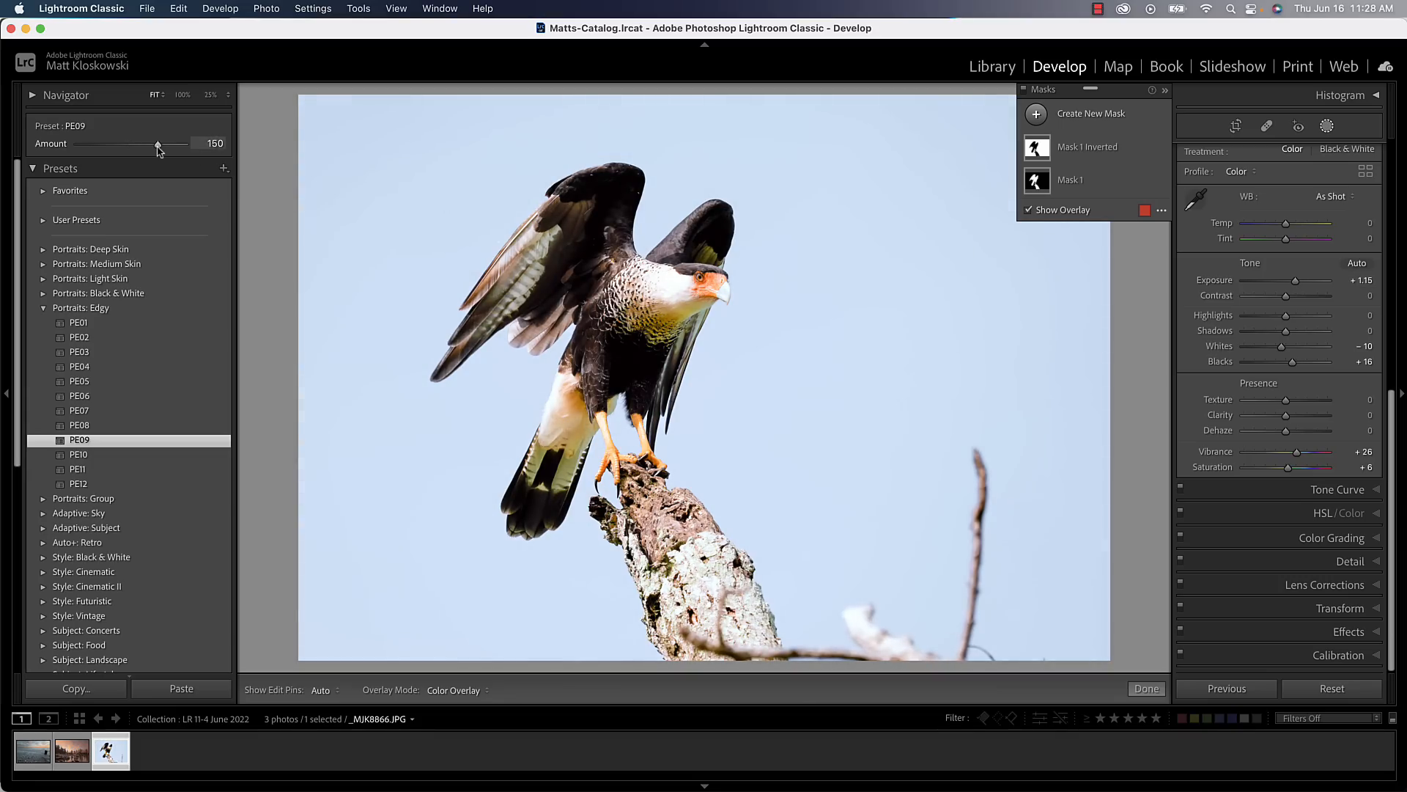
drag(157, 144, 163, 143)
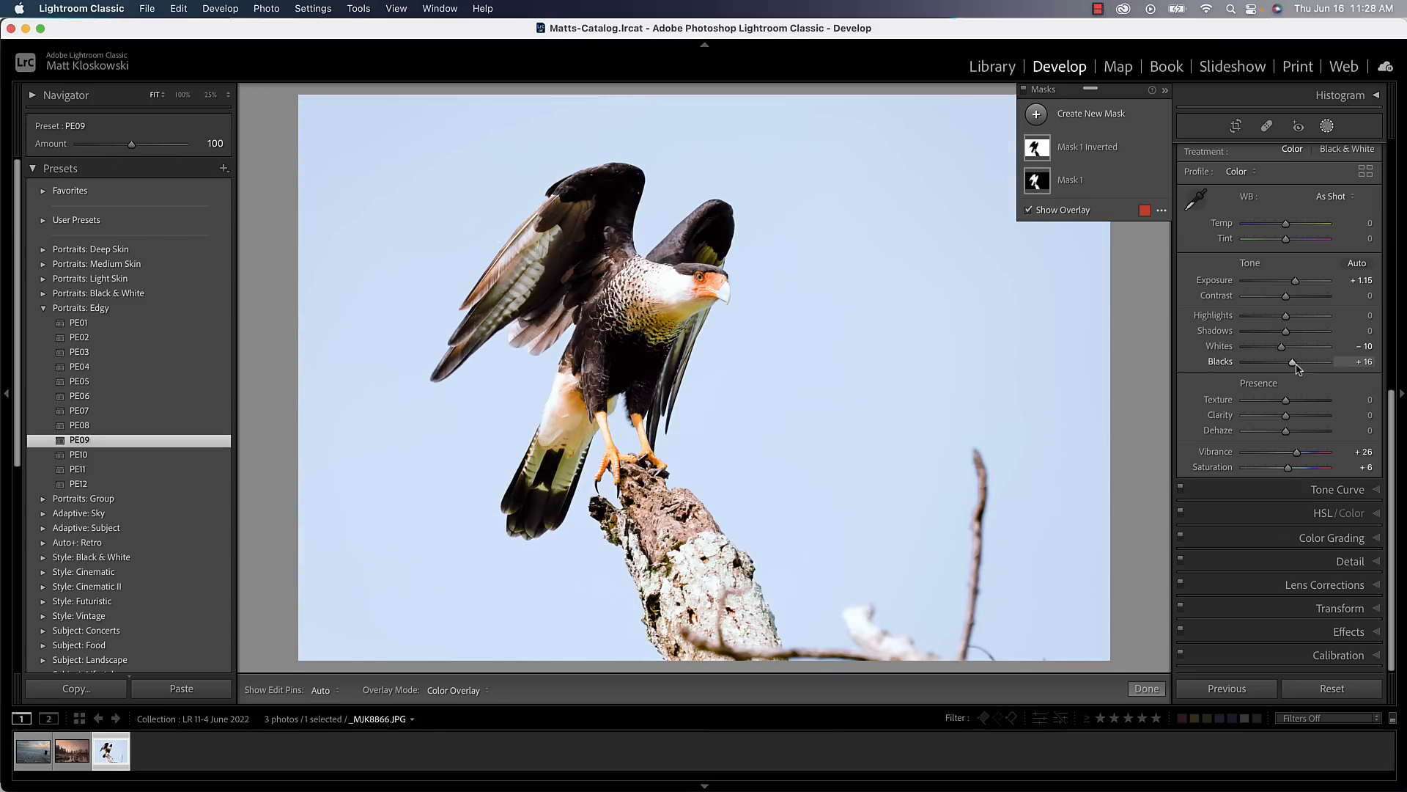
drag(1293, 361, 1300, 361)
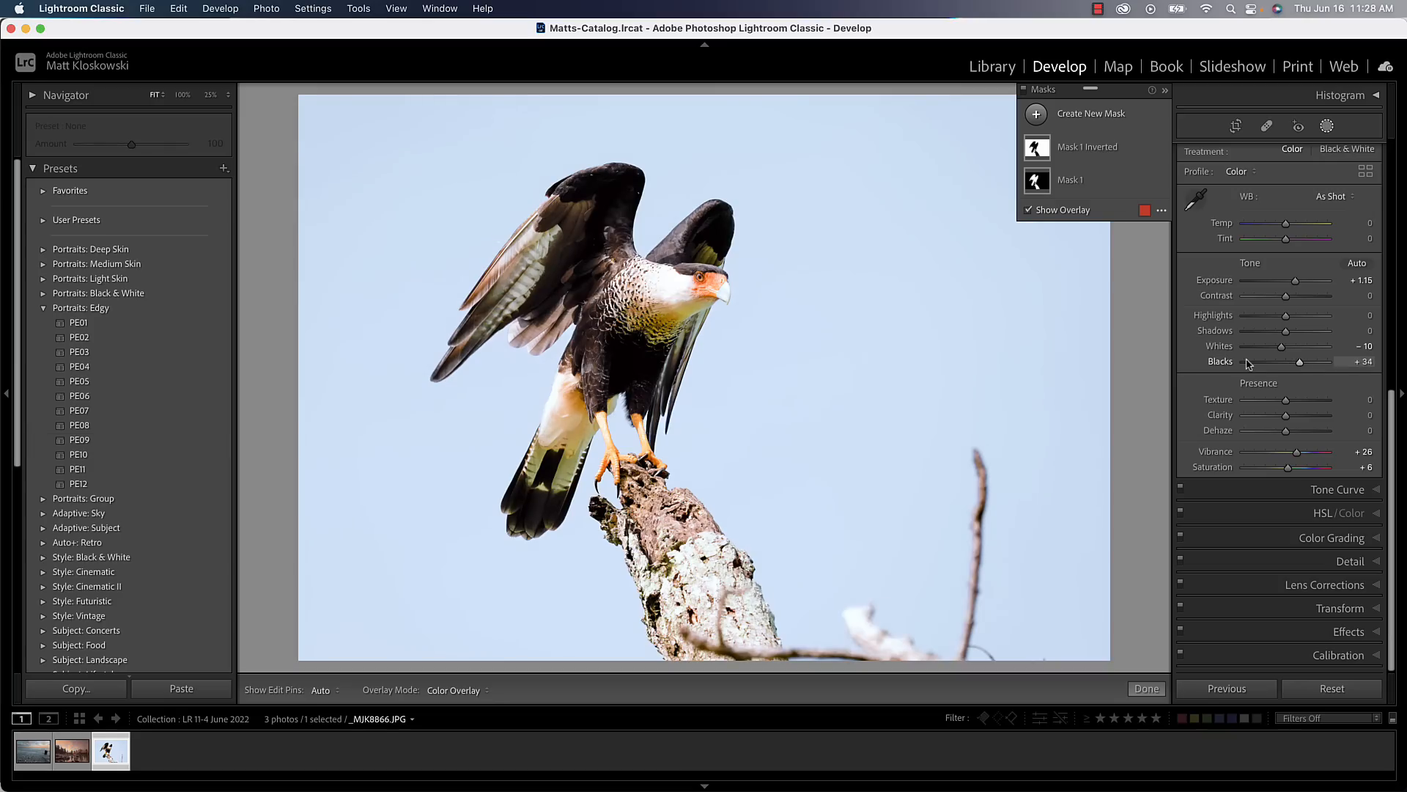
mouse_move(150, 124)
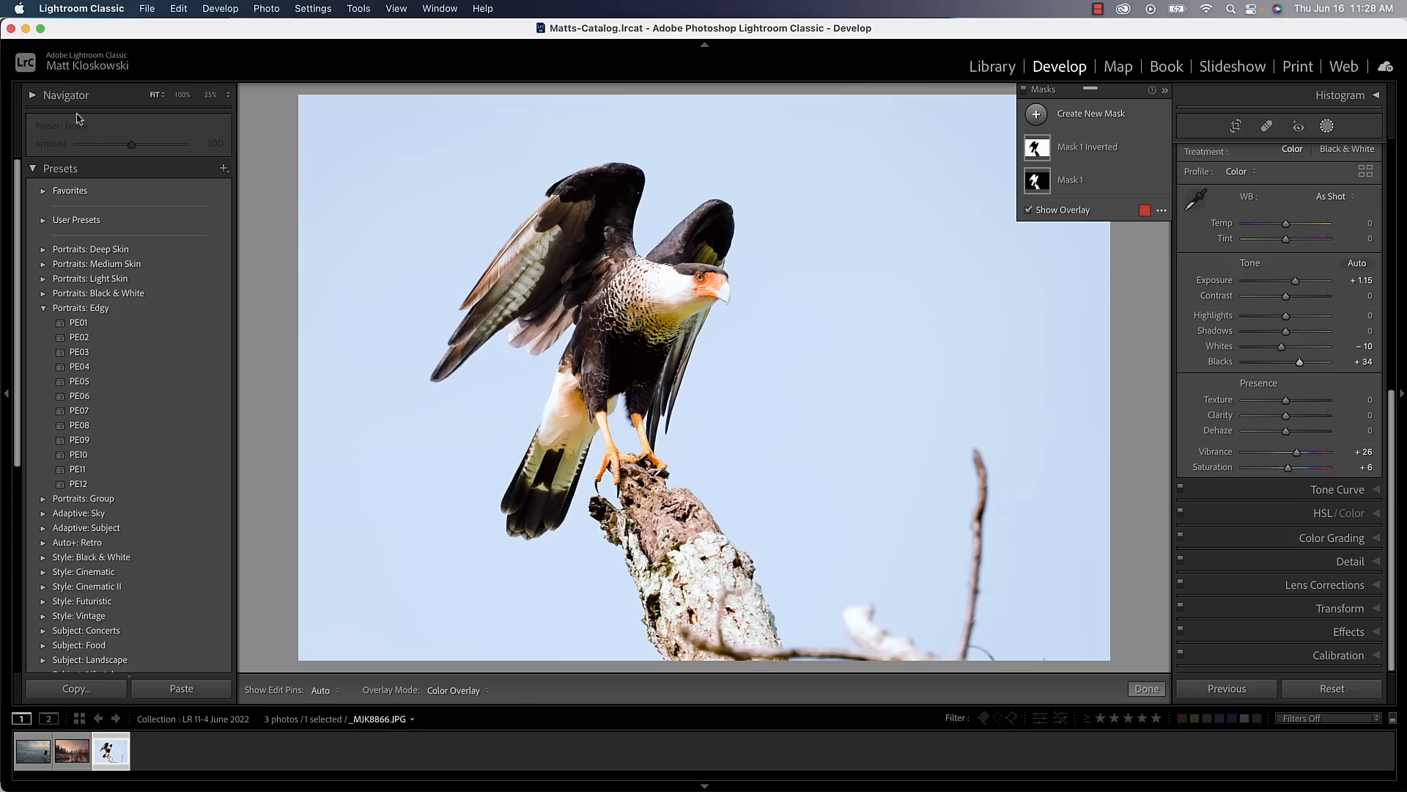
mouse_move(1267, 423)
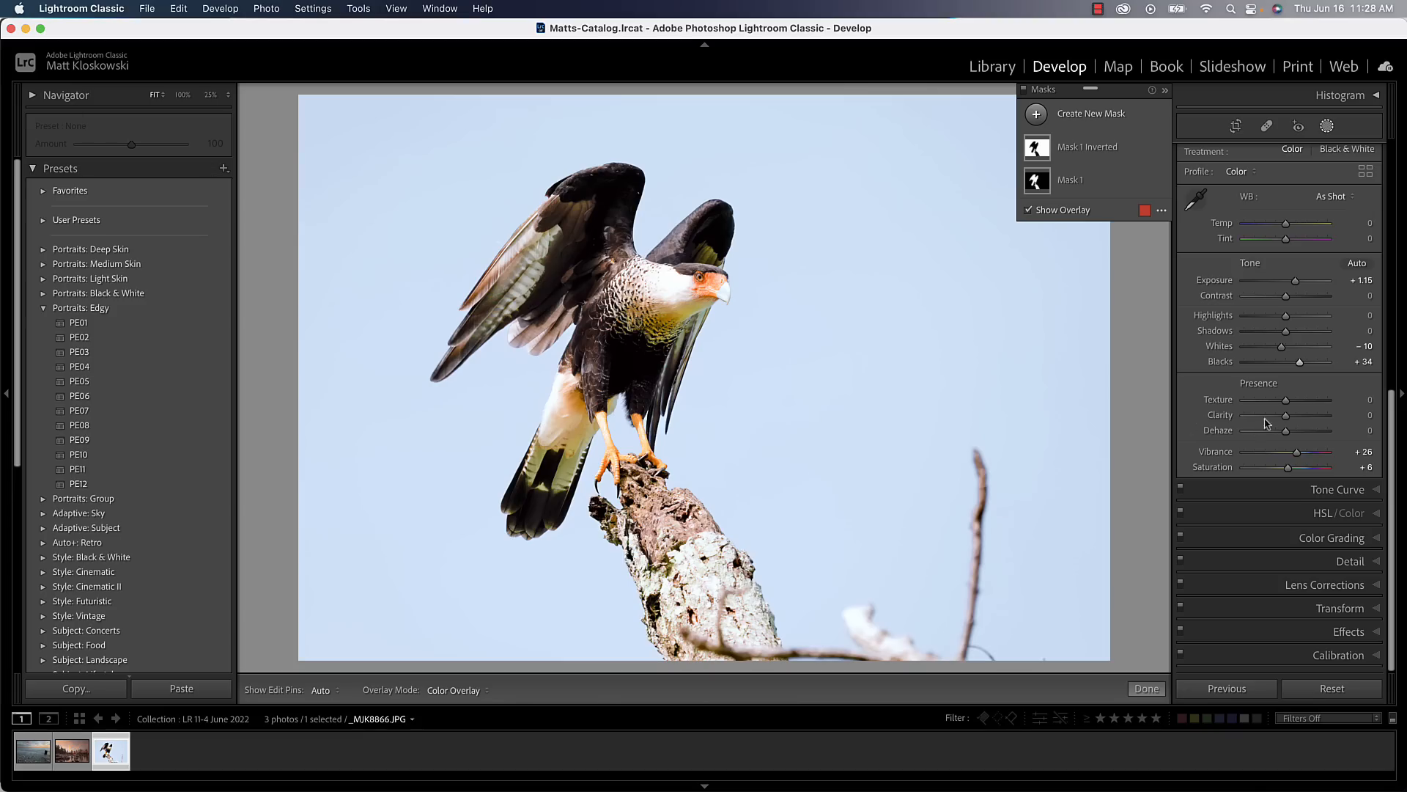
drag(1311, 279, 1284, 279)
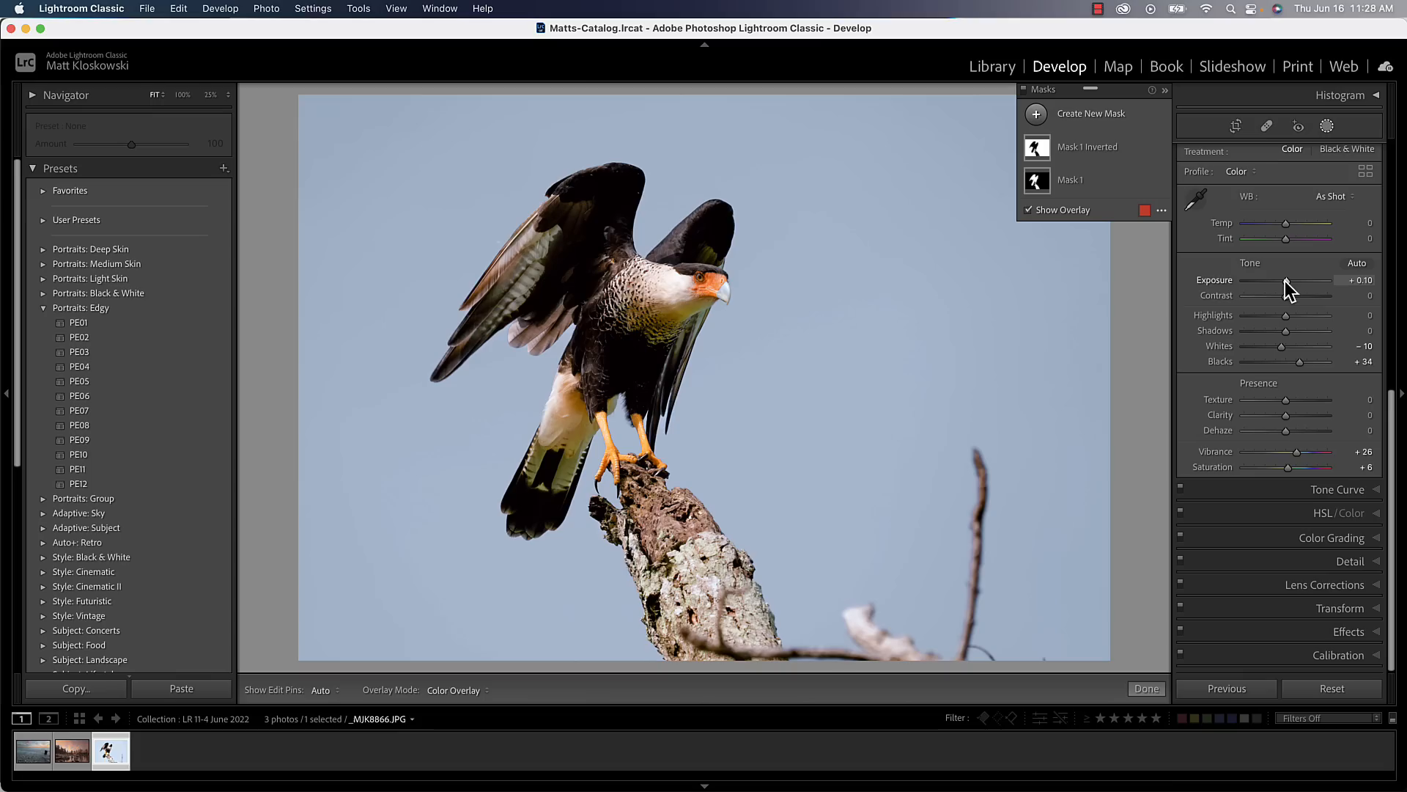
mouse_move(736, 235)
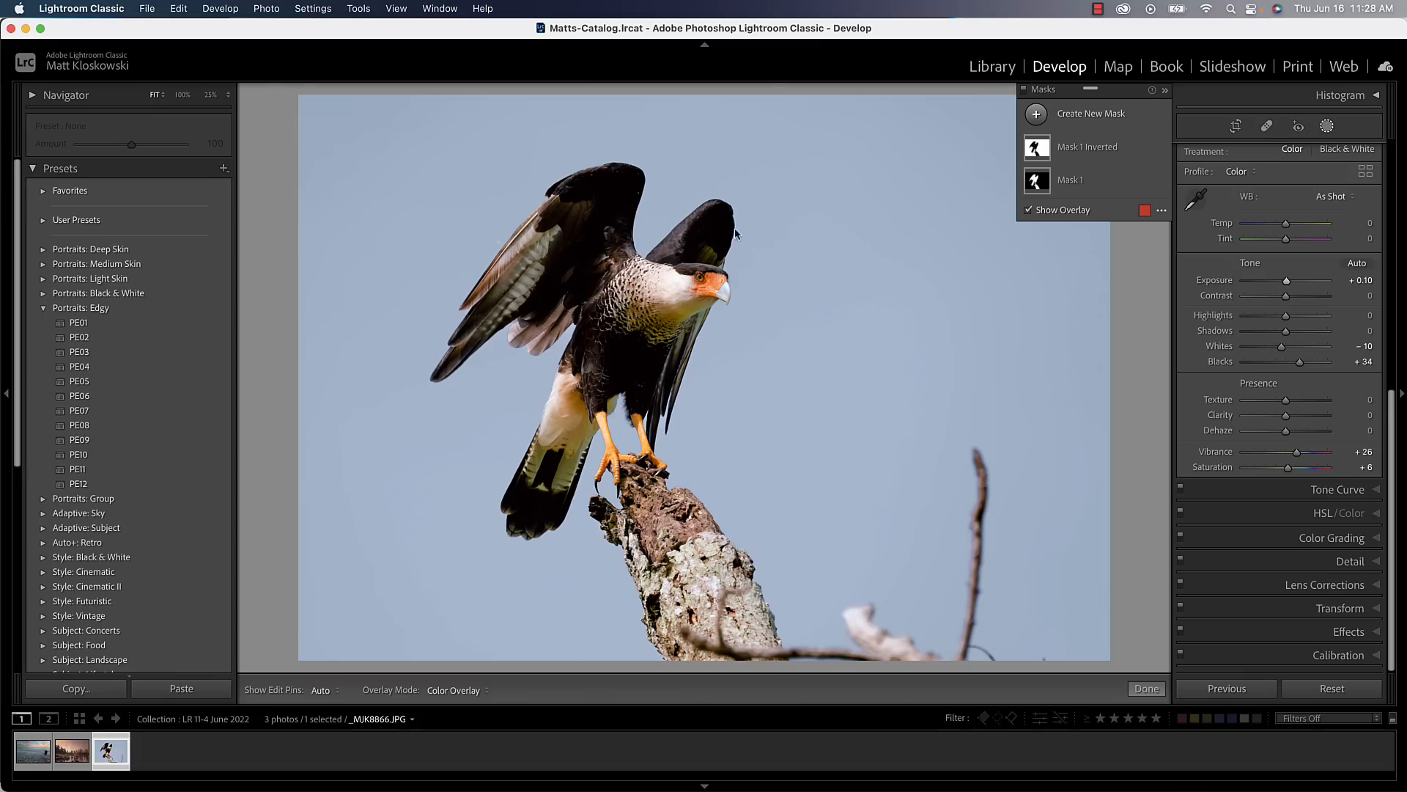
mouse_move(142, 159)
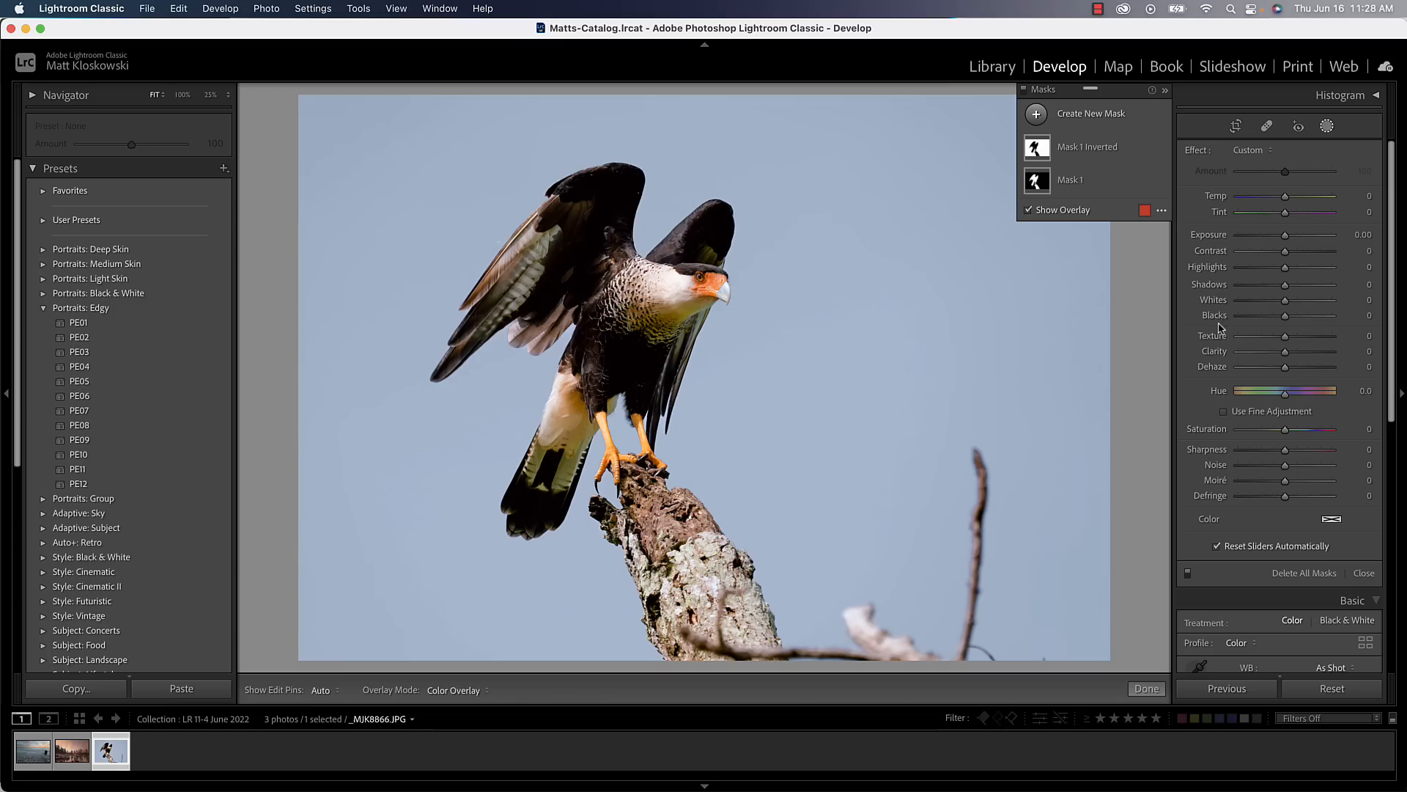
mouse_move(1304, 225)
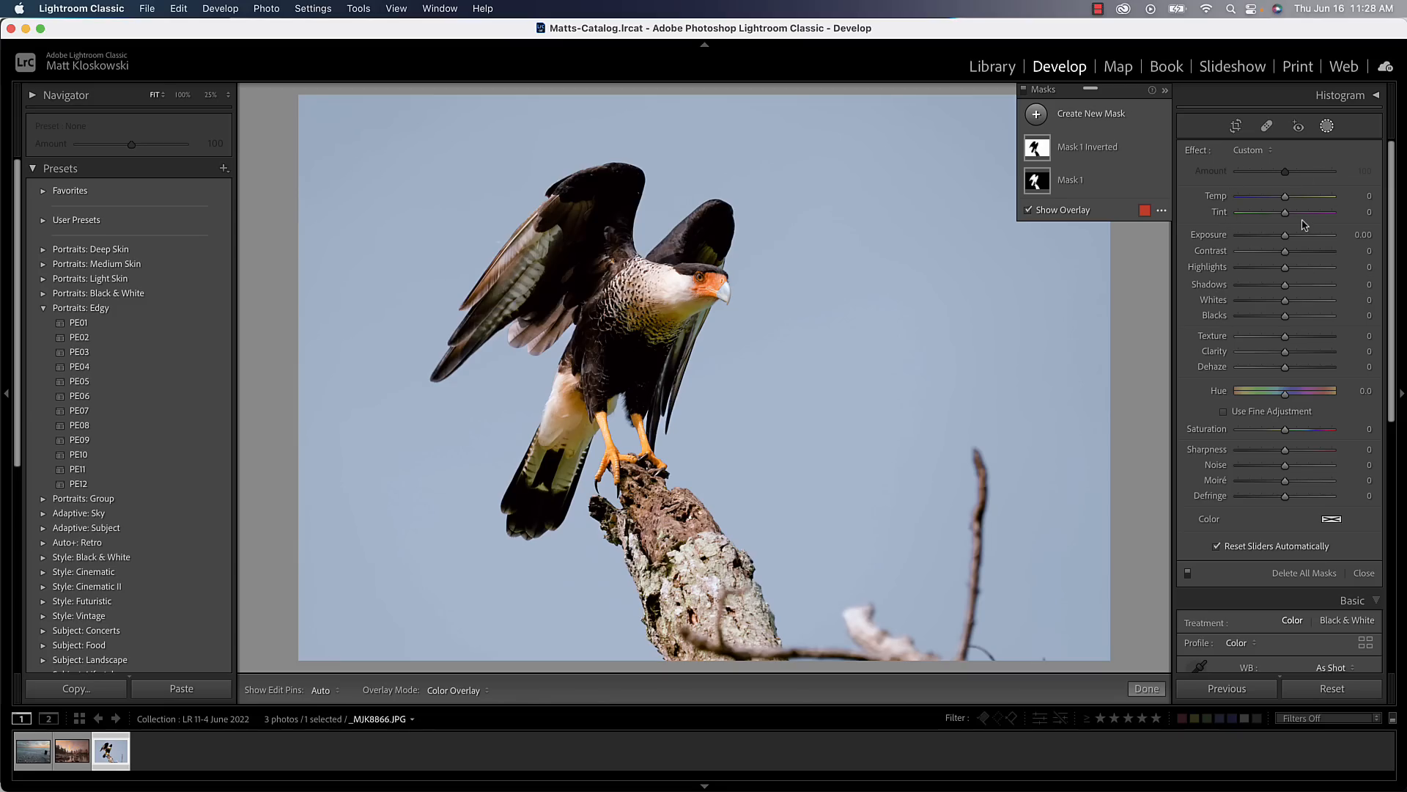
Step: Select the bird's Mask 1 and try Amount 77 and 124 before returning it to 100
click(1071, 179)
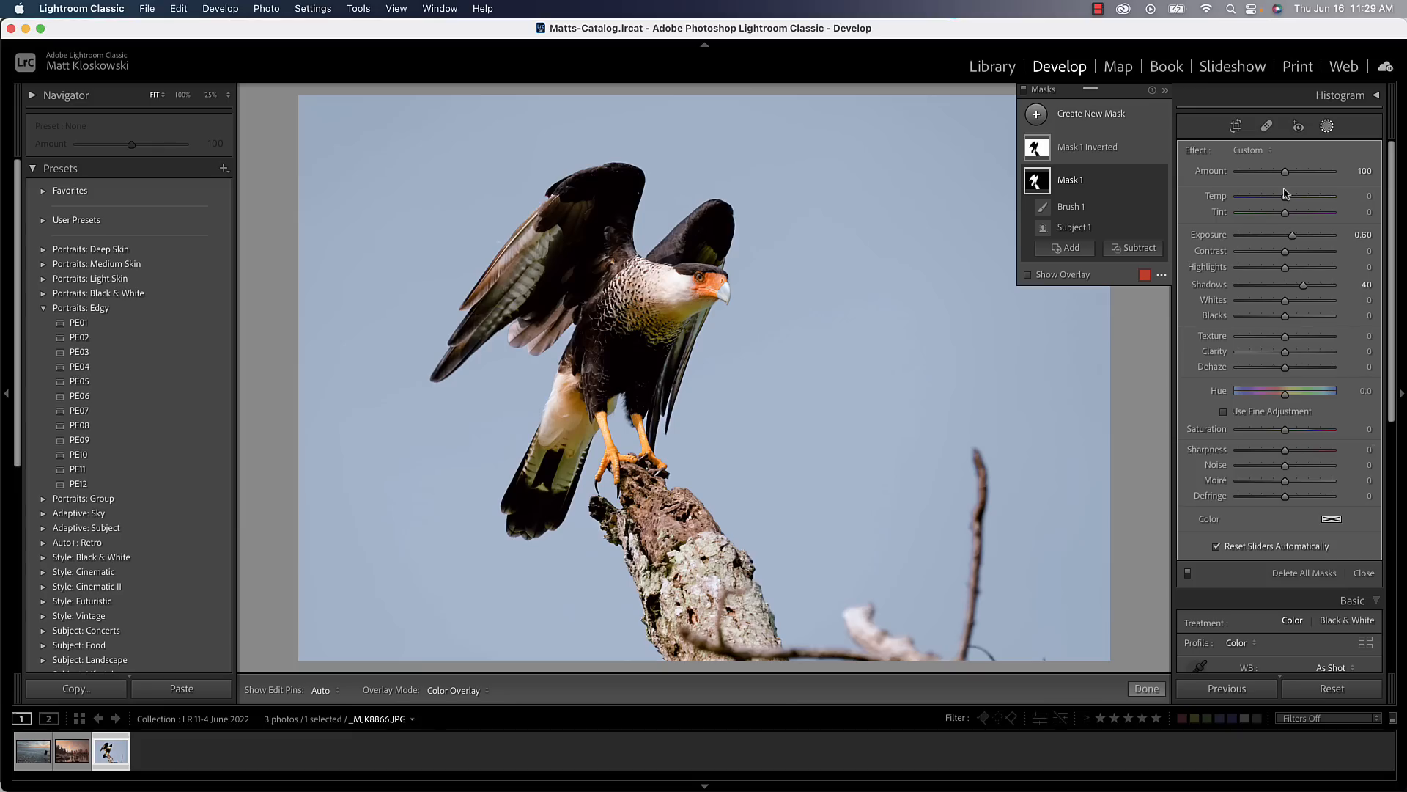
mouse_move(1286, 314)
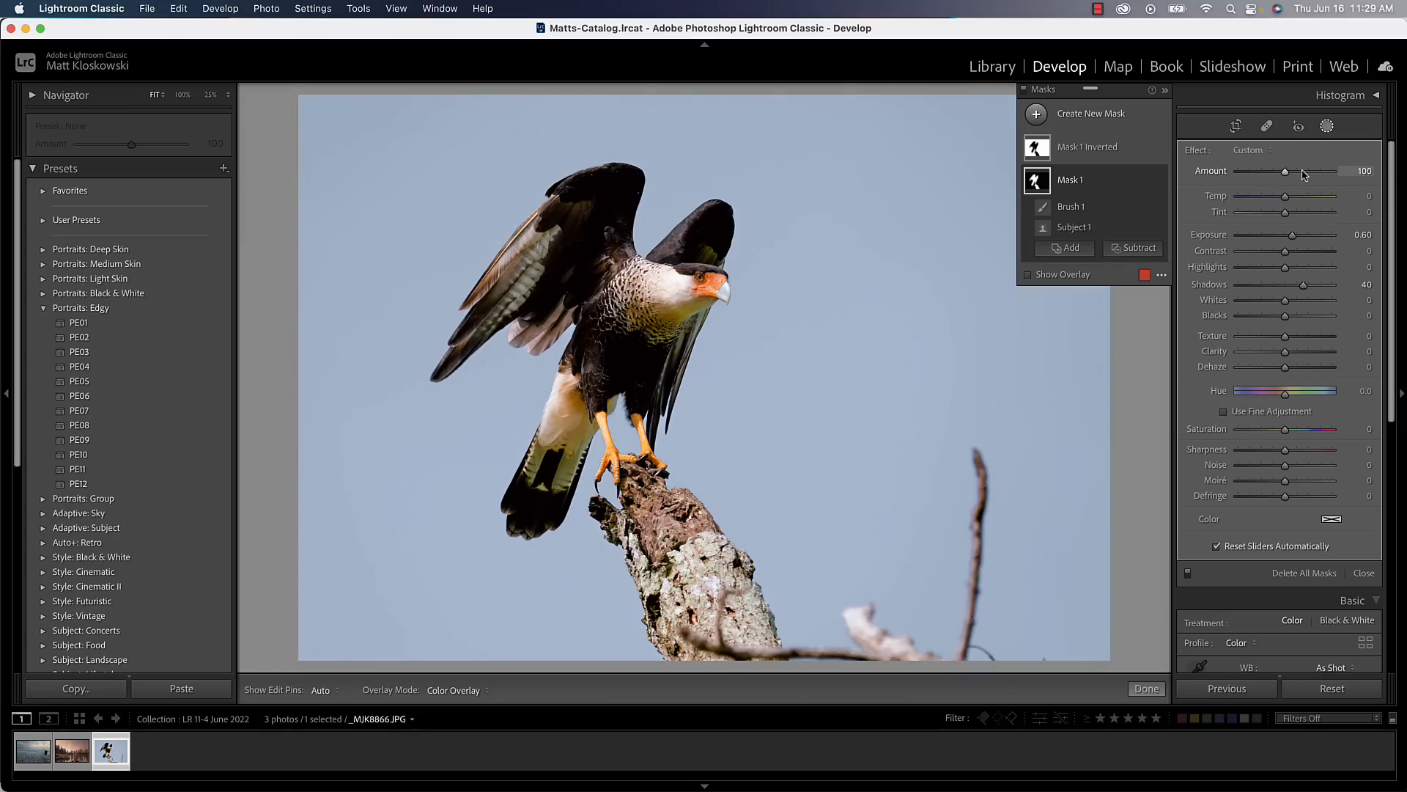
mouse_move(1297, 179)
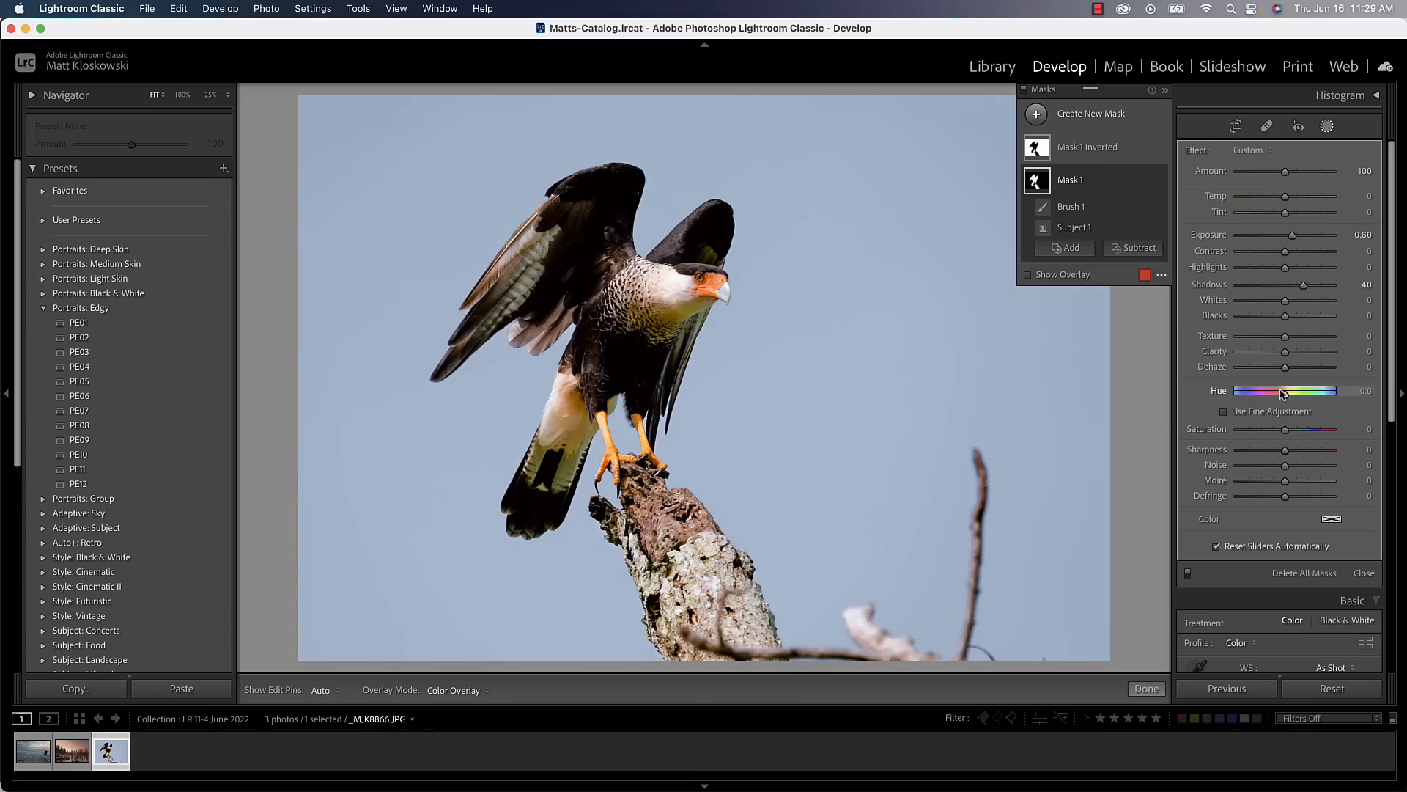
mouse_move(1286, 225)
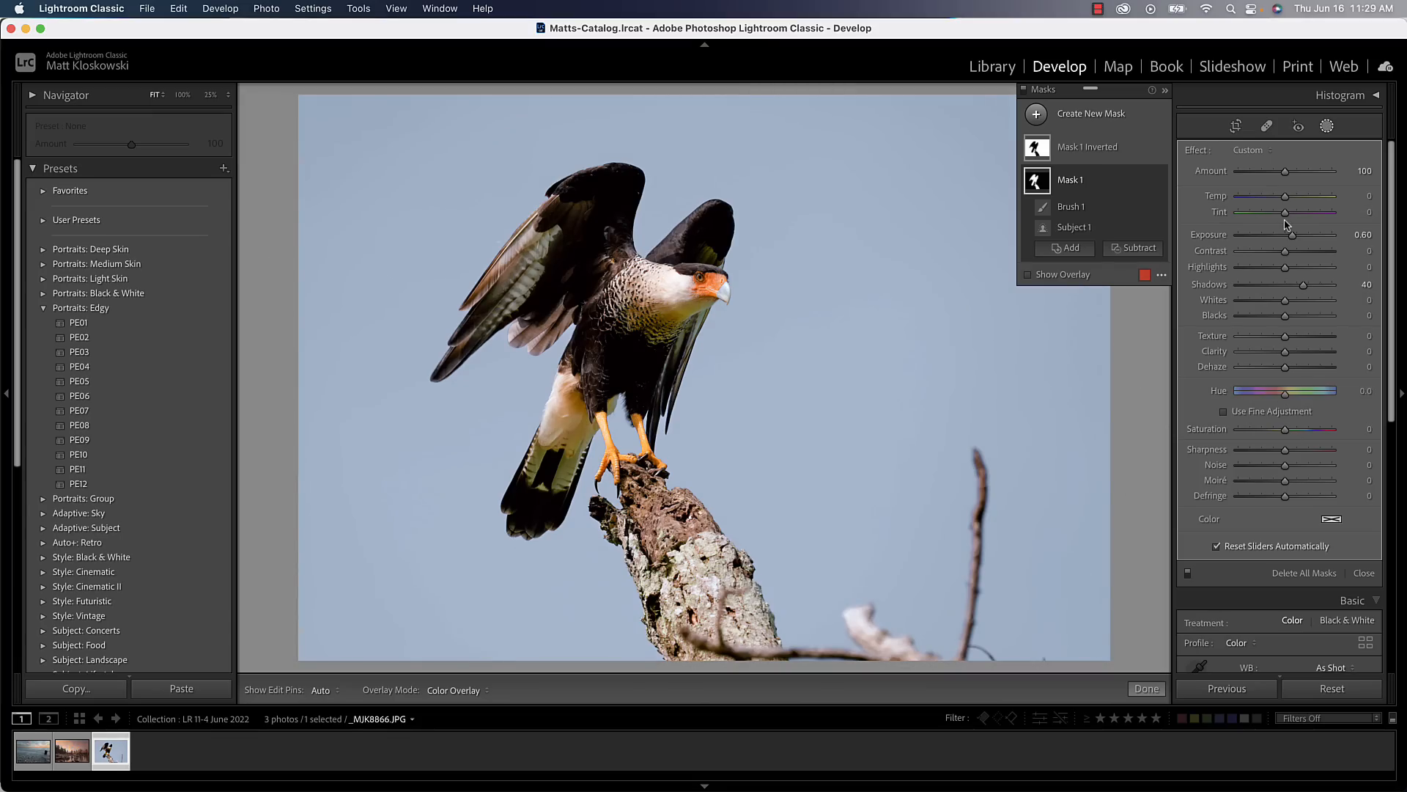
drag(1284, 171, 1274, 172)
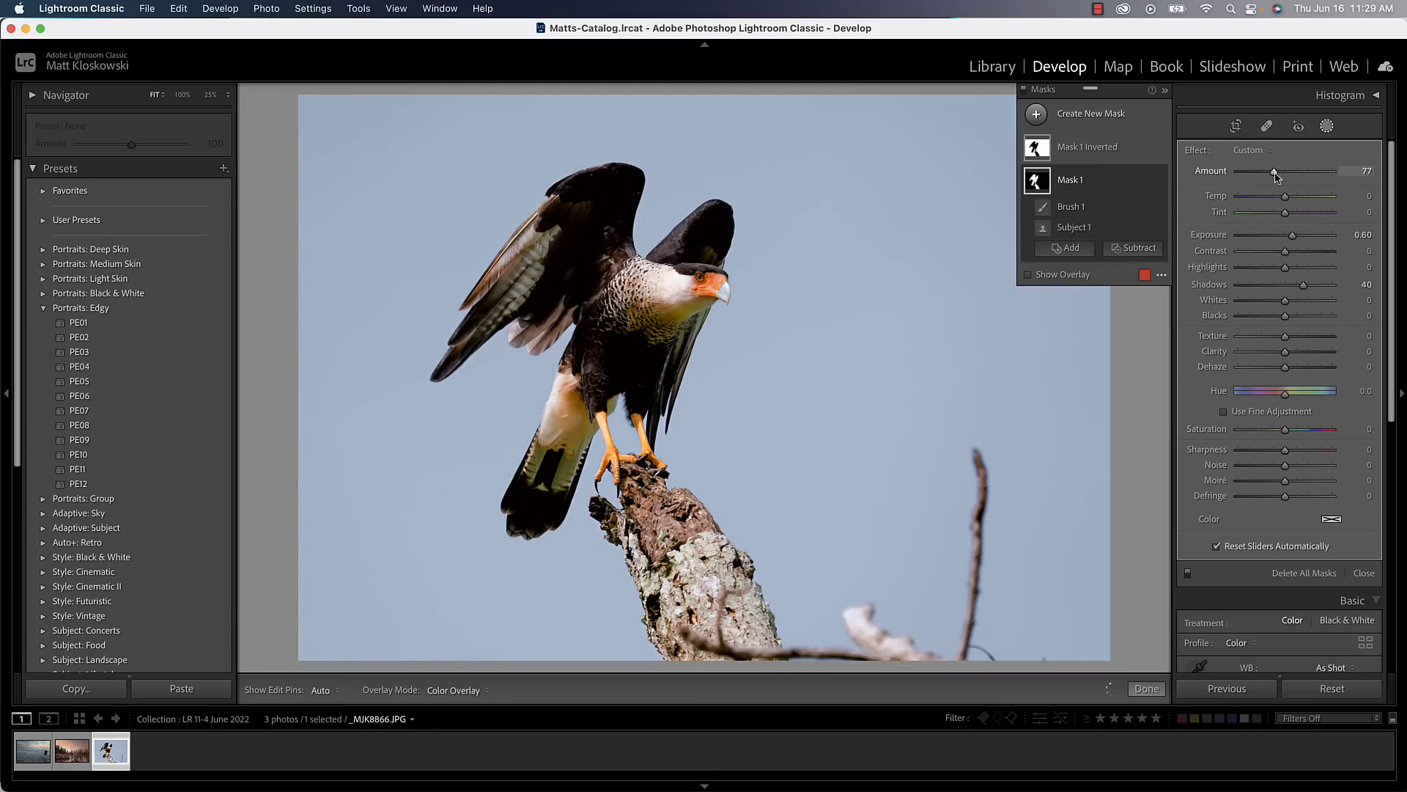
drag(1272, 171, 1297, 171)
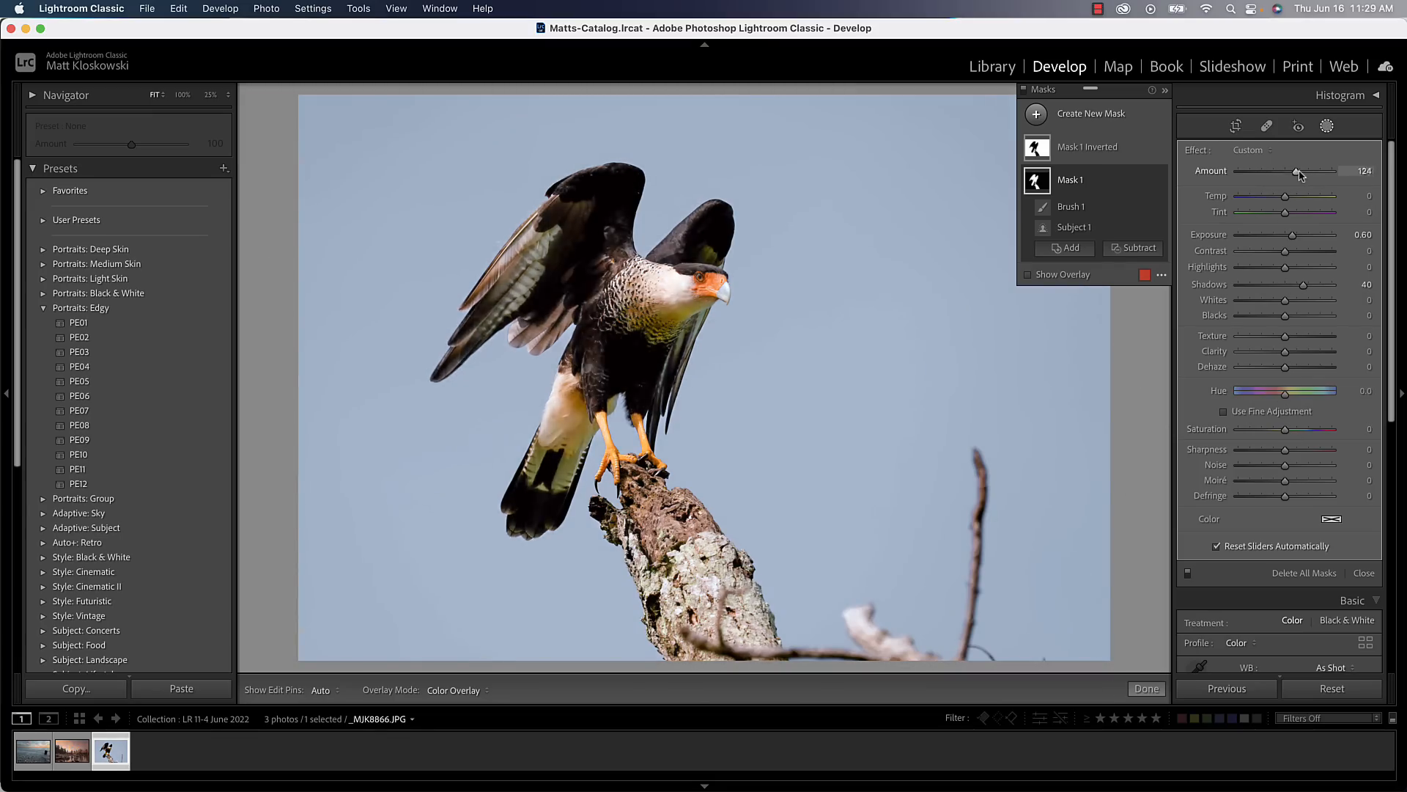
drag(1297, 172, 1285, 171)
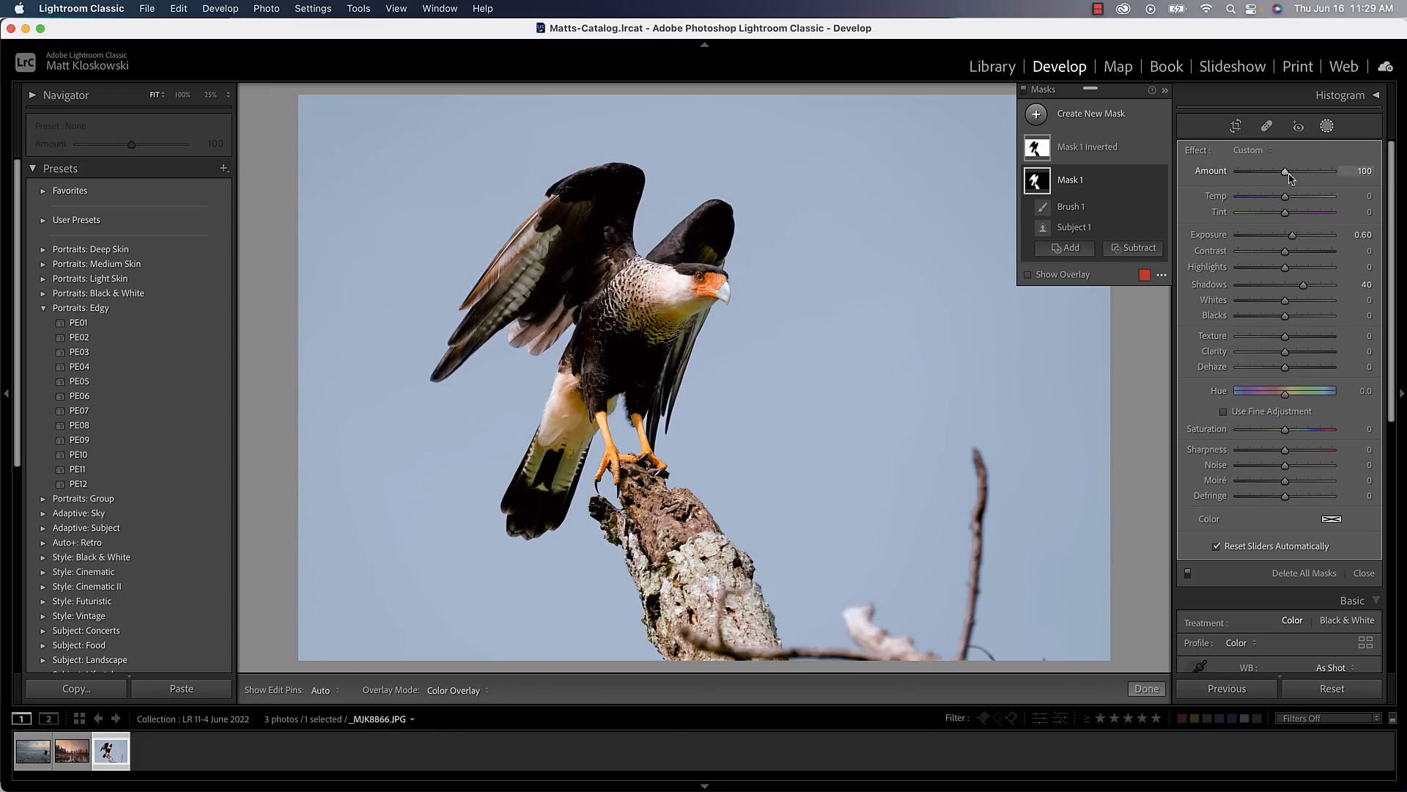
drag(1287, 171, 1308, 171)
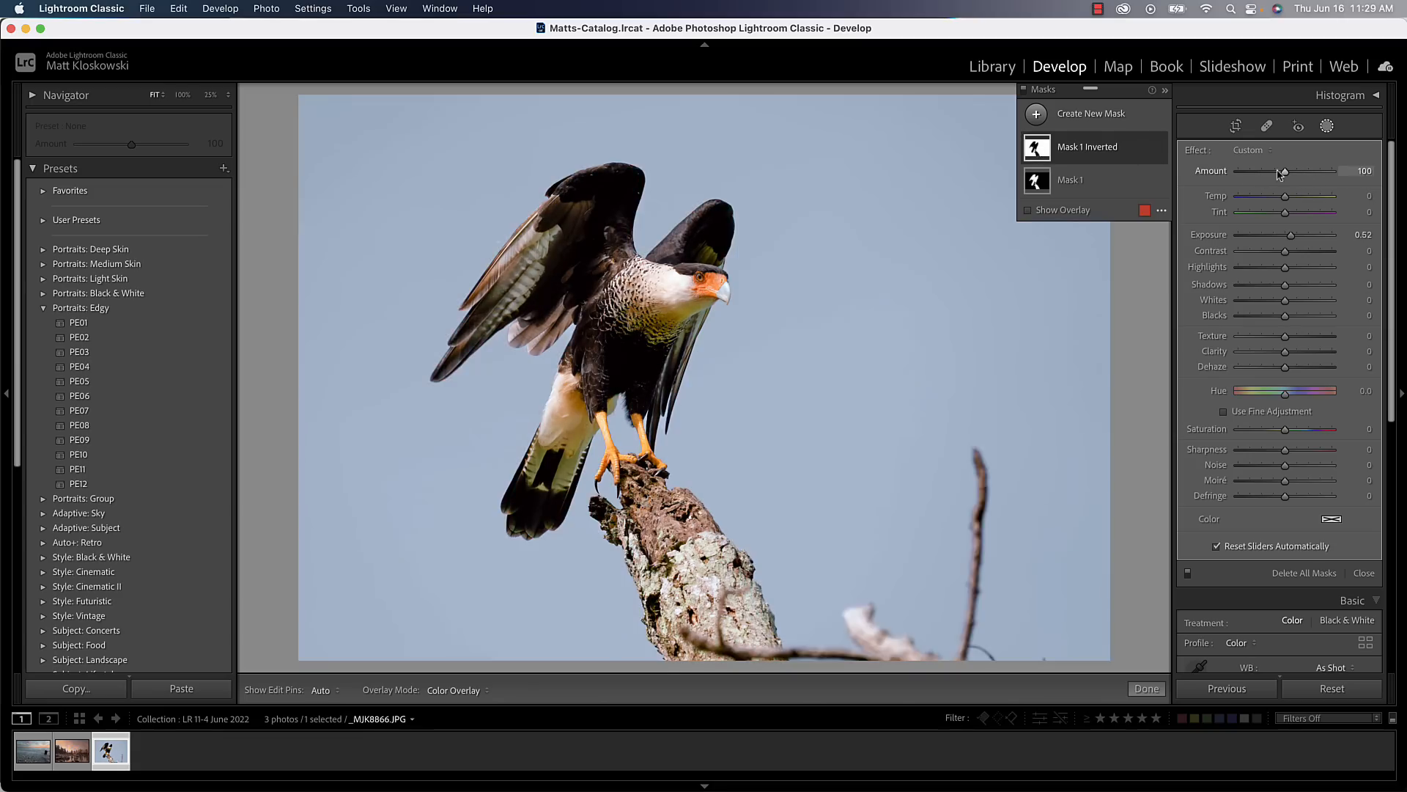
Step: Nudge the inverted sky mask Amount back to 100, then crop the lake sunset photo
drag(1282, 170, 1285, 171)
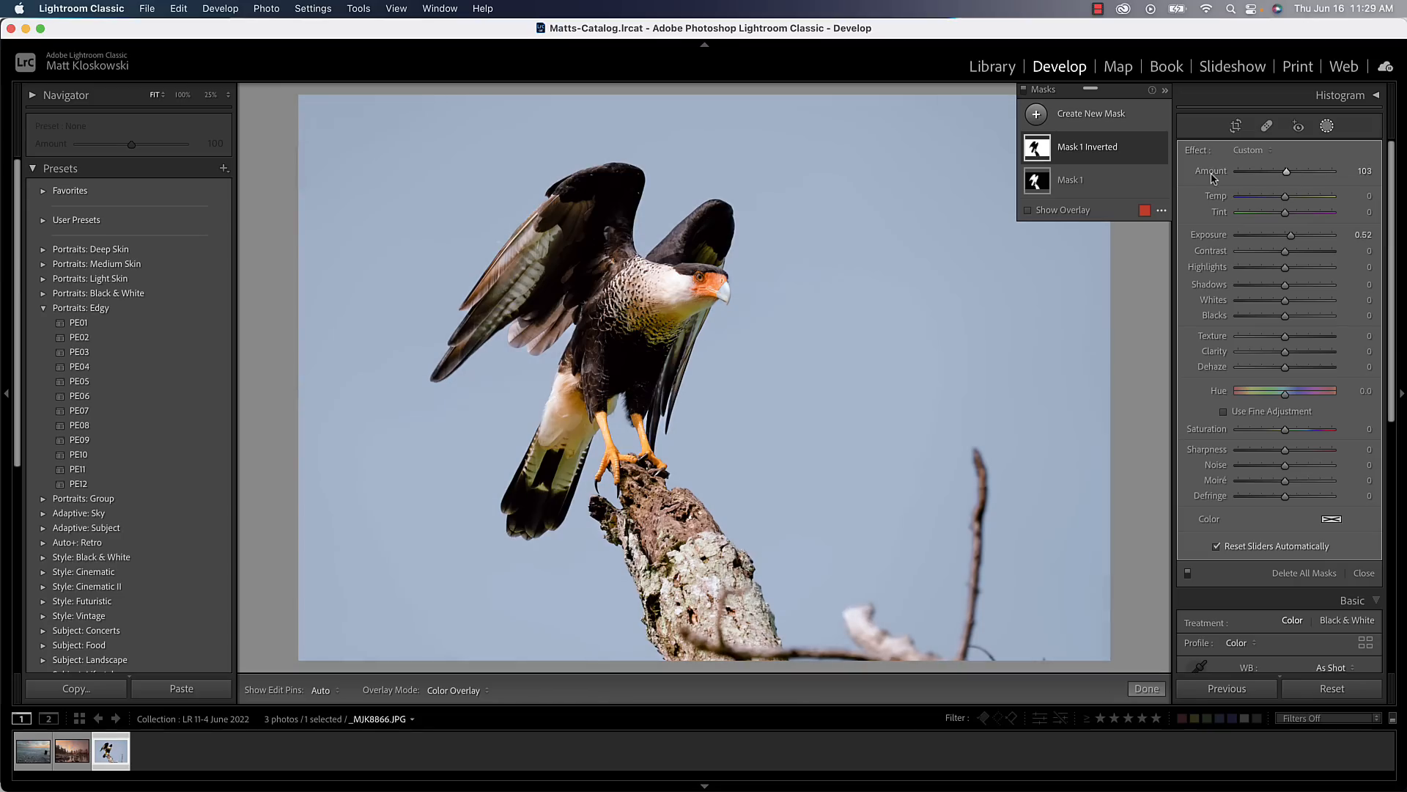
drag(1291, 171, 1284, 172)
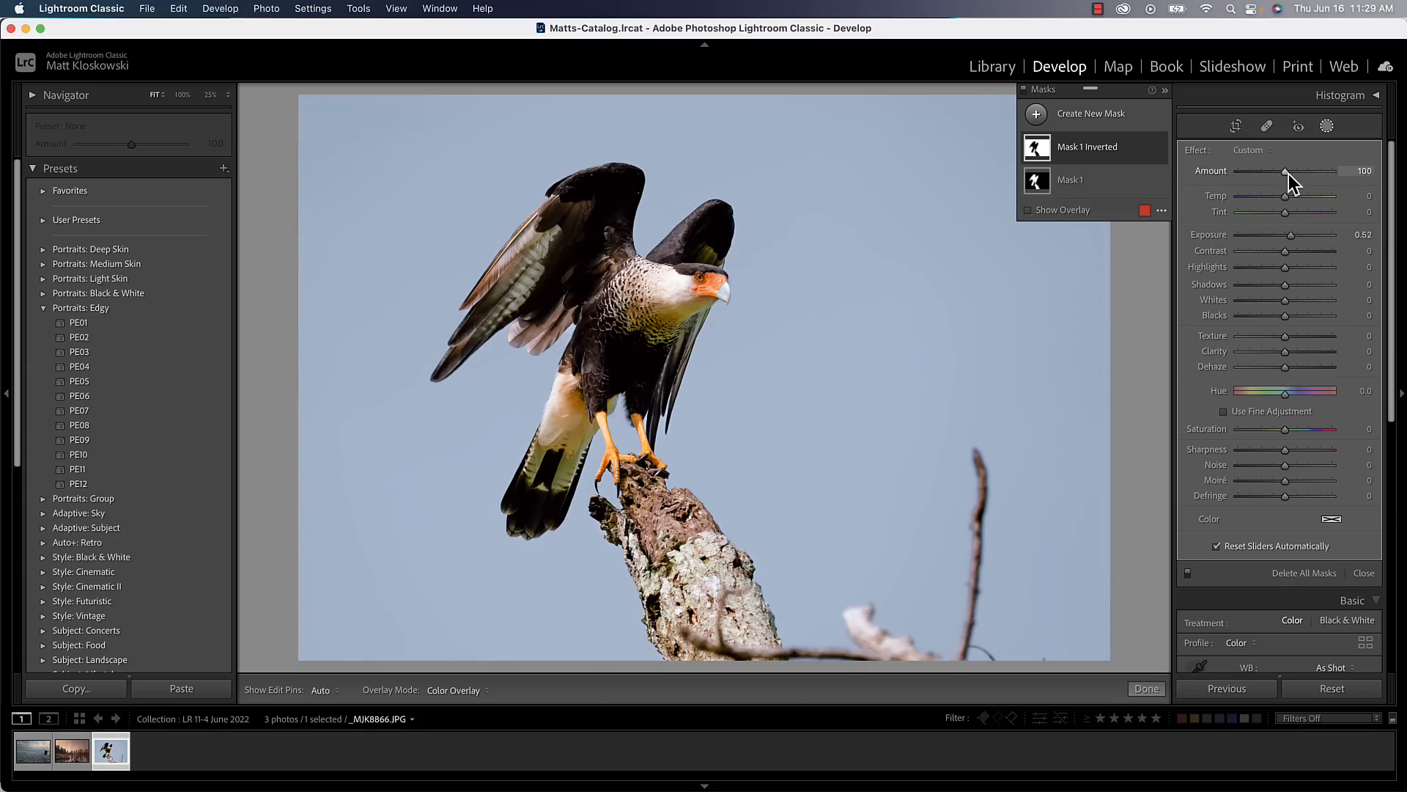
mouse_move(1234, 154)
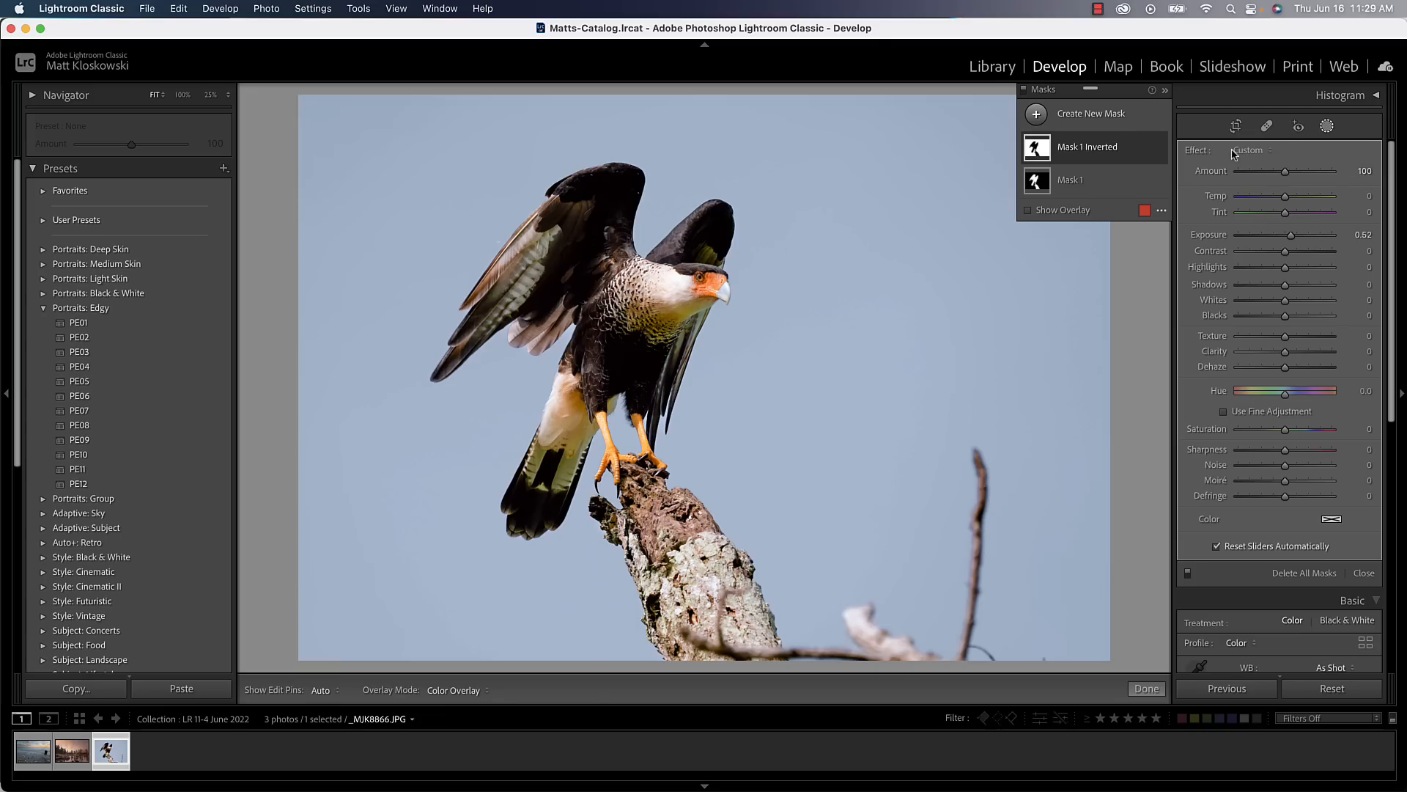
mouse_move(1130, 170)
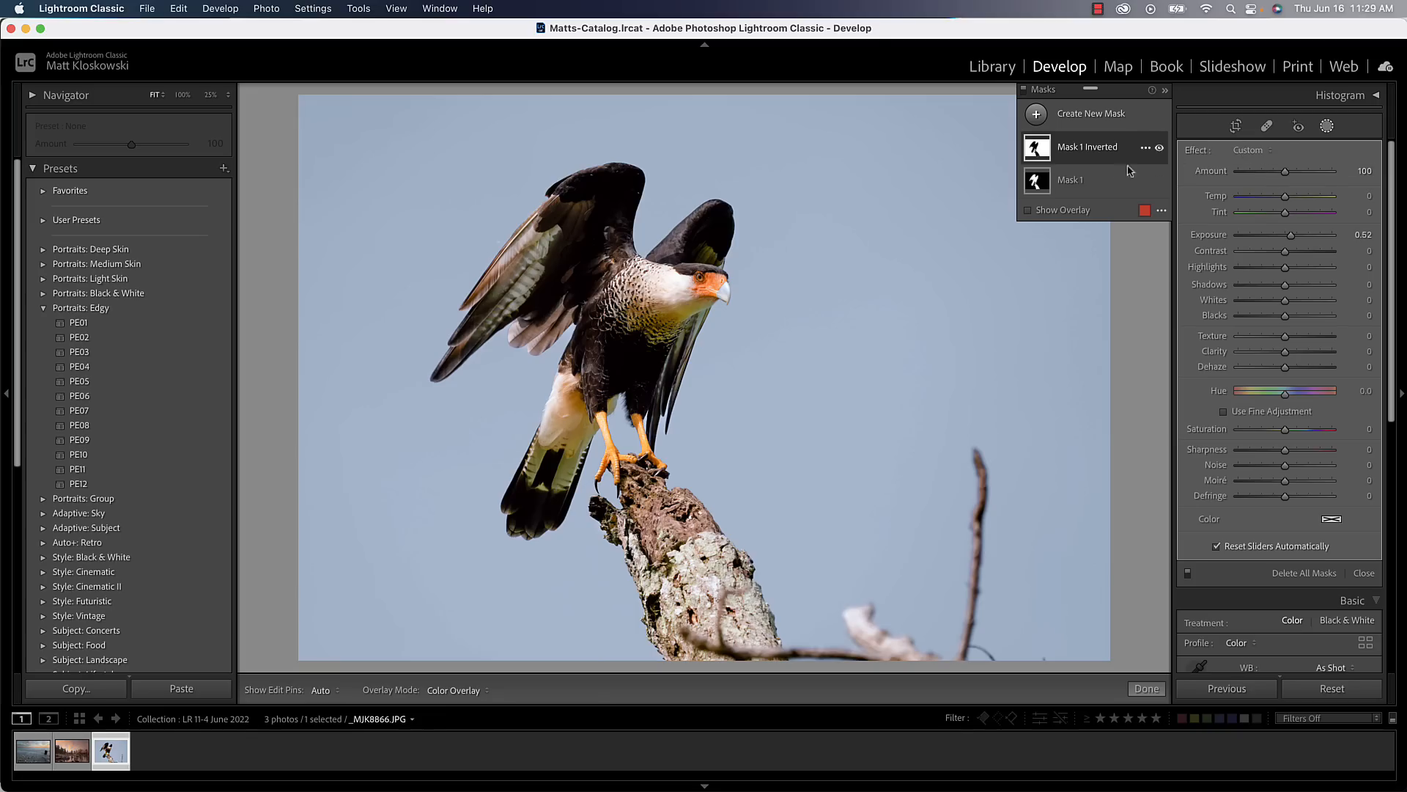
click(1262, 150)
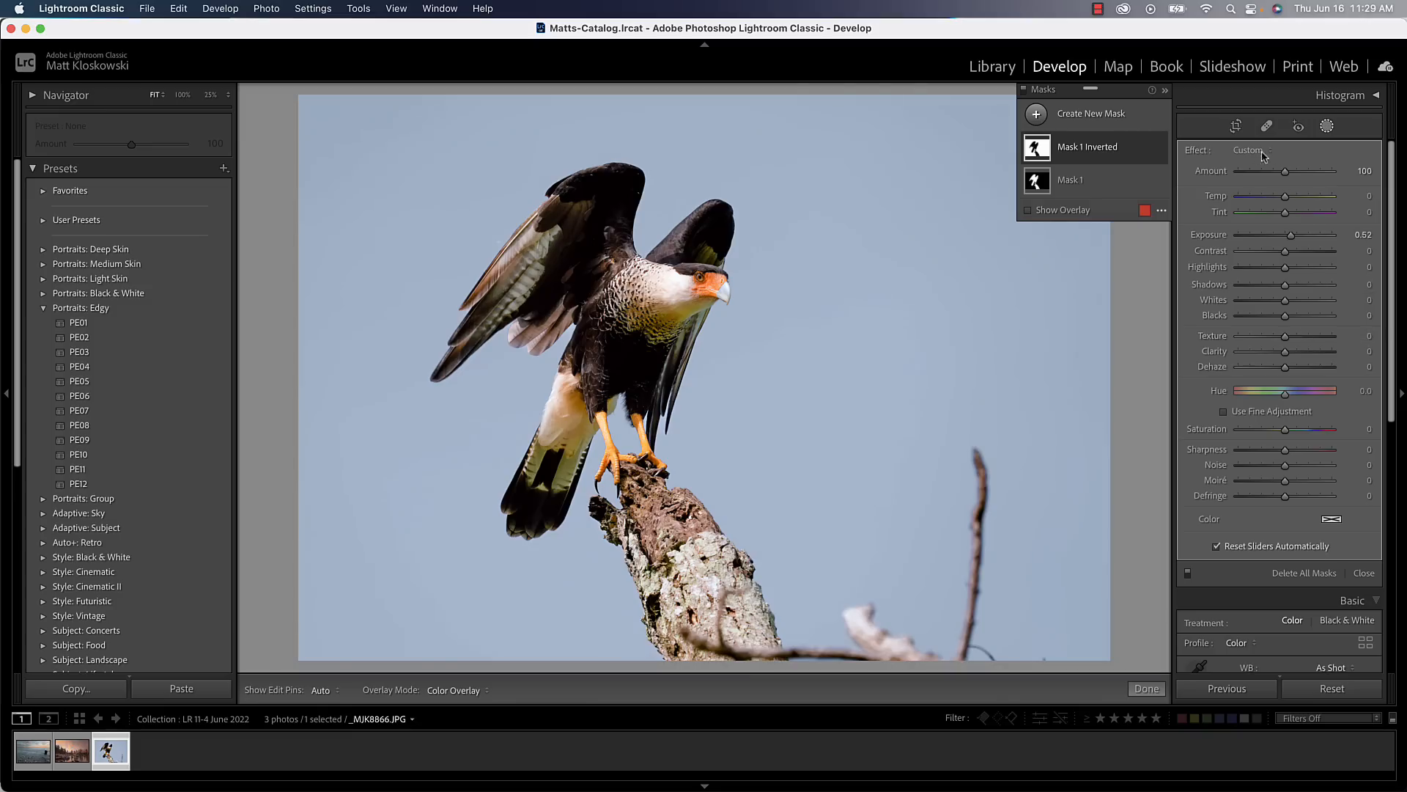
mouse_move(1252, 158)
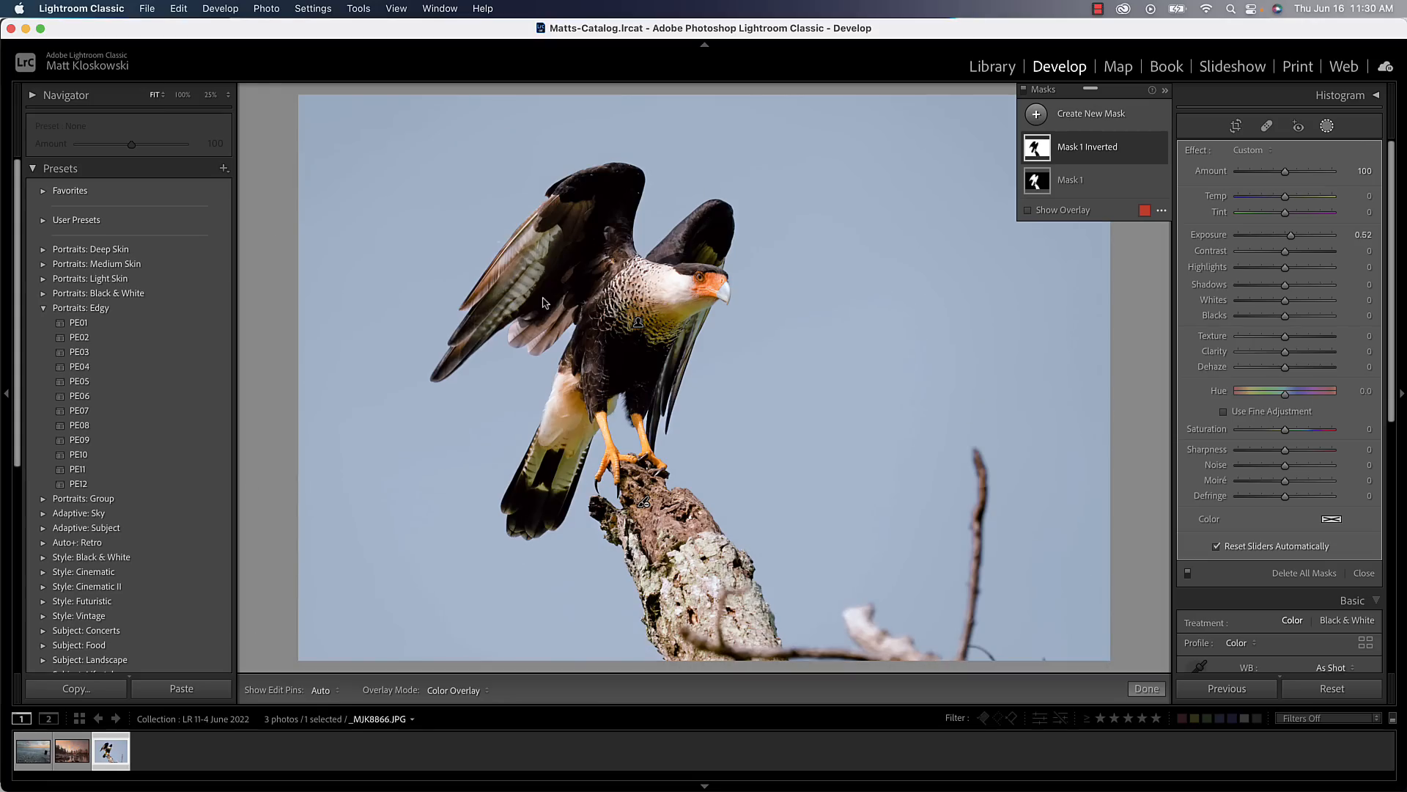
click(72, 751)
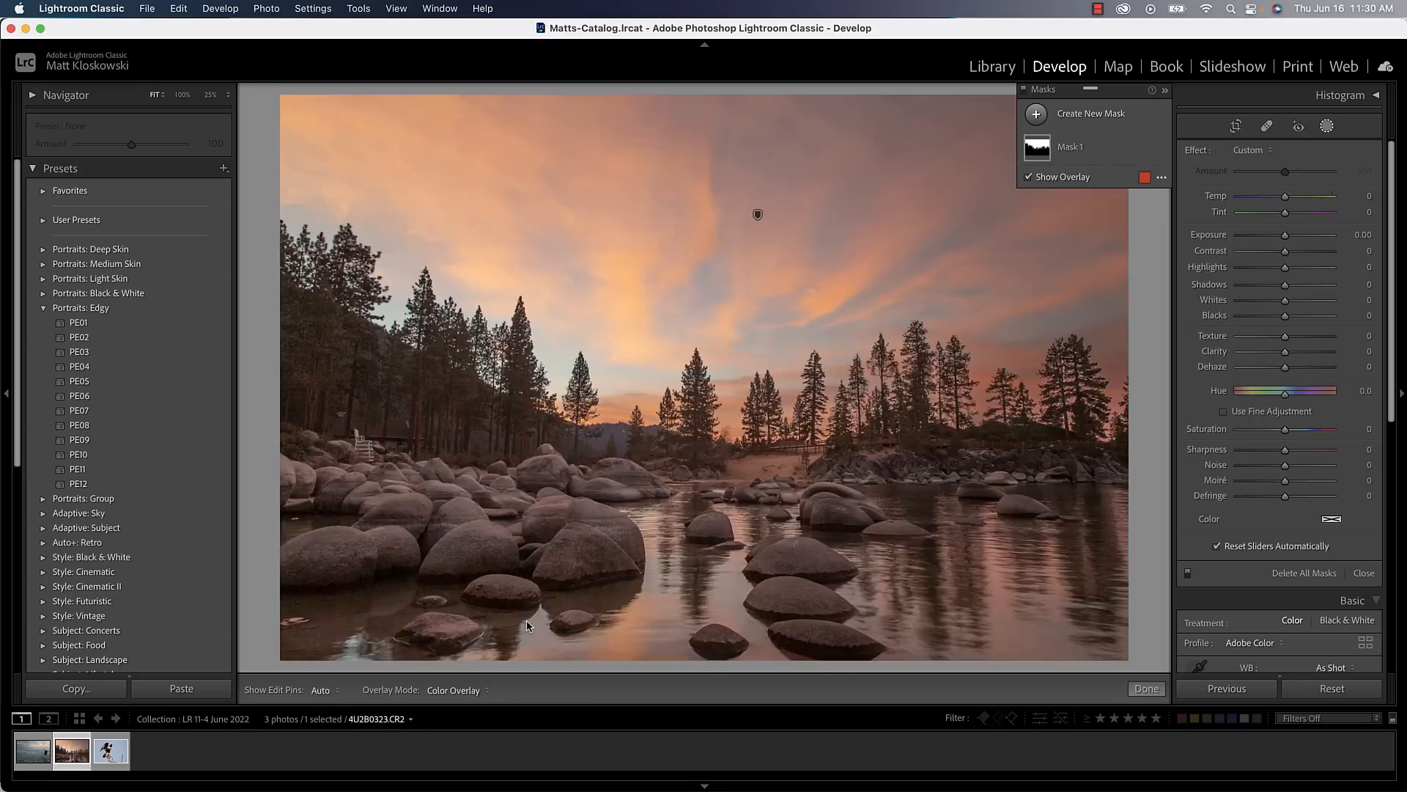
click(1235, 126)
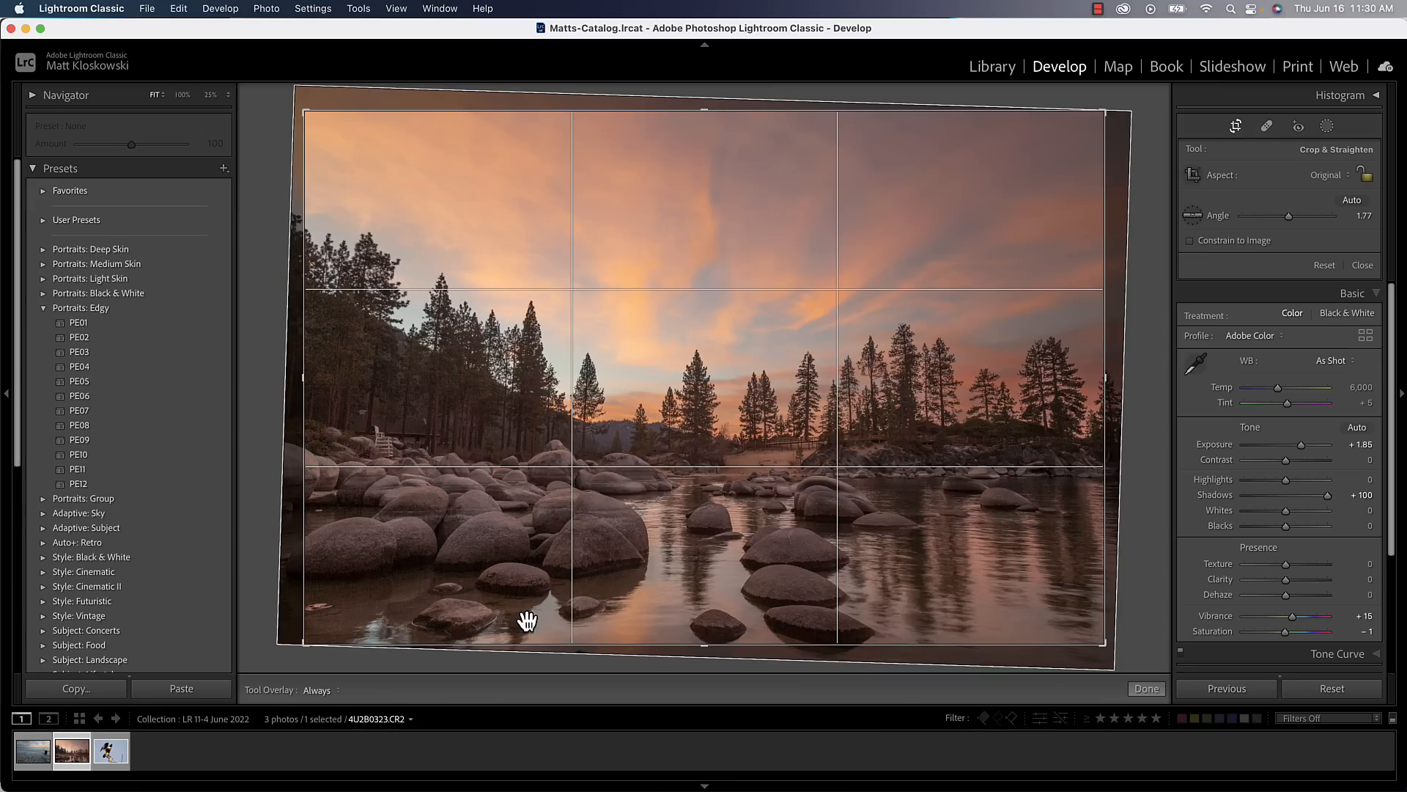